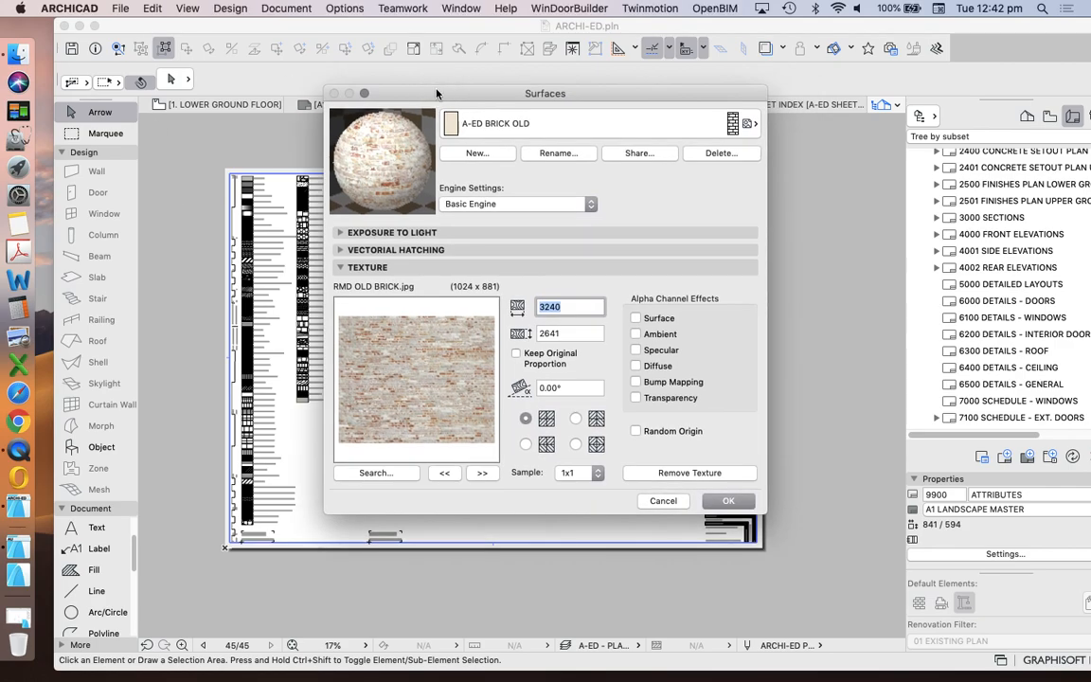
pyautogui.moveTo(406, 464)
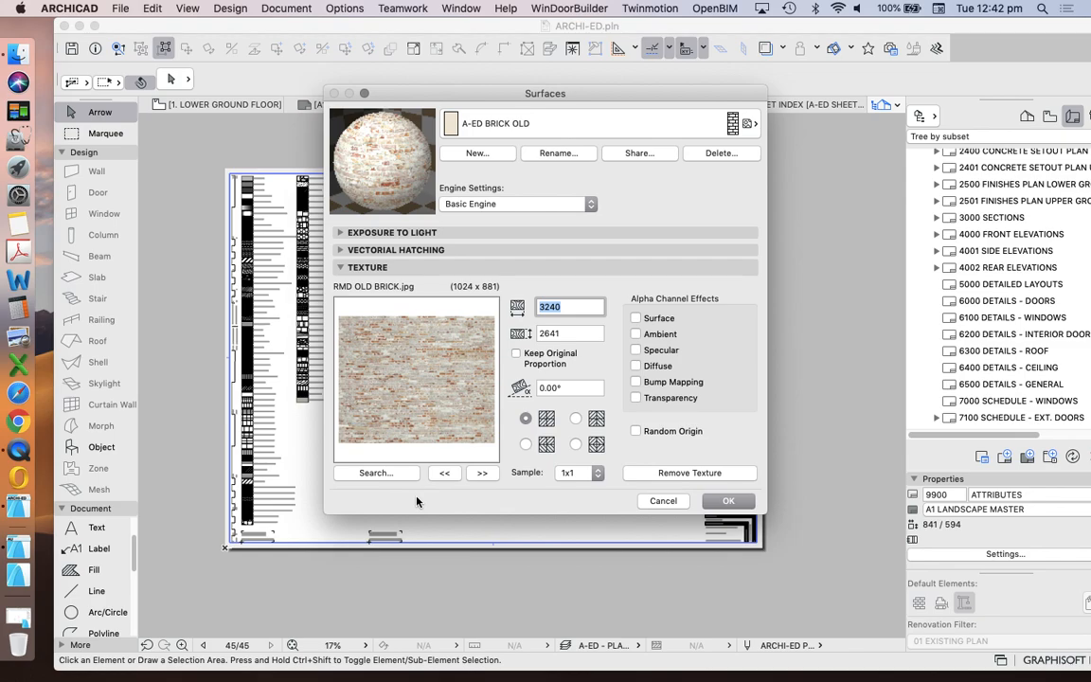
pyautogui.moveTo(526, 129)
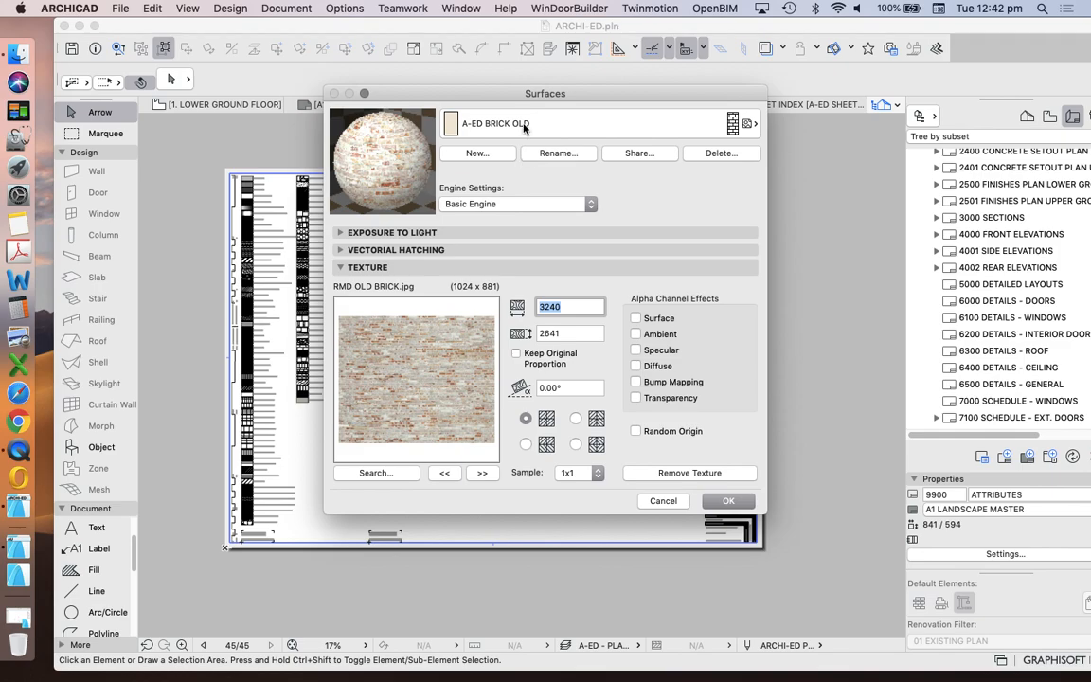
pyautogui.moveTo(540, 123)
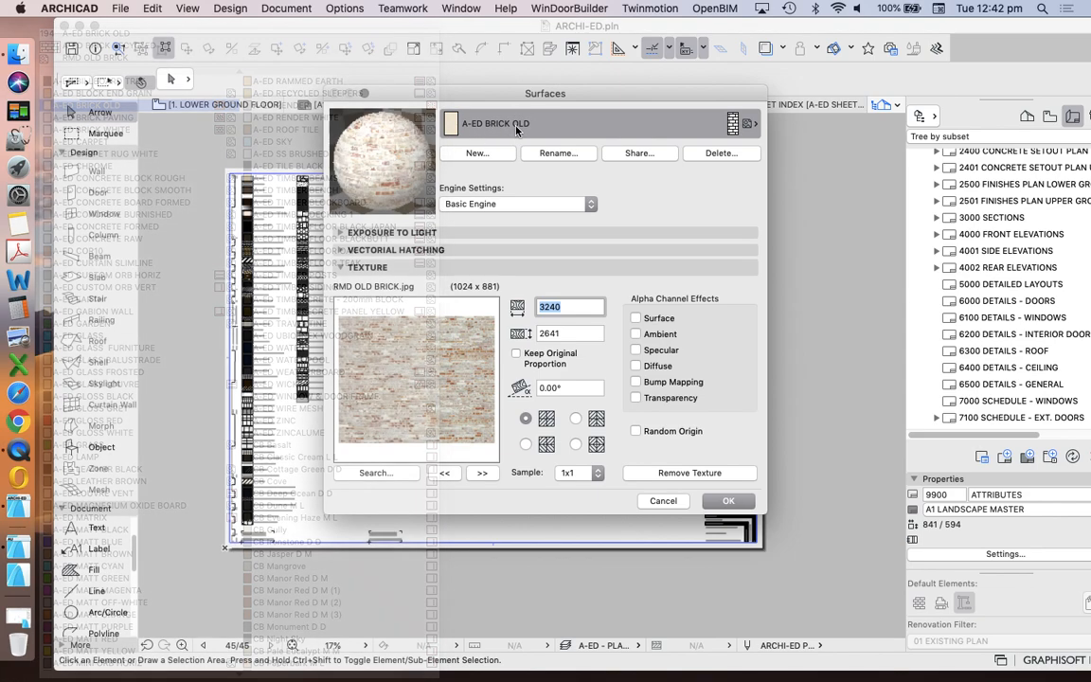
# Review the surface list keeping A-ED BRICK OLD, then confirm the Surfaces settings.
pyautogui.click(477, 152)
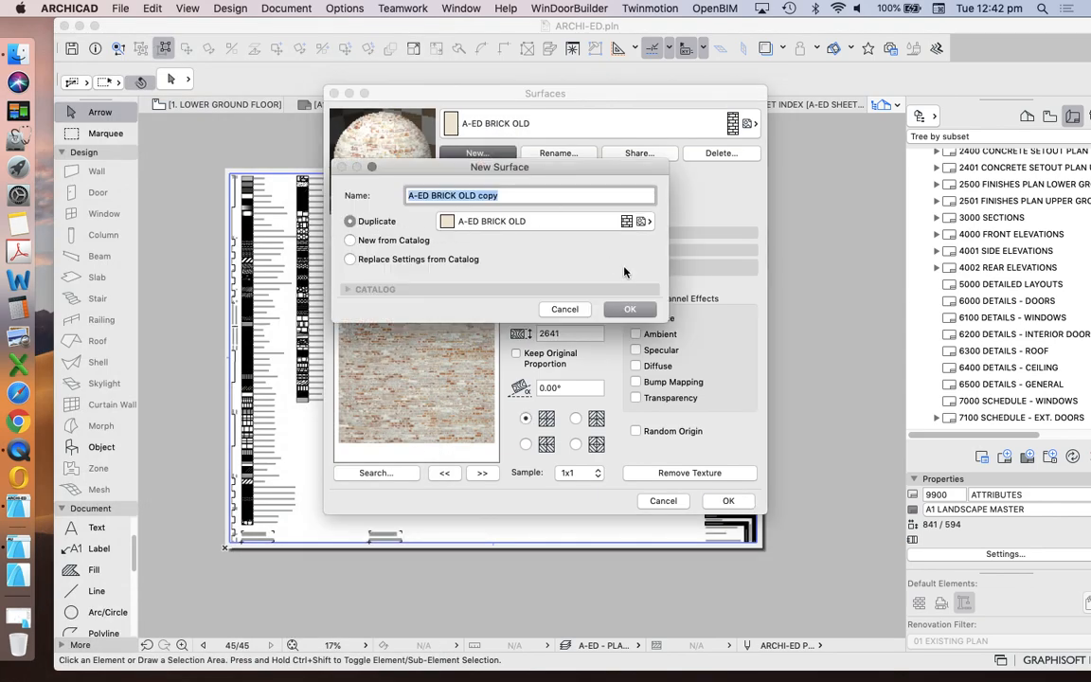
pyautogui.click(565, 308)
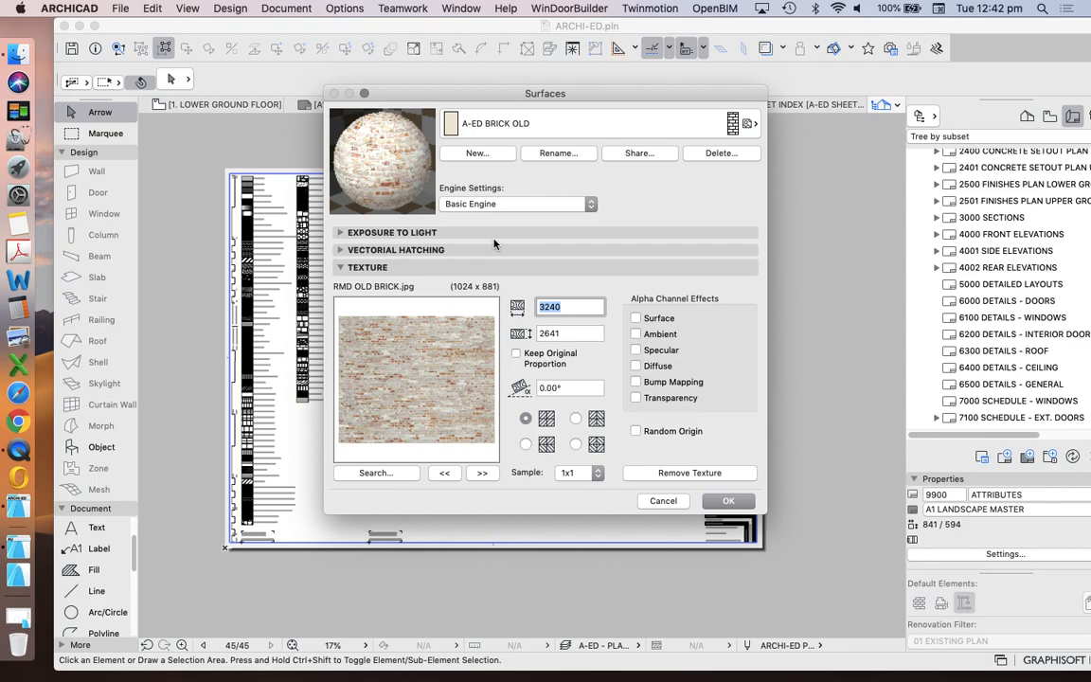
pyautogui.moveTo(534, 207)
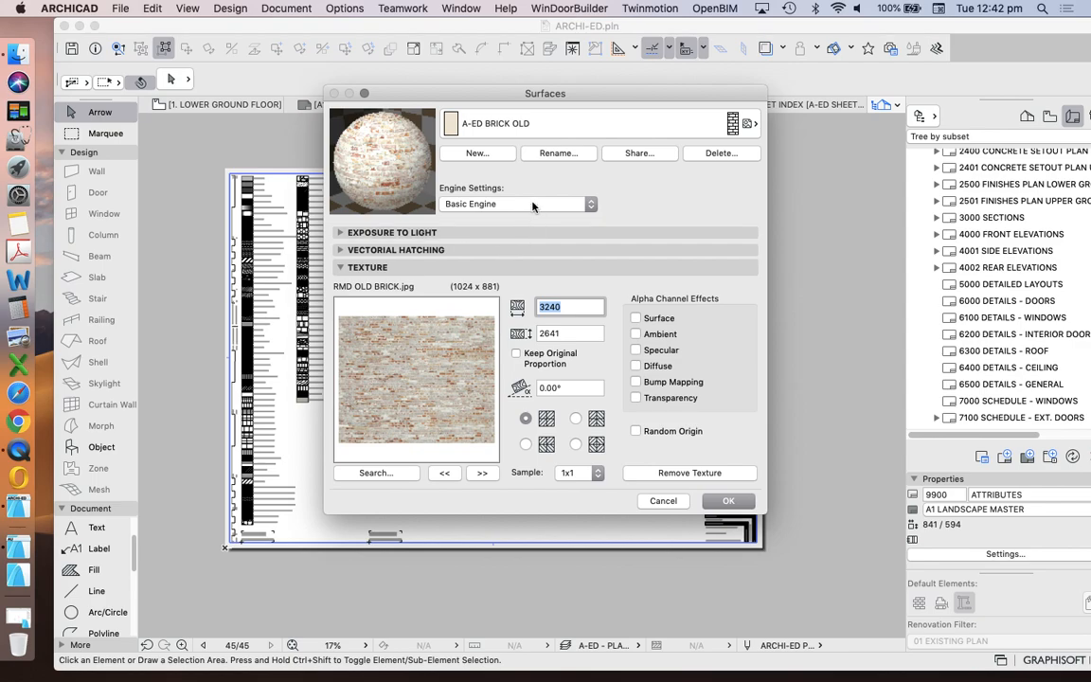
pyautogui.moveTo(614, 174)
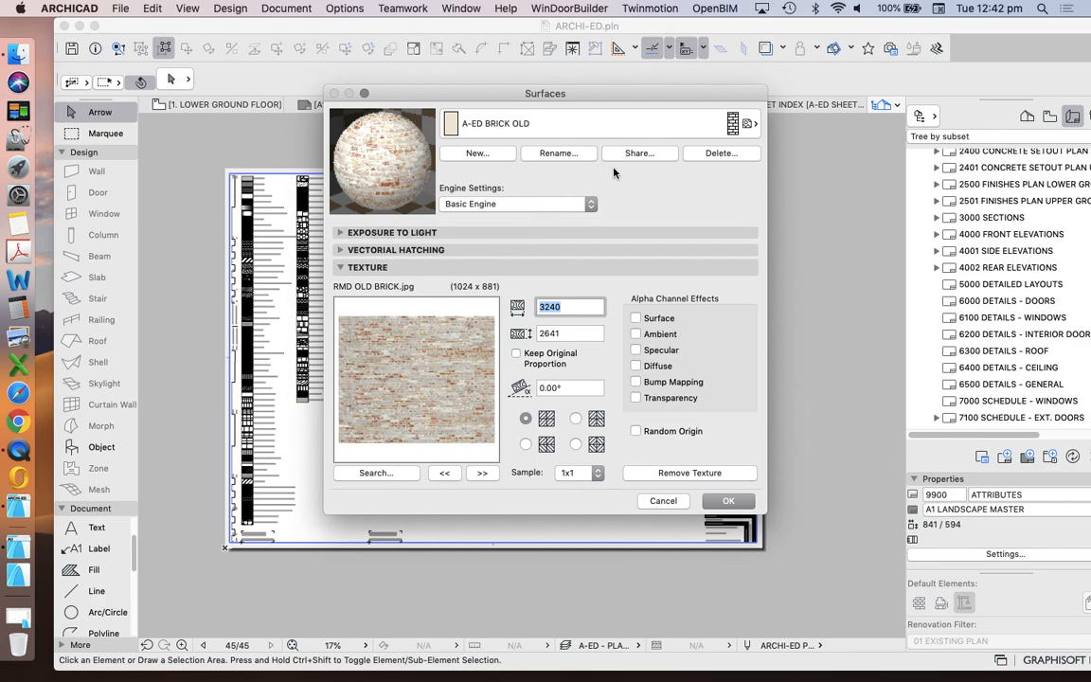
pyautogui.moveTo(587, 115)
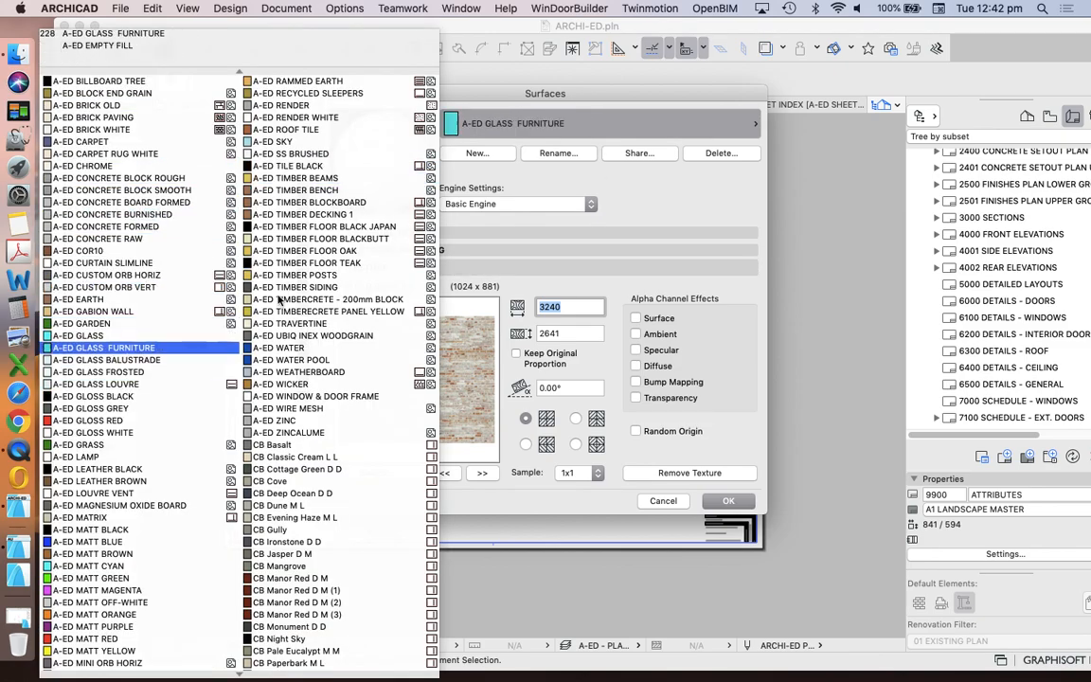
pyautogui.click(102, 262)
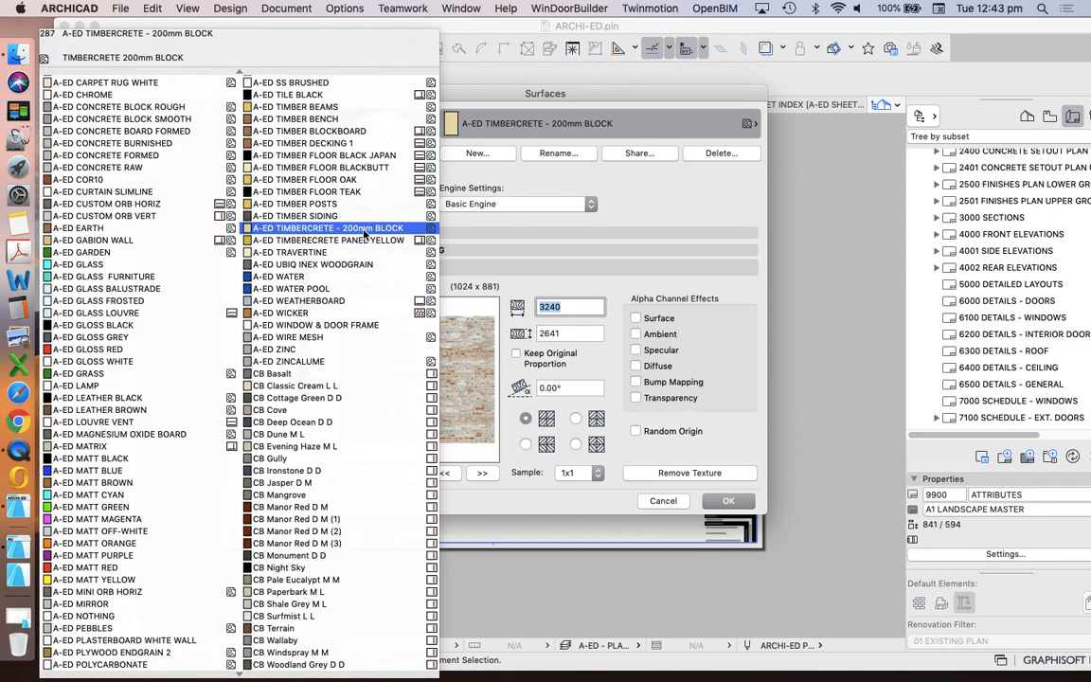
pyautogui.click(278, 569)
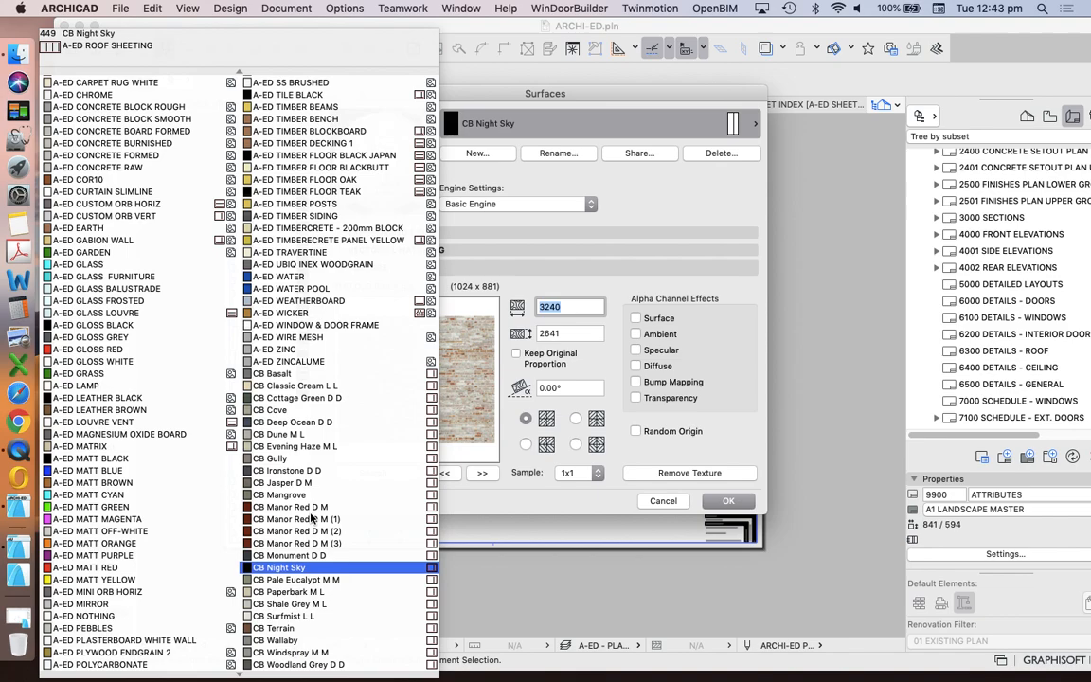
pyautogui.click(288, 603)
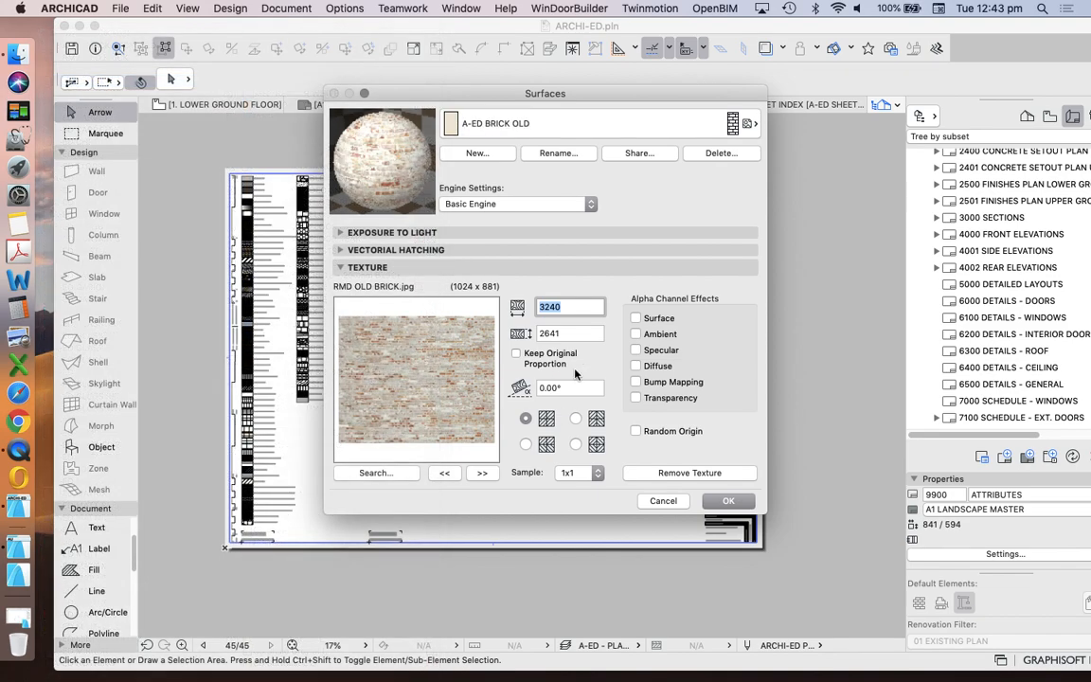
pyautogui.moveTo(691, 199)
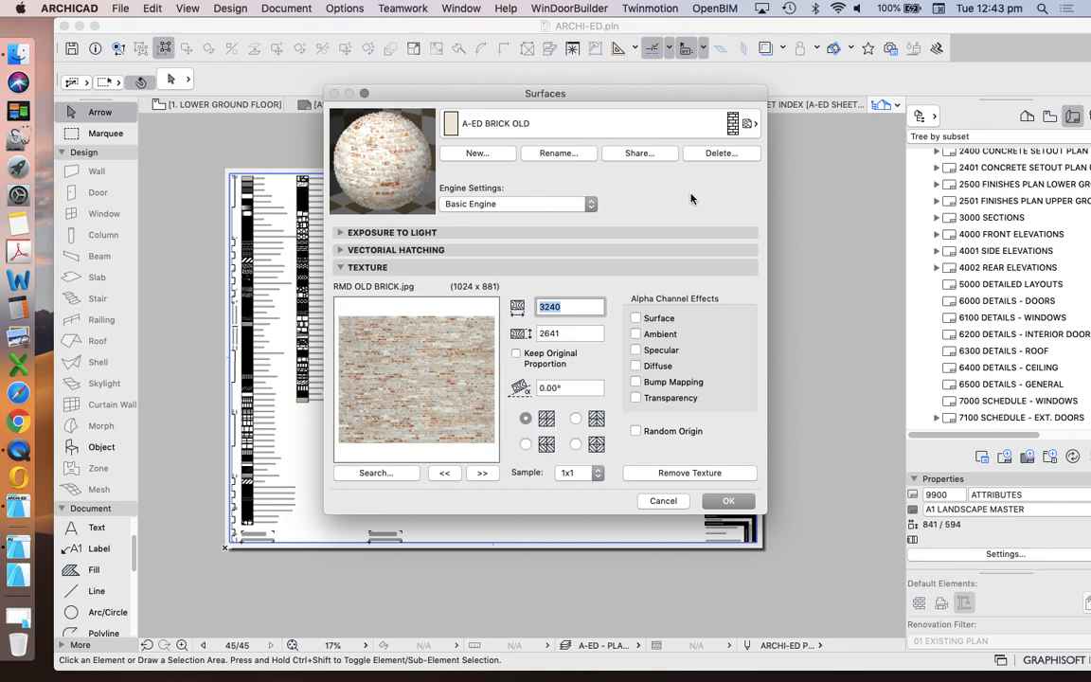
pyautogui.moveTo(713, 199)
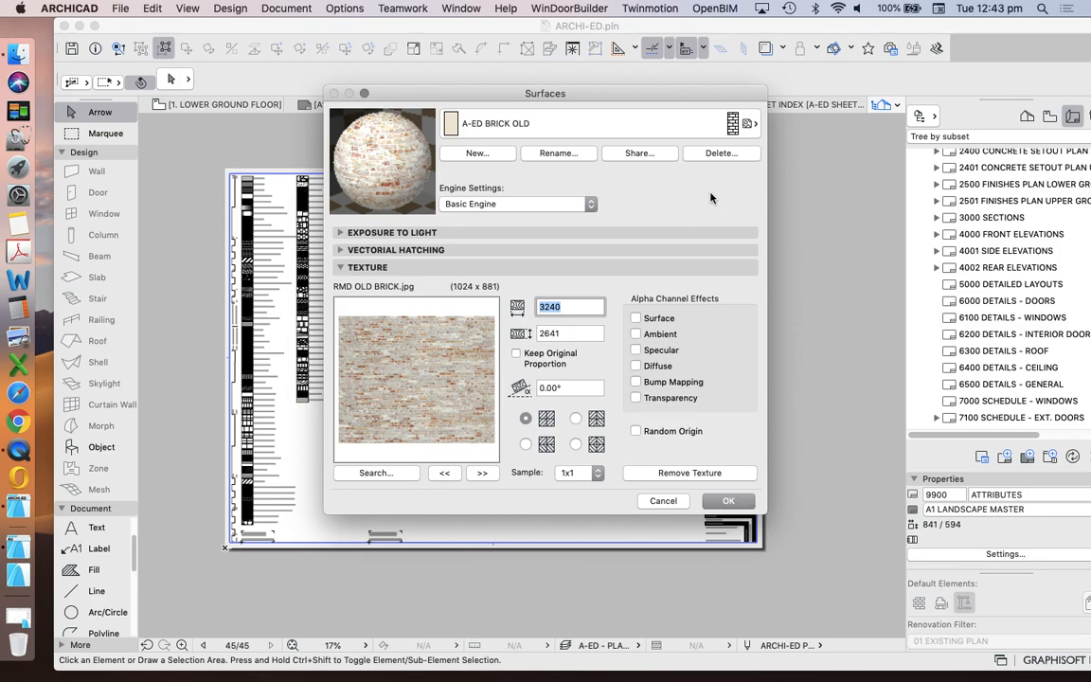
pyautogui.moveTo(713, 199)
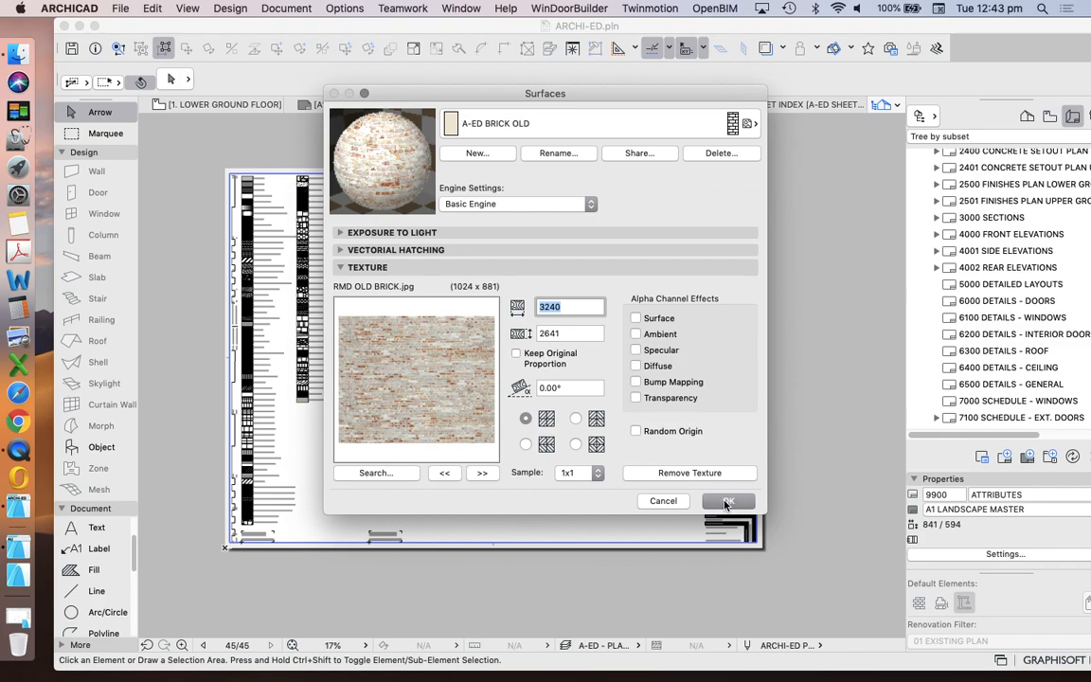
pyautogui.moveTo(720, 466)
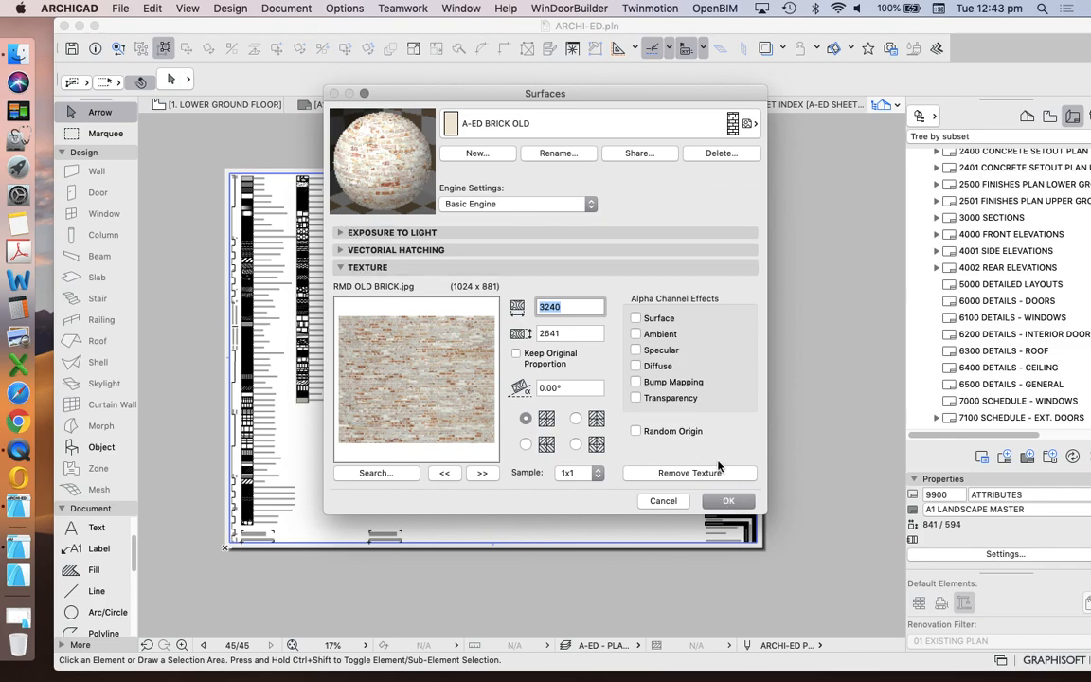
pyautogui.click(728, 500)
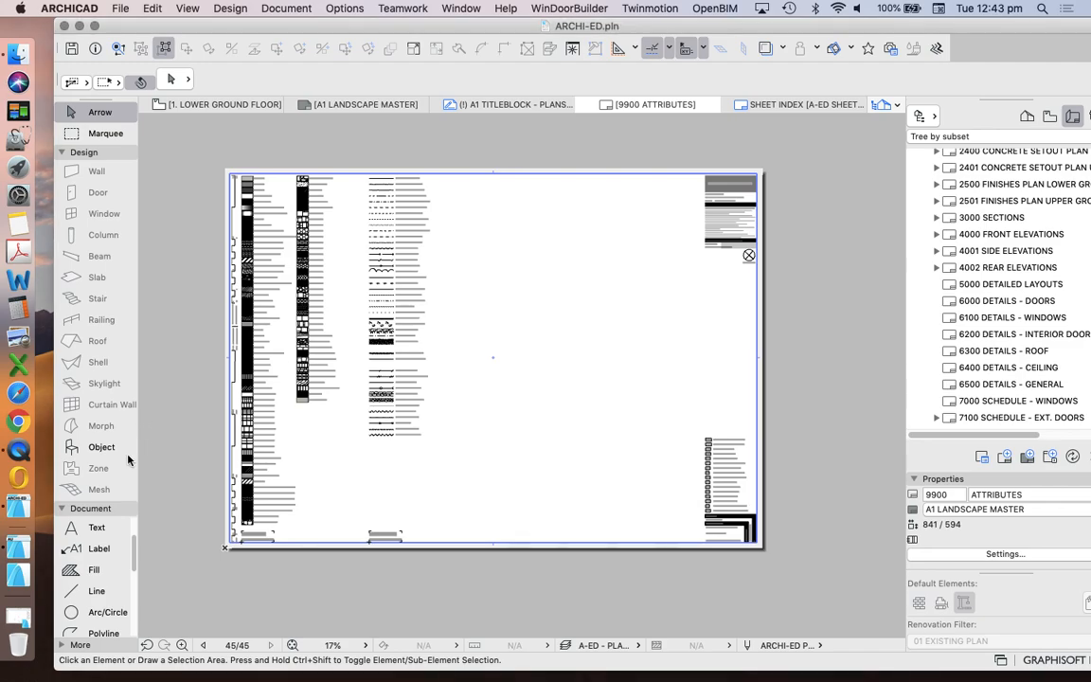
# Check the Embedded Library contents in Object Default Settings and close them unchanged.
pyautogui.doubleClick(102, 447)
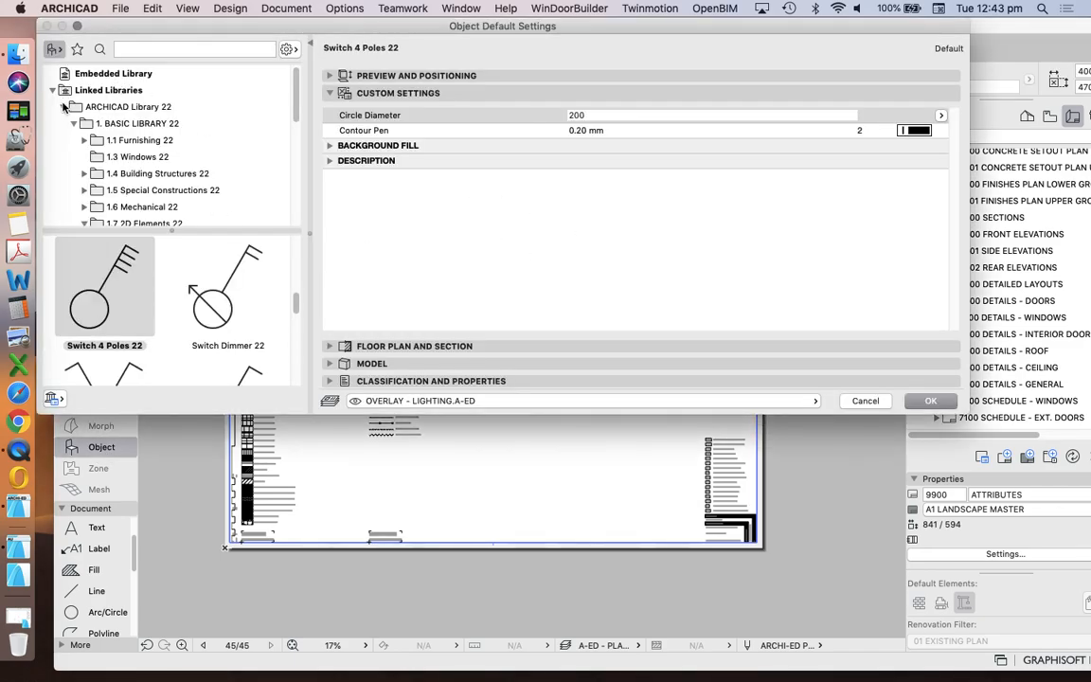
pyautogui.click(114, 72)
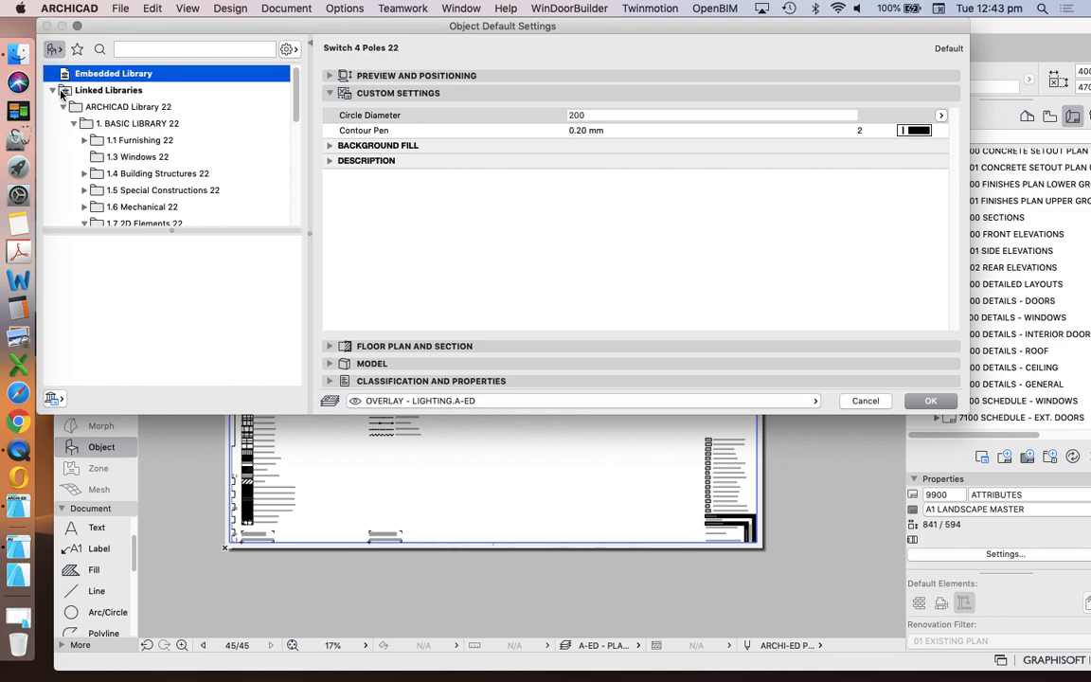
pyautogui.click(108, 89)
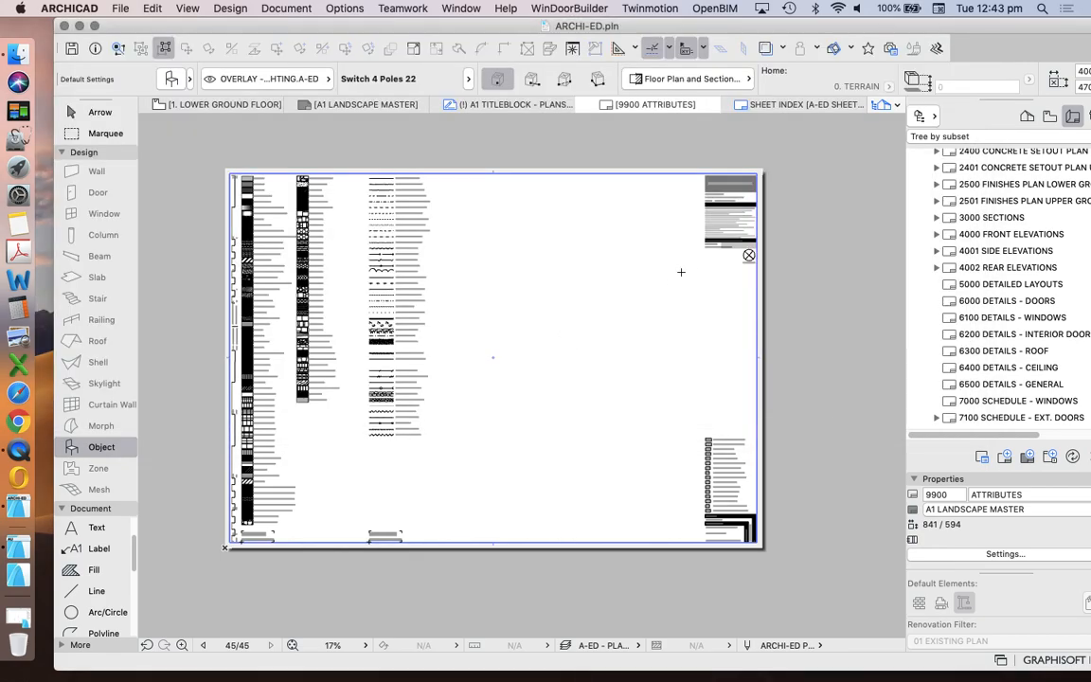
pyautogui.moveTo(758, 314)
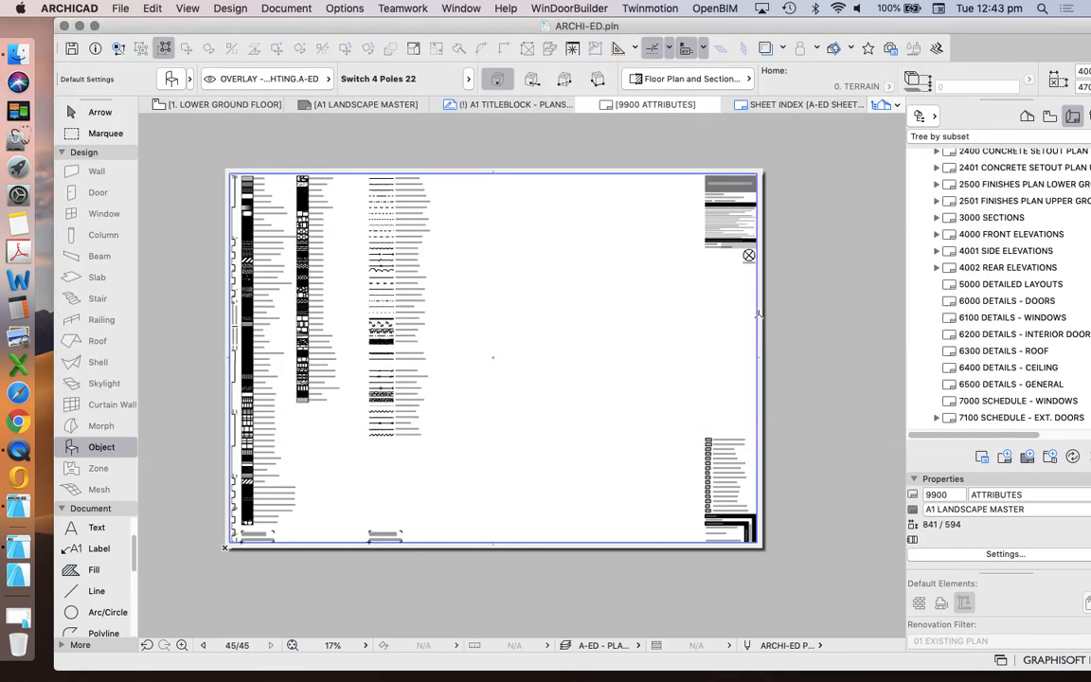
pyautogui.moveTo(492, 254)
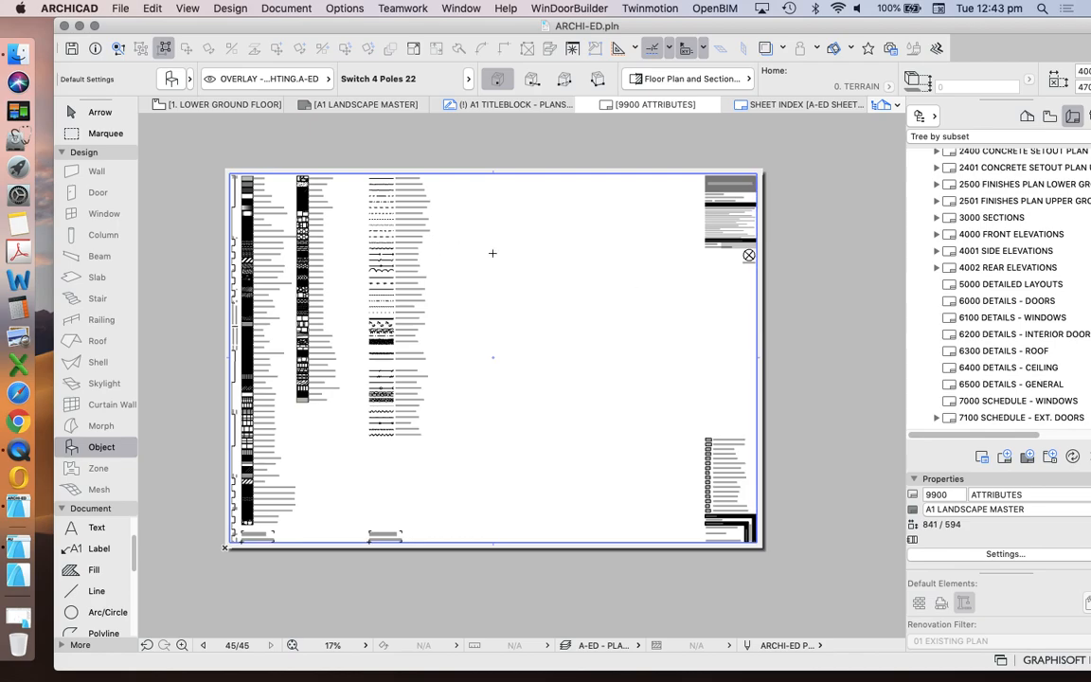
pyautogui.moveTo(557, 273)
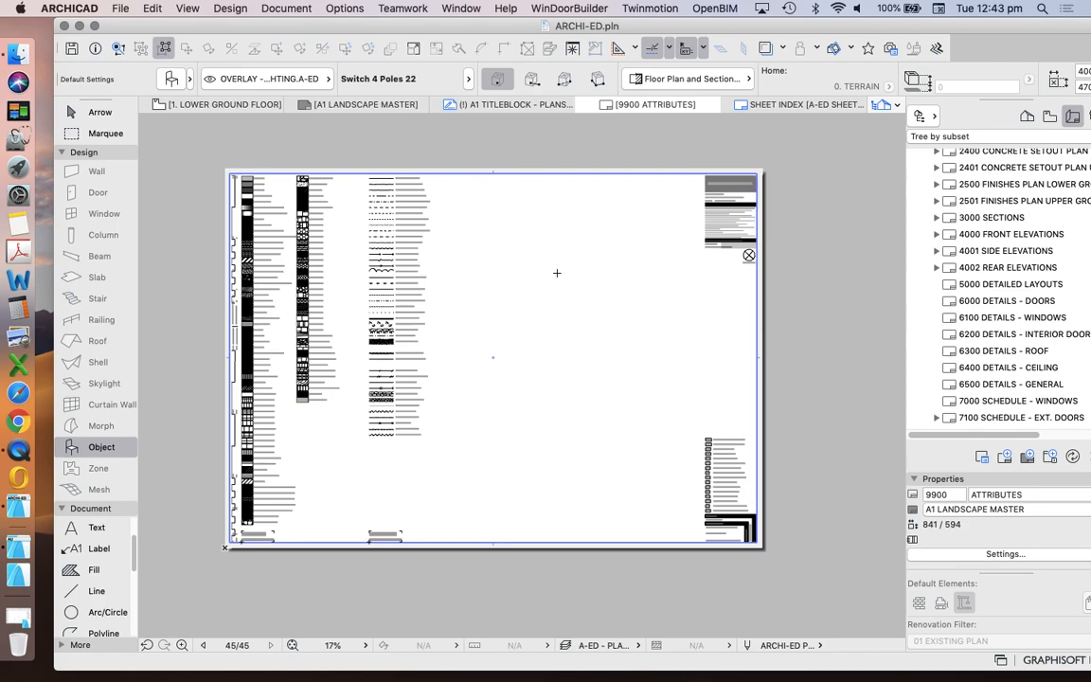
pyautogui.moveTo(501, 256)
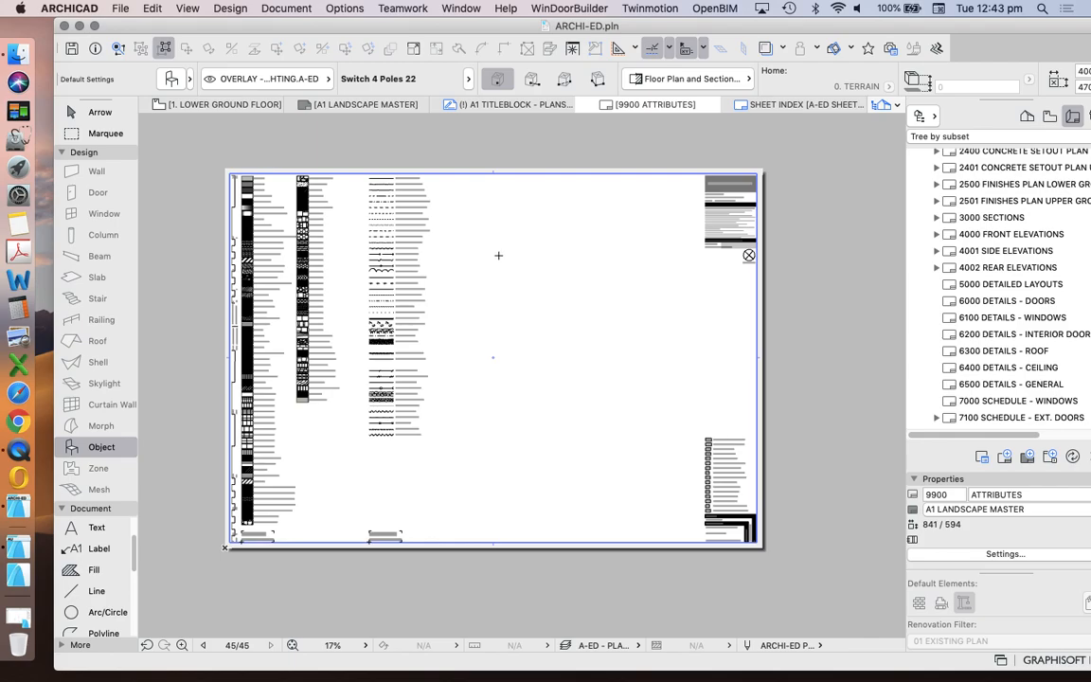
# Bring up the Library Manager and highlight the Embedded Library entry.
pyautogui.click(121, 7)
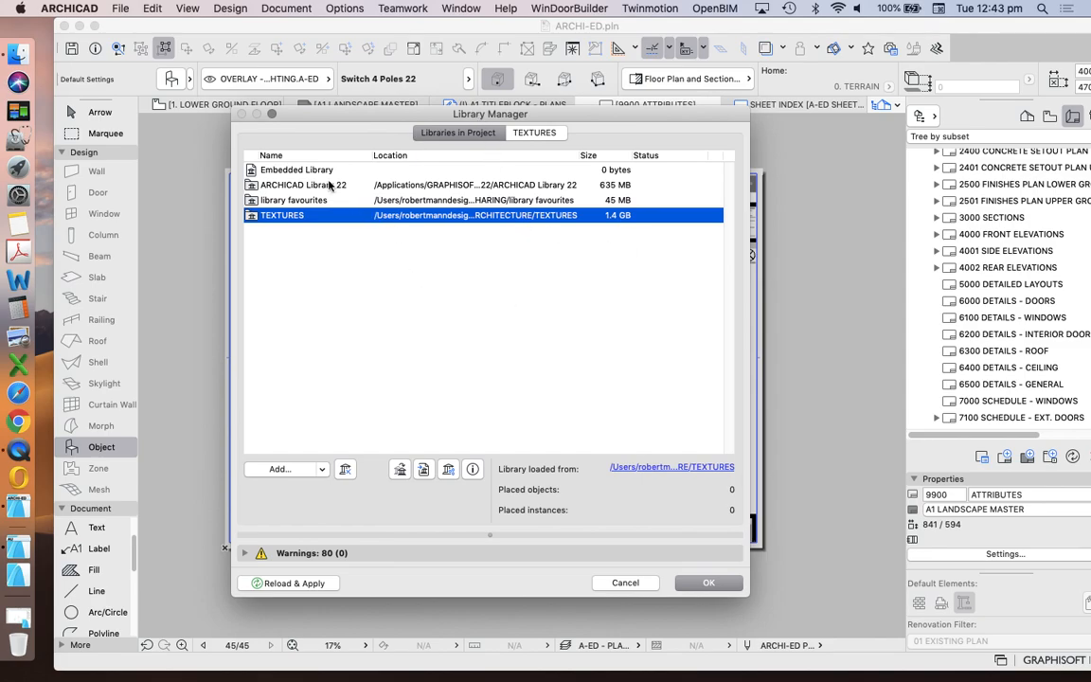
pyautogui.click(295, 171)
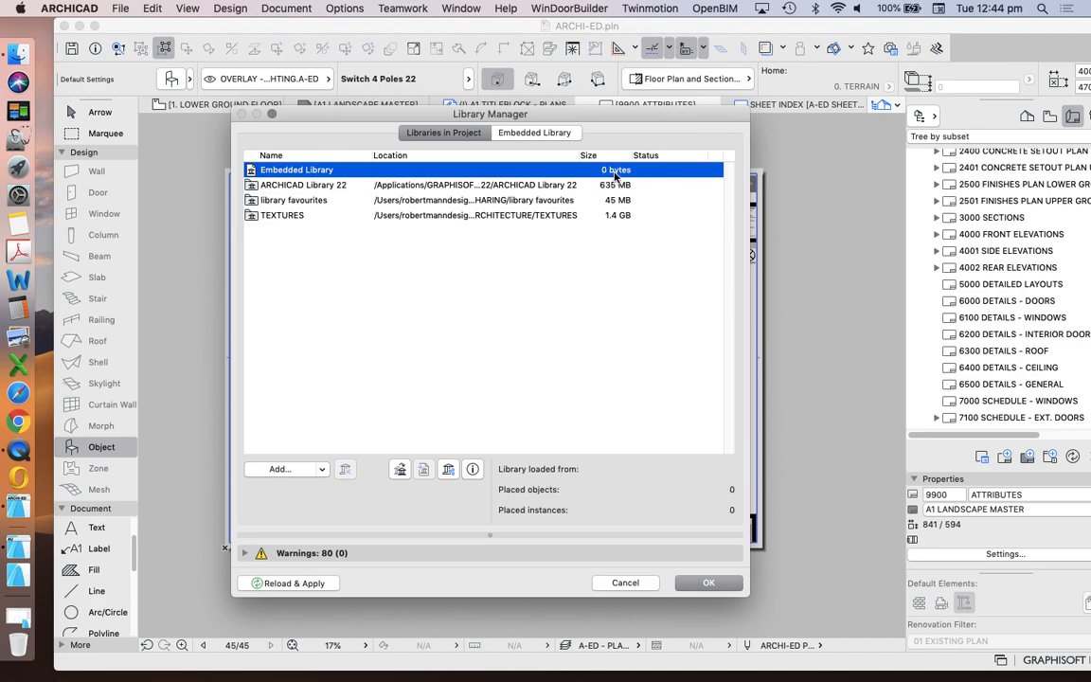
pyautogui.moveTo(704, 523)
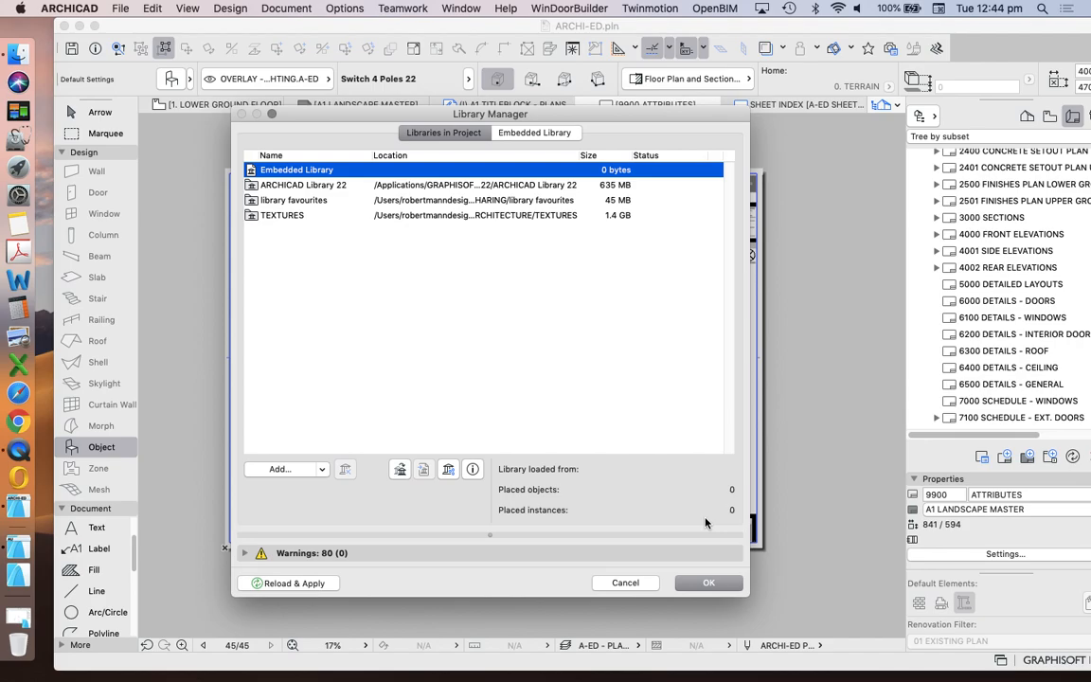
pyautogui.moveTo(682, 457)
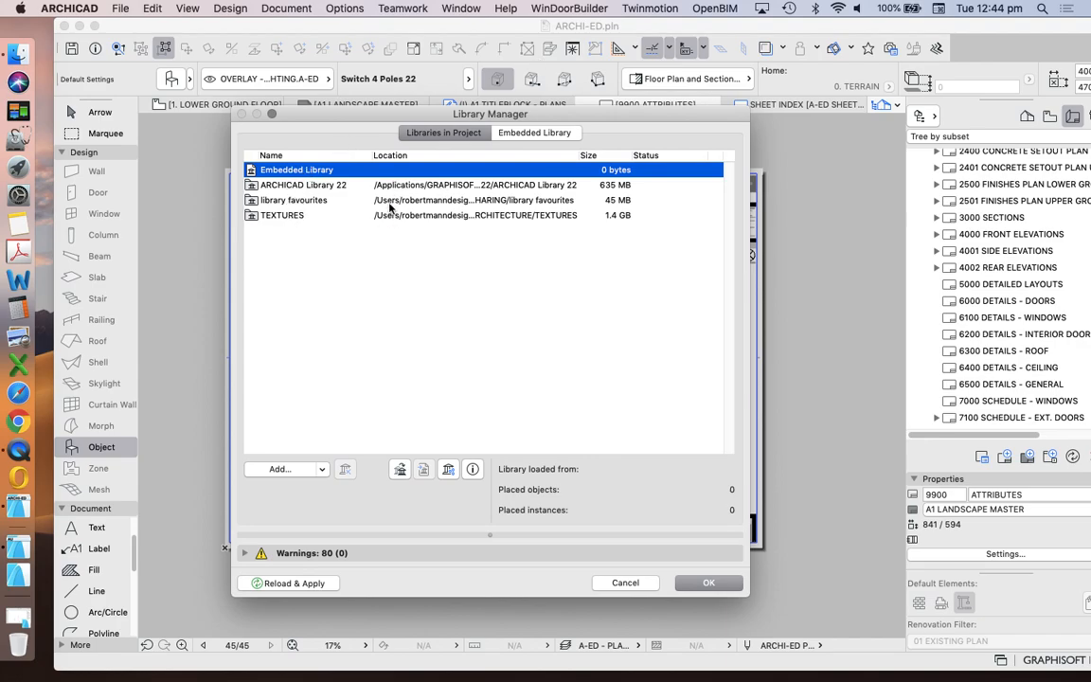
# Remove the TEXTURES library from the project and reload the libraries.
pyautogui.click(282, 216)
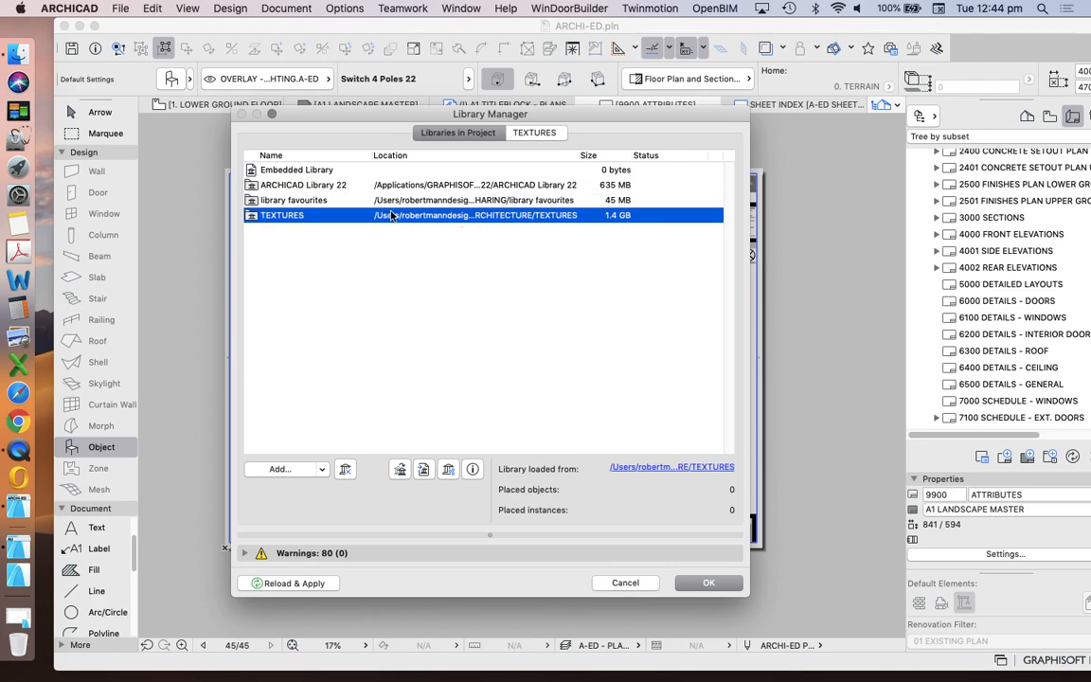
pyautogui.click(303, 185)
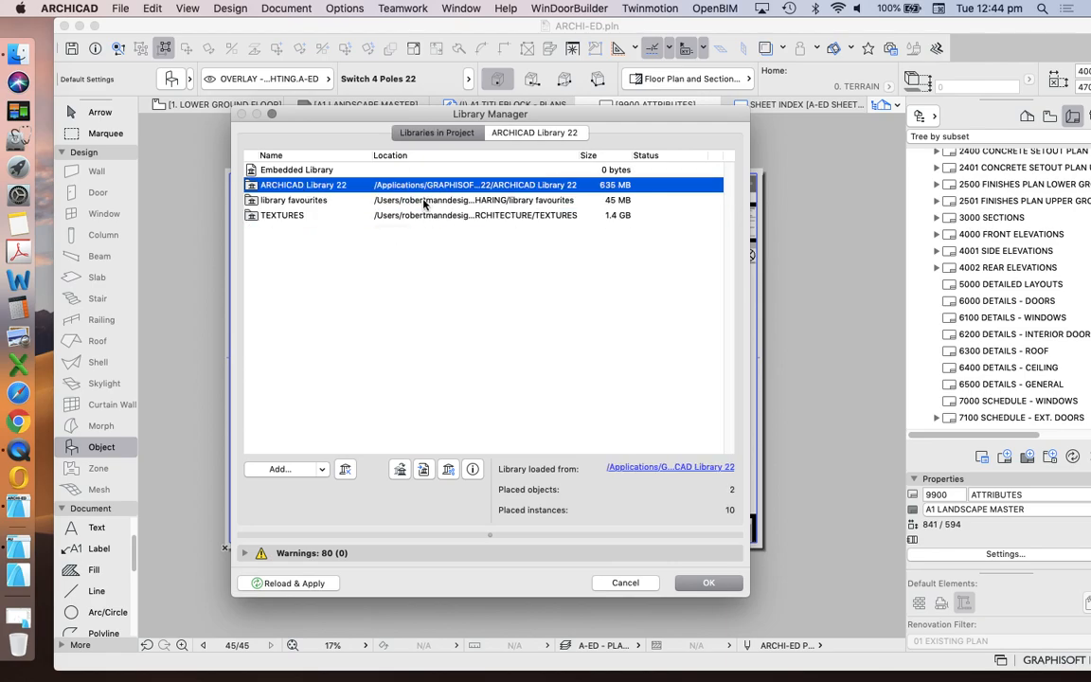
pyautogui.click(283, 216)
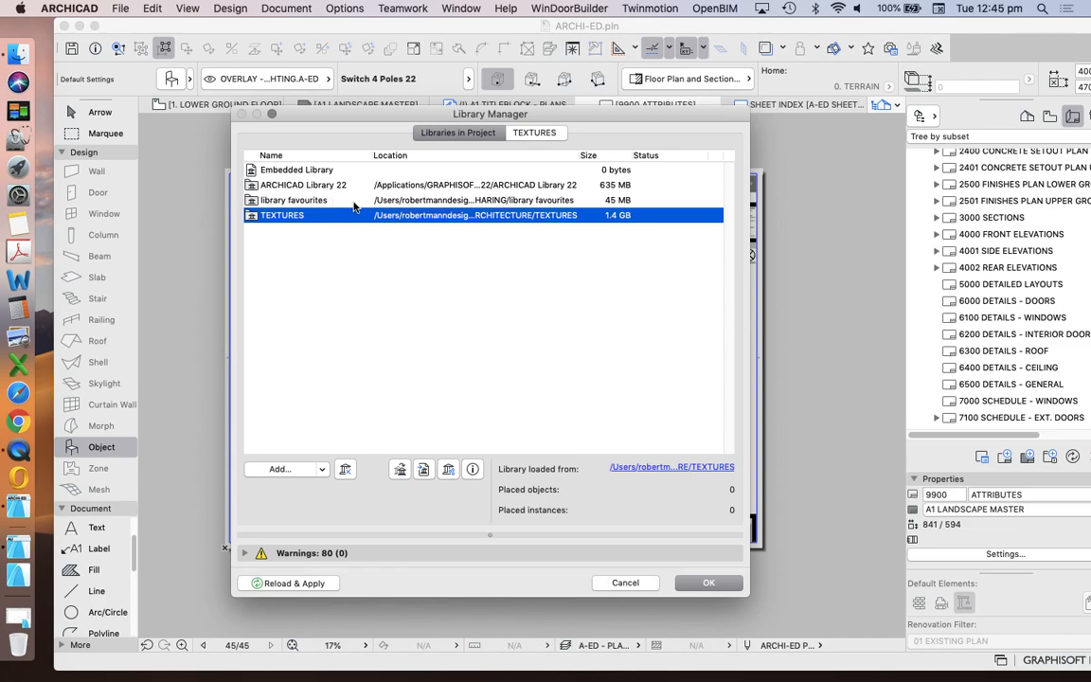
pyautogui.moveTo(565, 305)
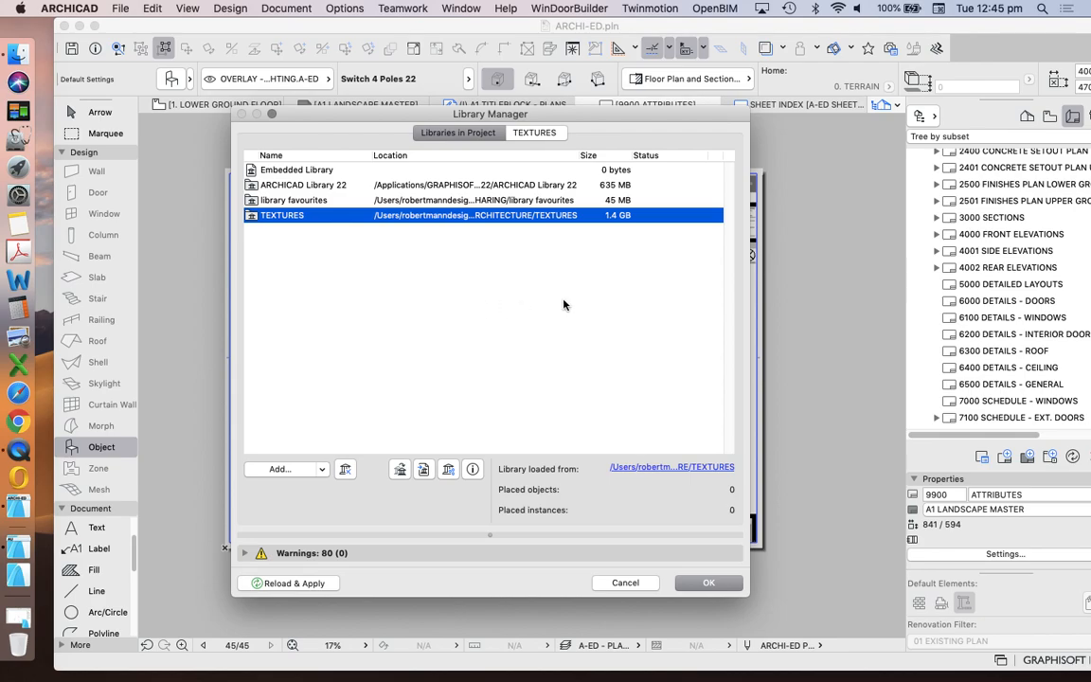
pyautogui.moveTo(726, 326)
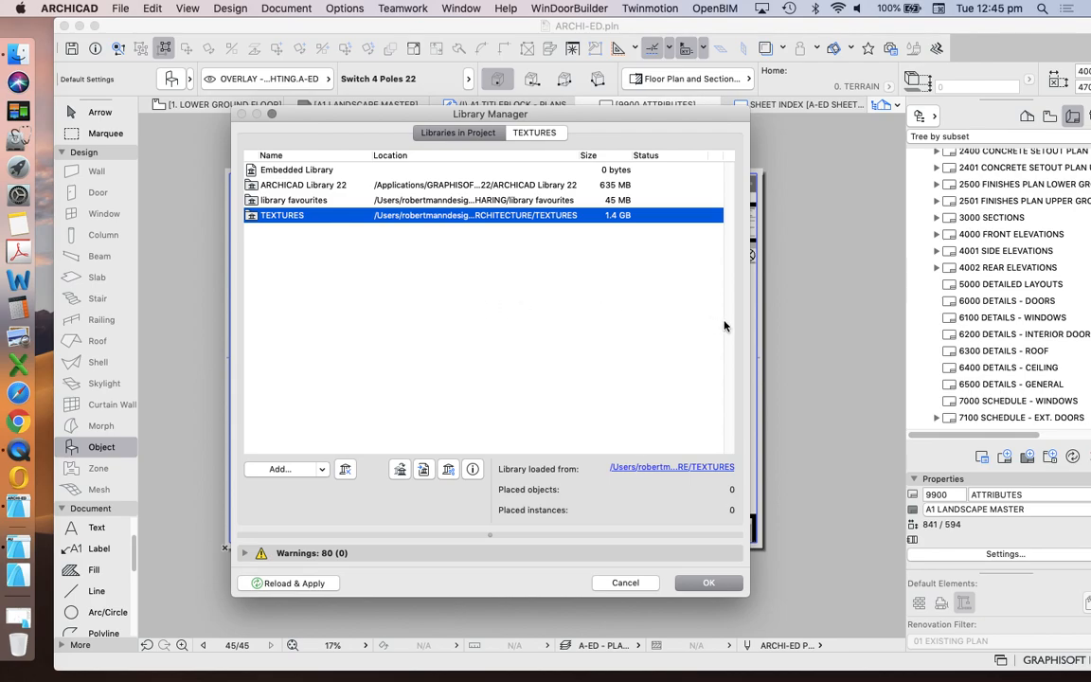
pyautogui.moveTo(485, 228)
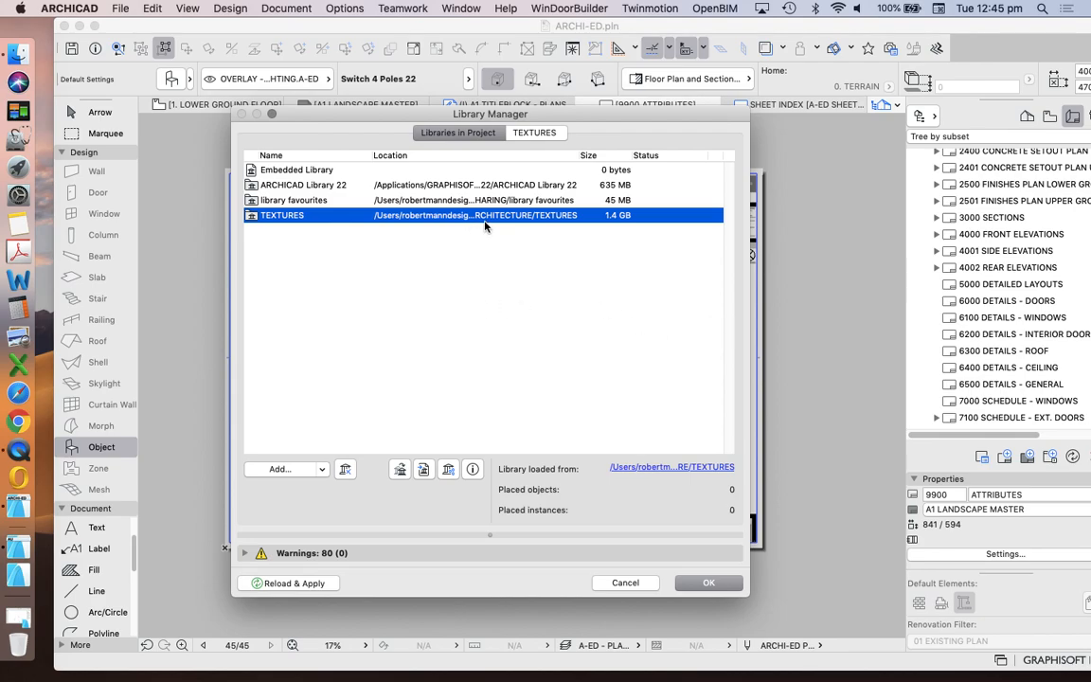
pyautogui.moveTo(485, 216)
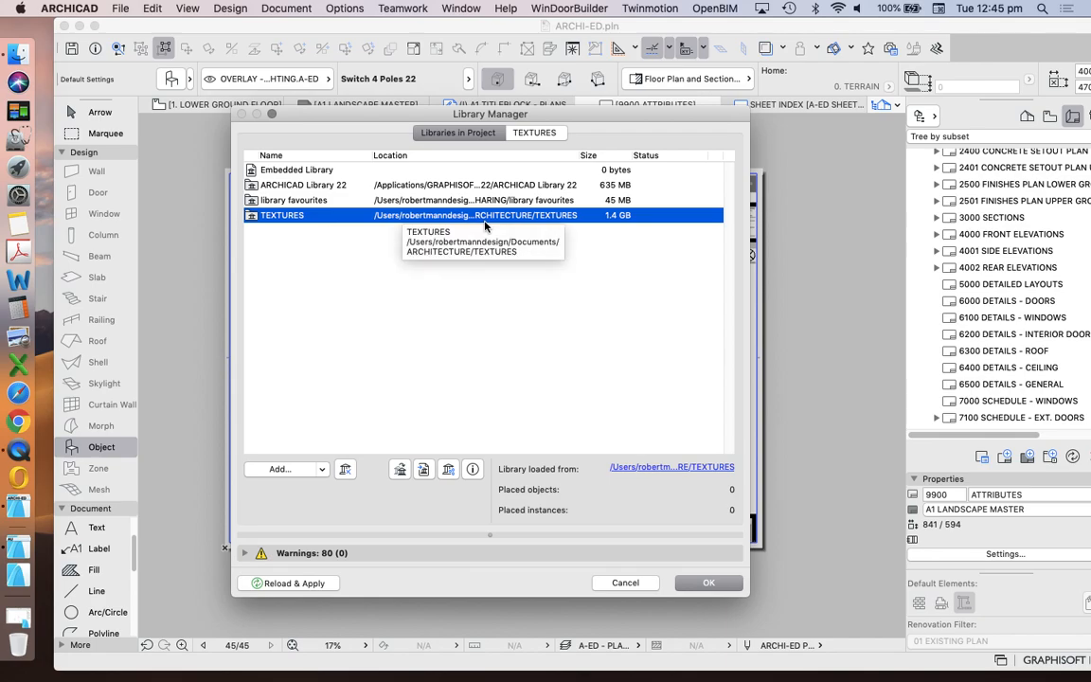
pyautogui.moveTo(595, 294)
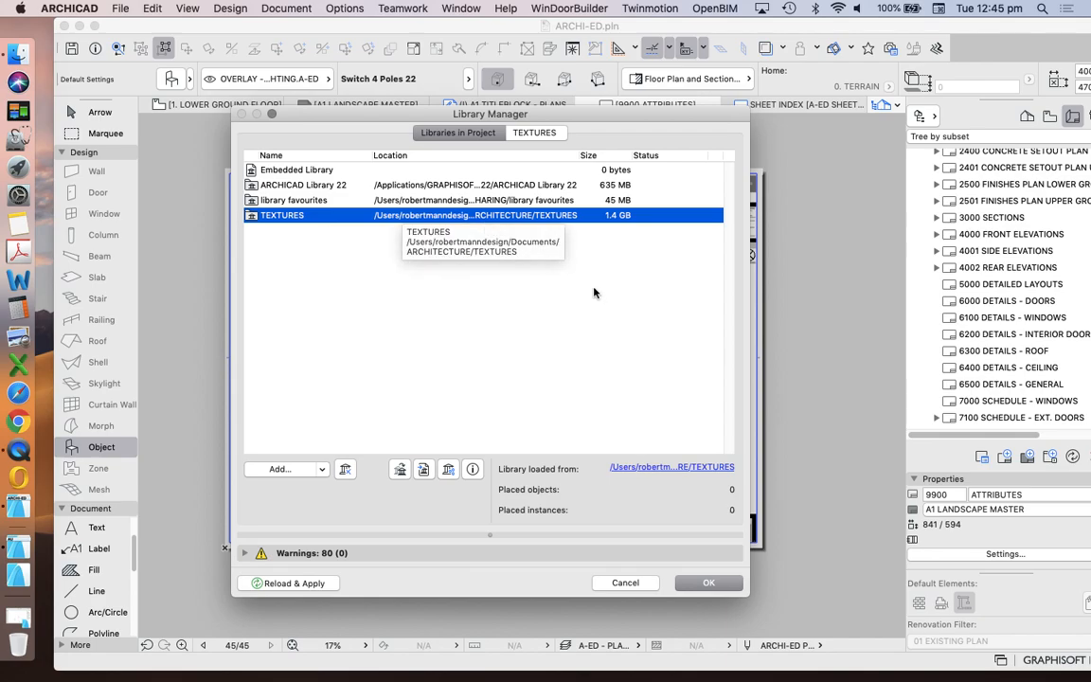
pyautogui.moveTo(595, 294)
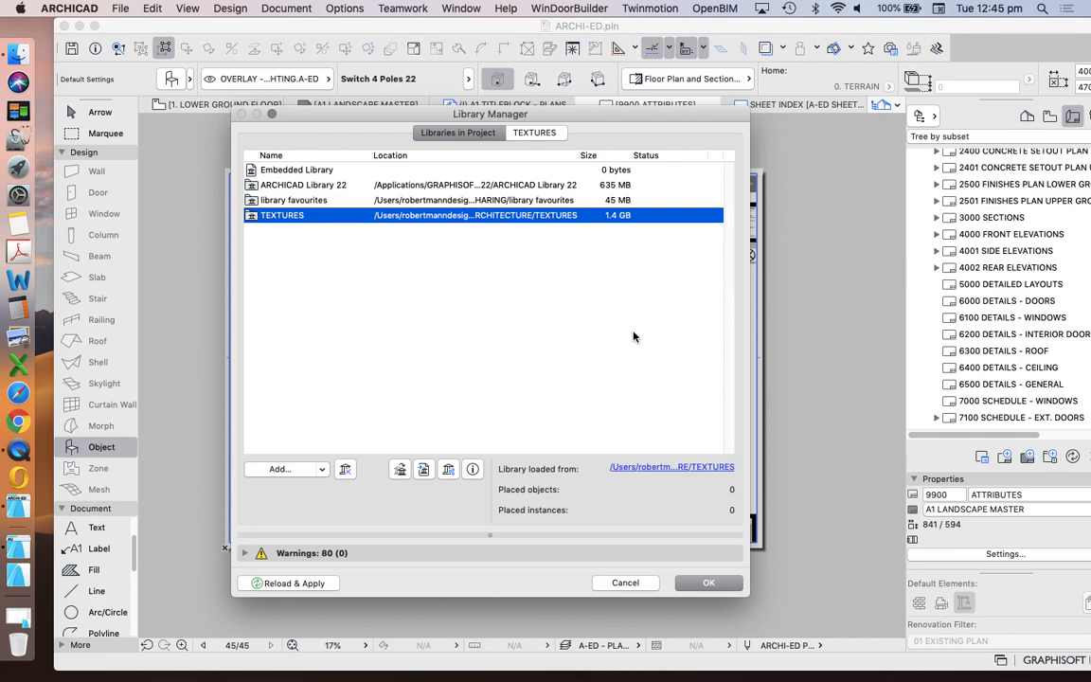
pyautogui.moveTo(428, 206)
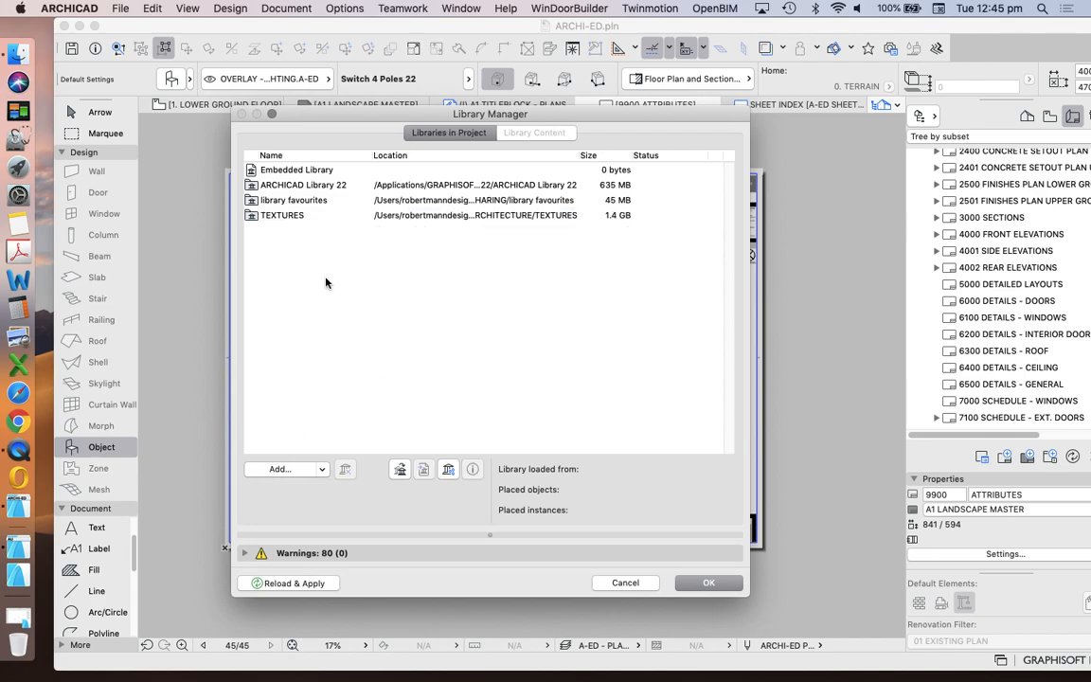
pyautogui.click(280, 216)
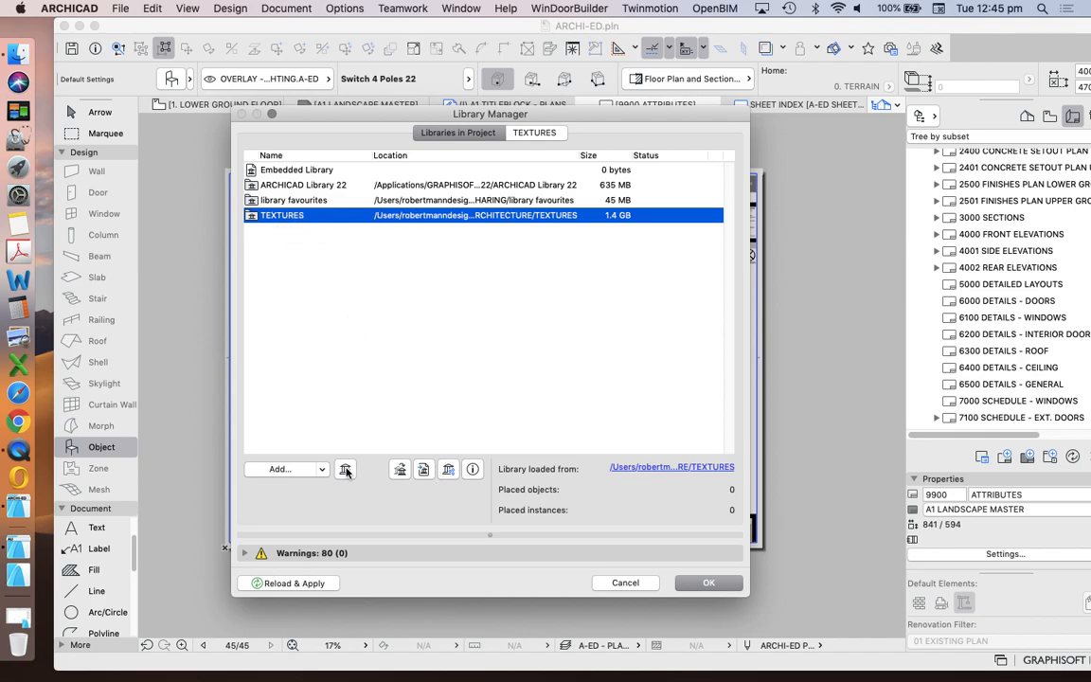
pyautogui.moveTo(345, 470)
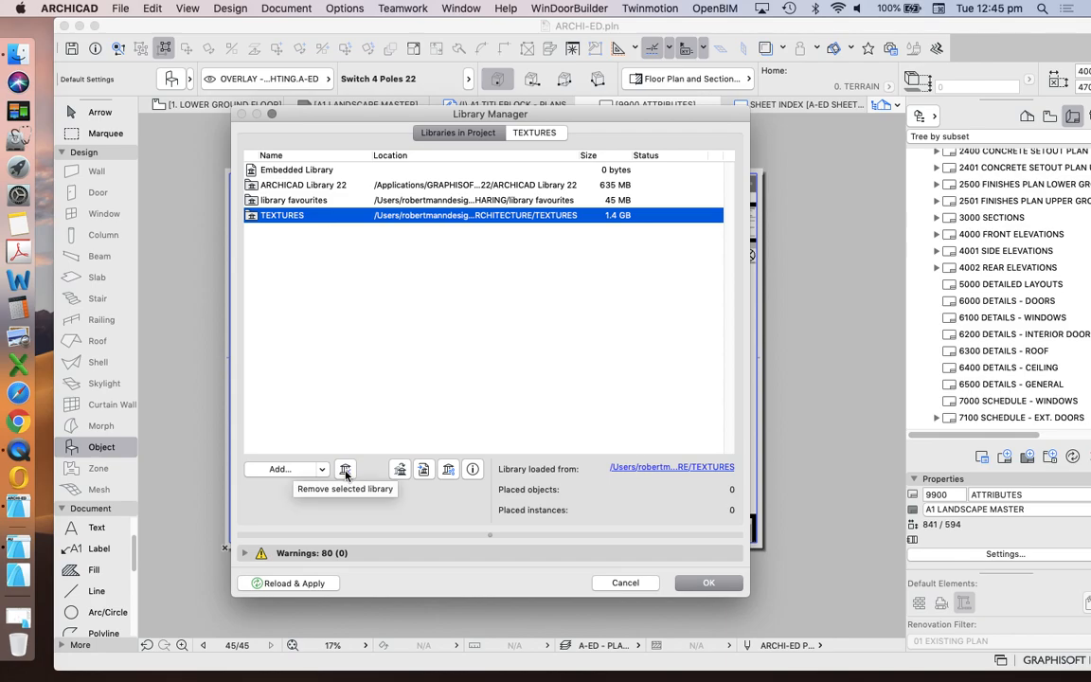
pyautogui.click(345, 470)
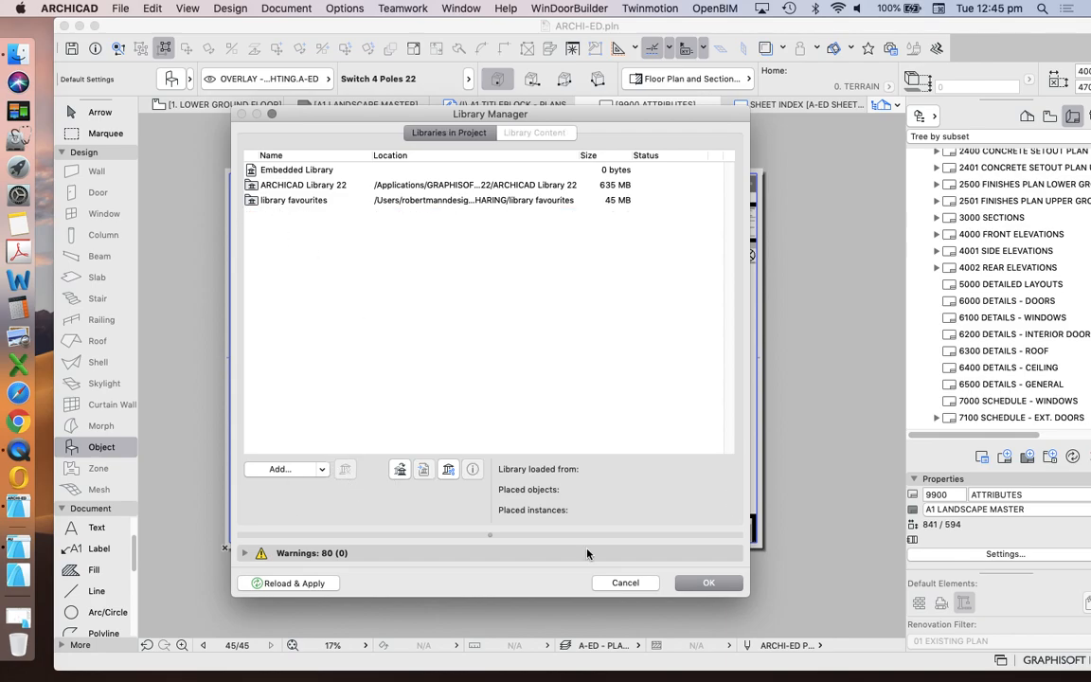
pyautogui.click(709, 583)
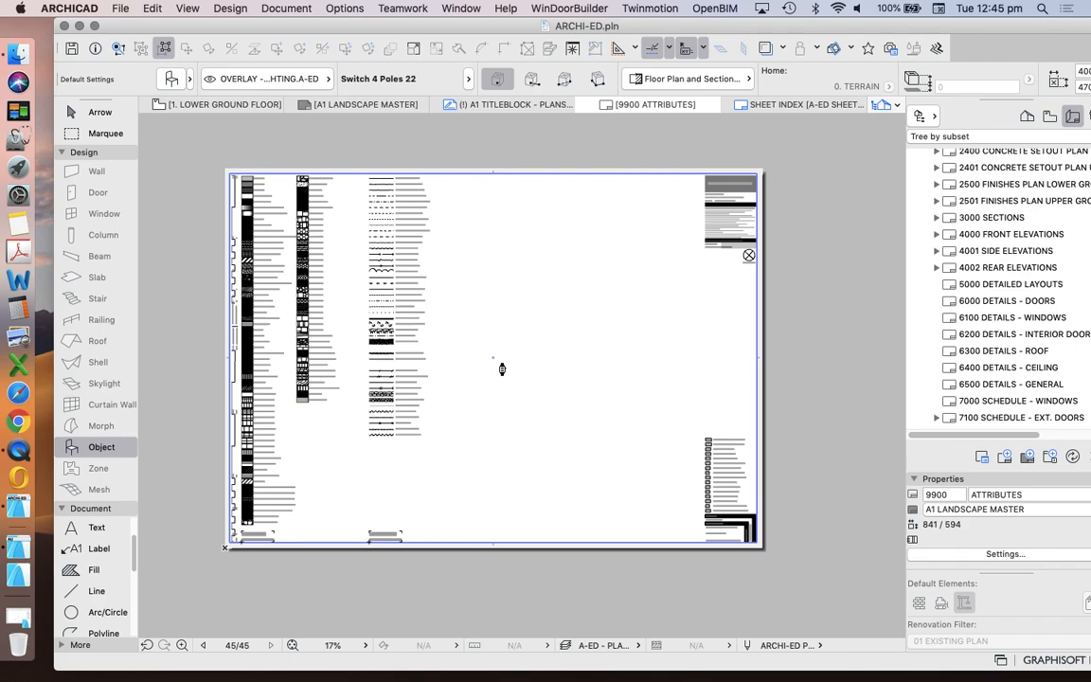
pyautogui.moveTo(565, 303)
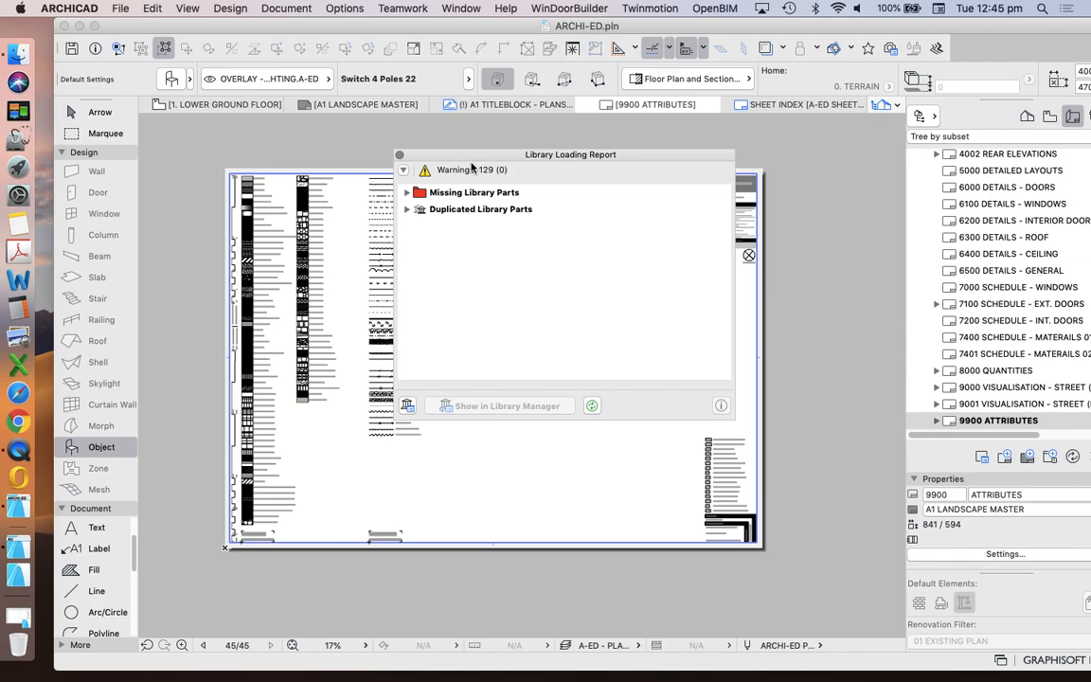
# Inspect the A-ED BRICK OLD surface's missing texture, searching libraries then cancelling without an image.
pyautogui.click(345, 7)
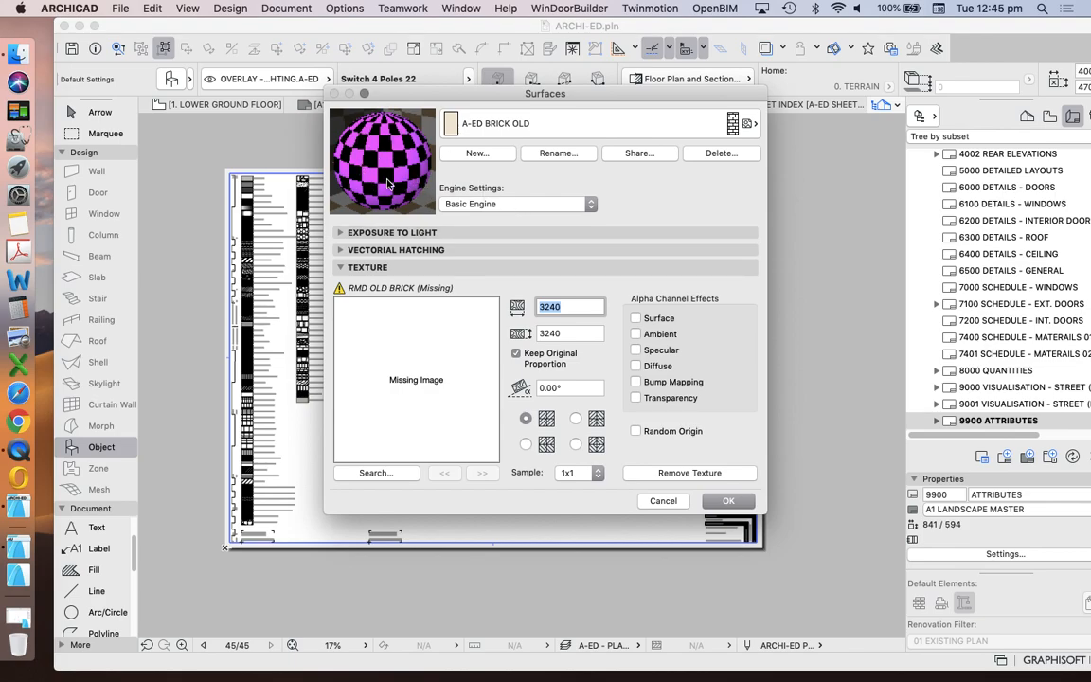
pyautogui.moveTo(421, 434)
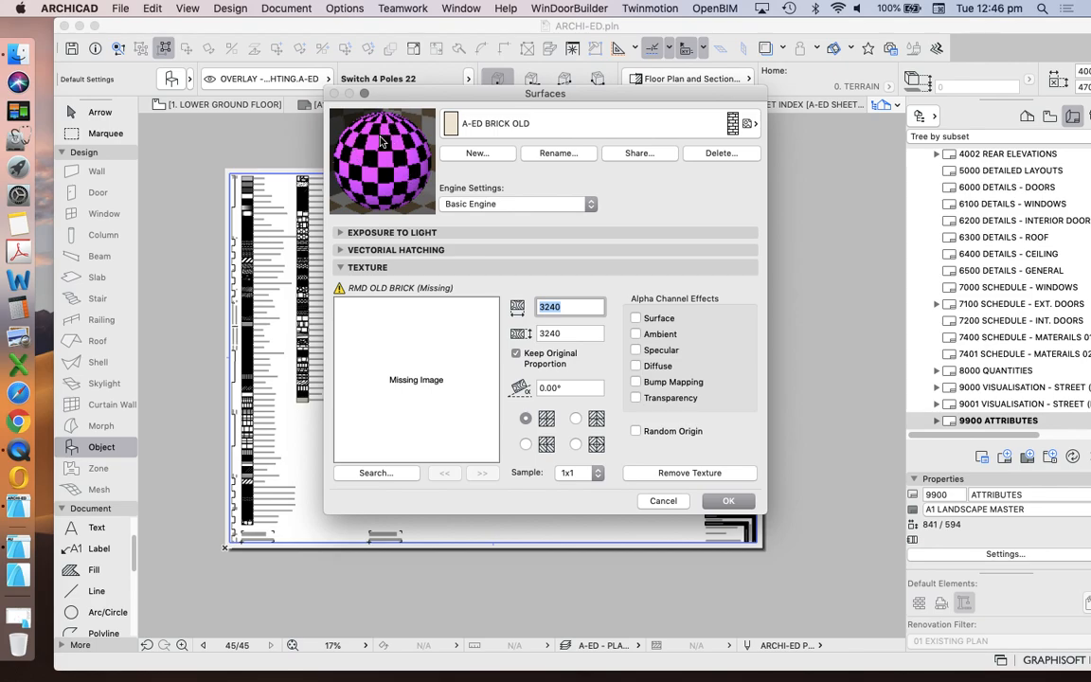
pyautogui.moveTo(383, 212)
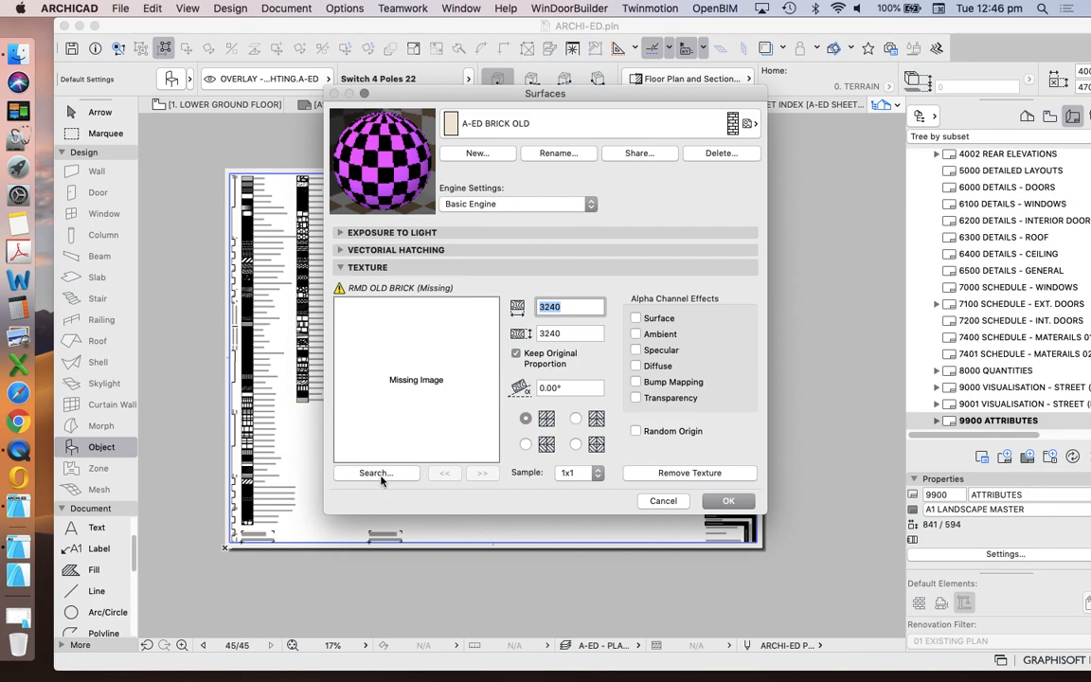
pyautogui.click(375, 474)
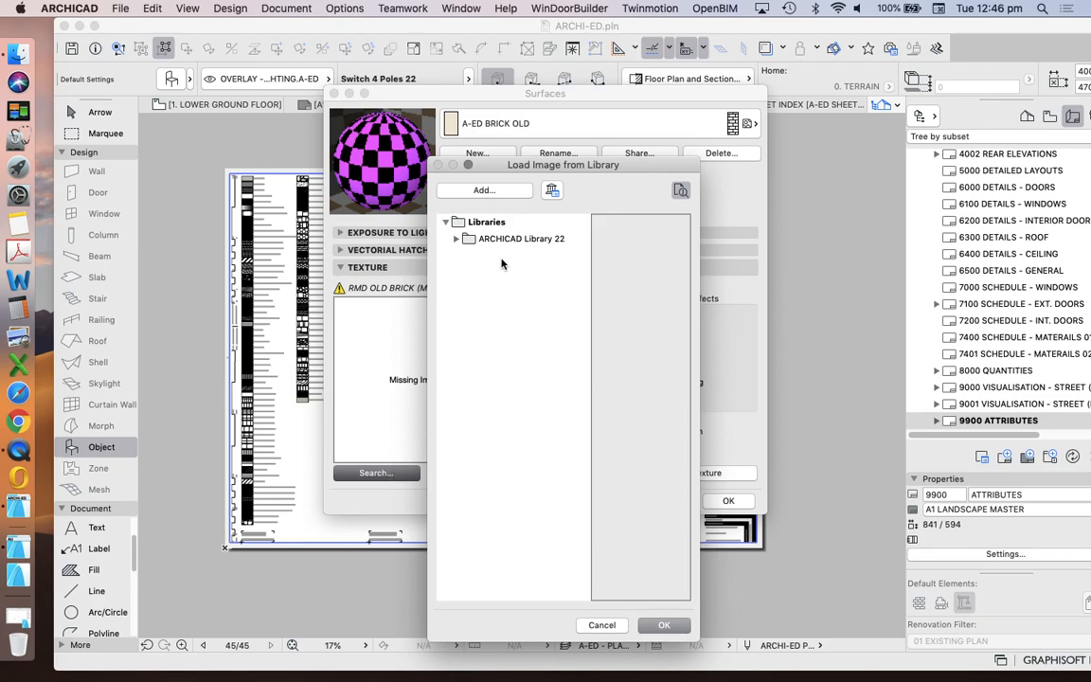
pyautogui.moveTo(640, 447)
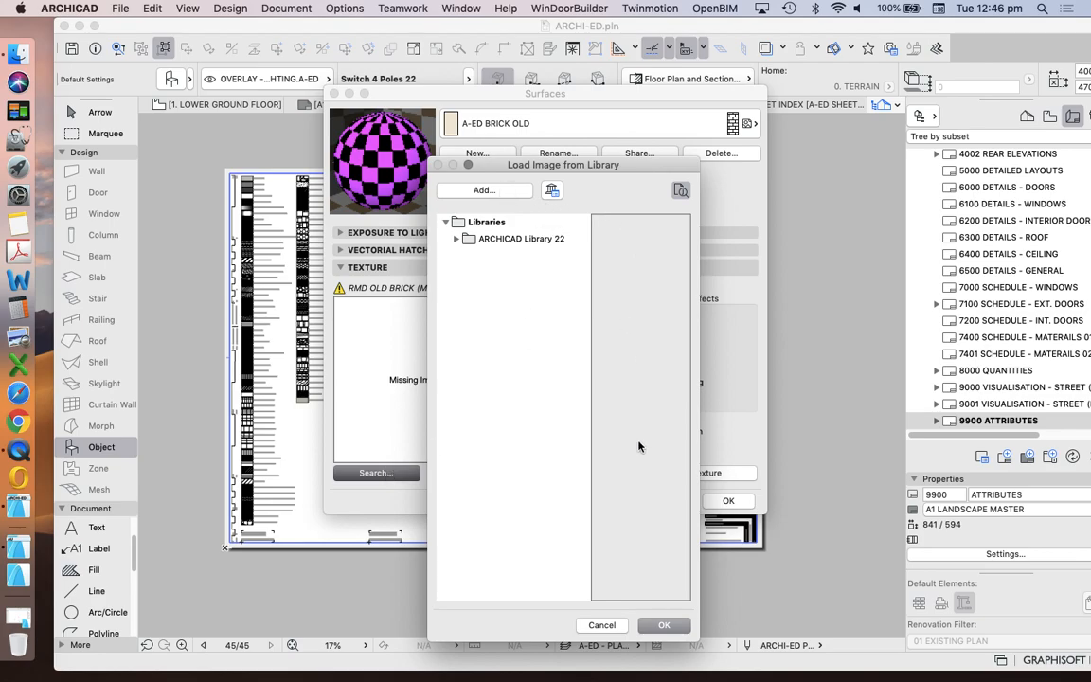
pyautogui.moveTo(607, 622)
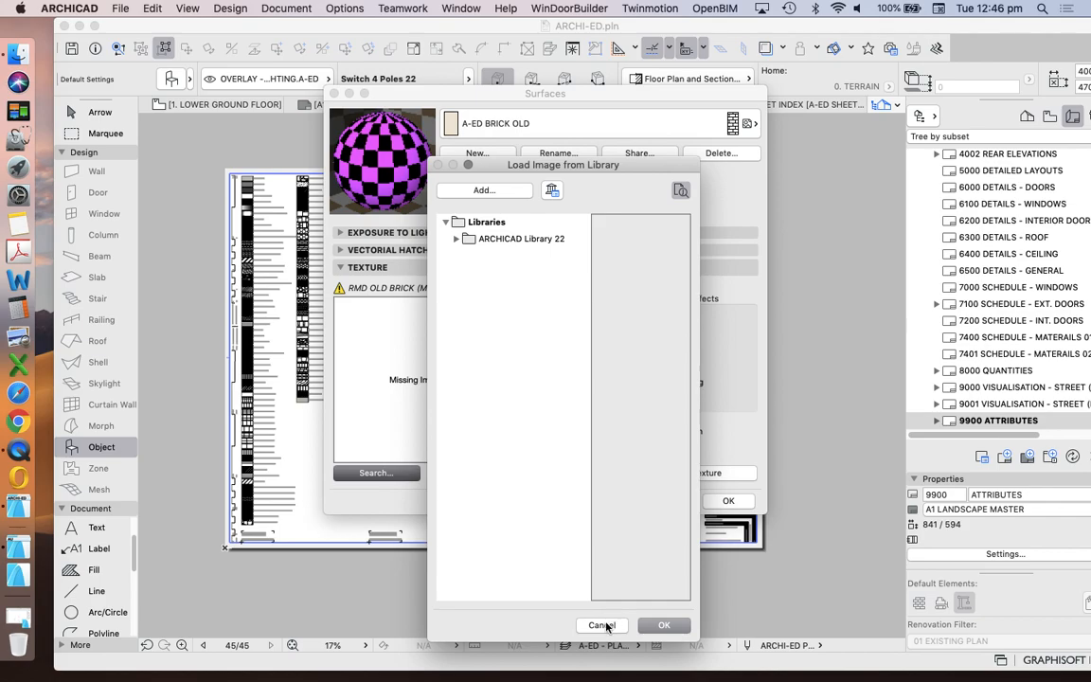
pyautogui.click(602, 625)
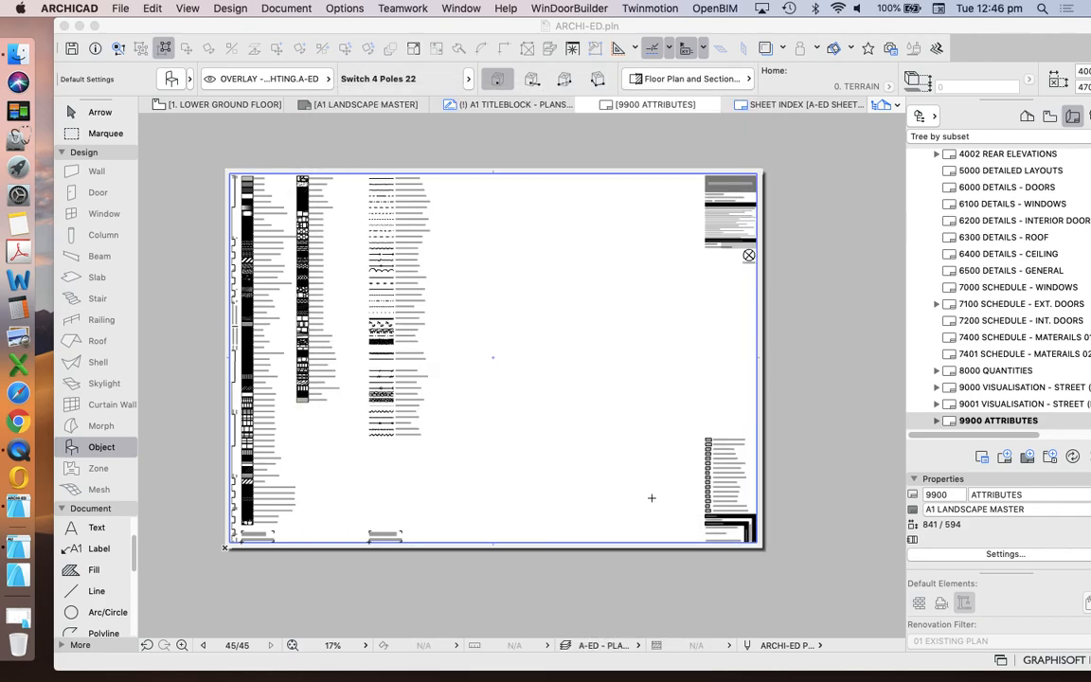
pyautogui.moveTo(485, 409)
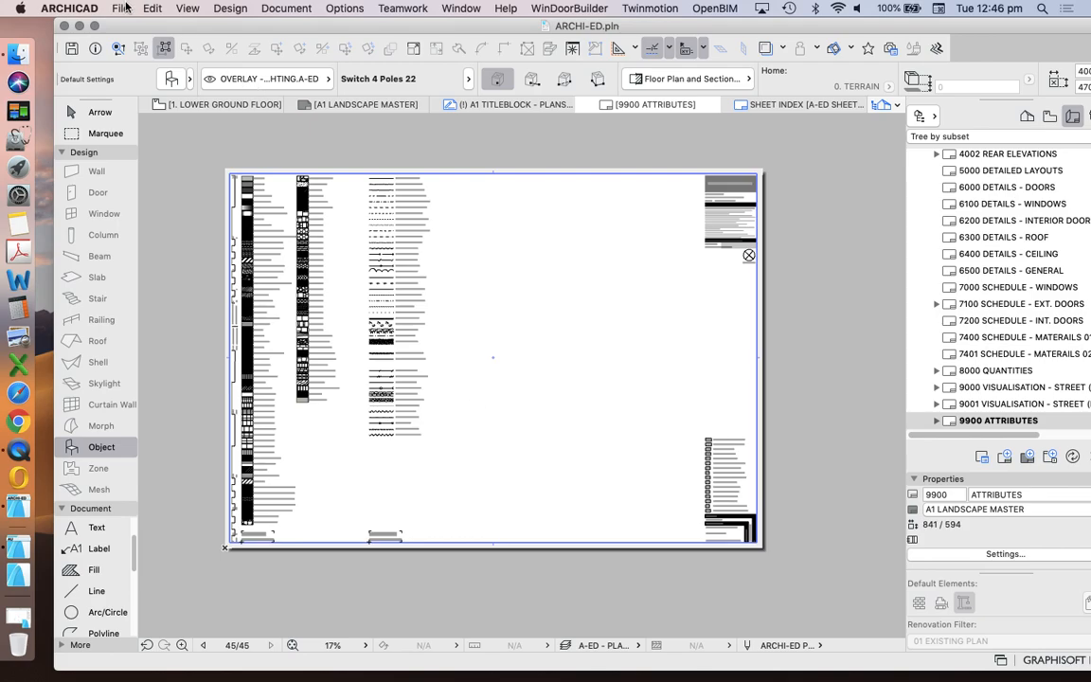
# Reopen the Library Manager and start adding a library folder.
pyautogui.click(121, 8)
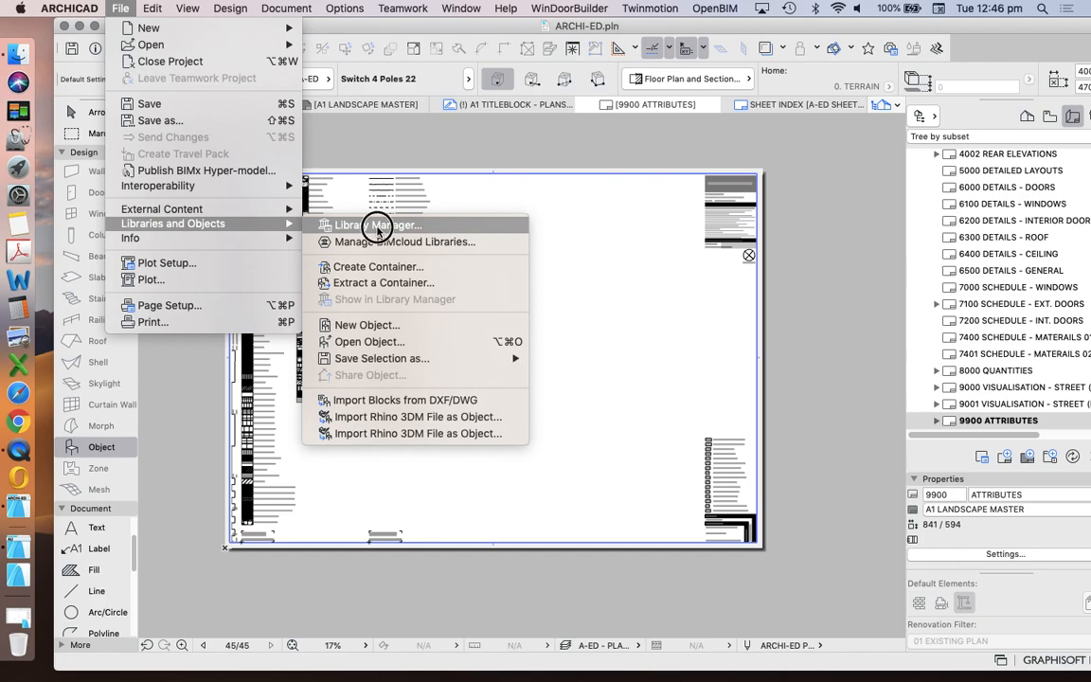
pyautogui.click(375, 224)
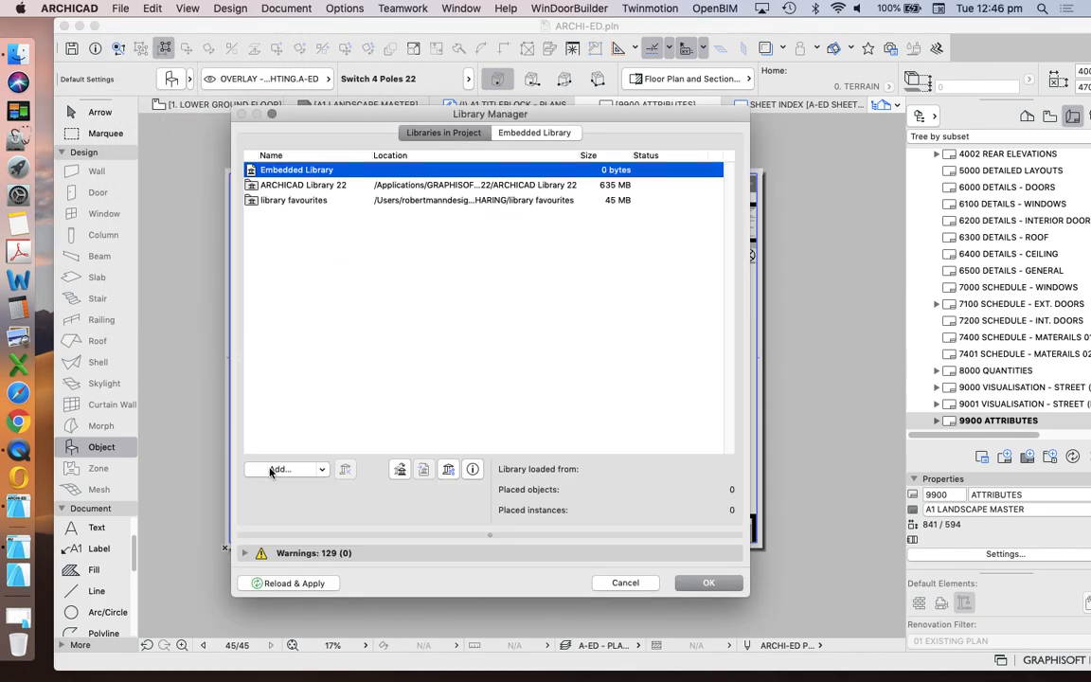
pyautogui.click(282, 470)
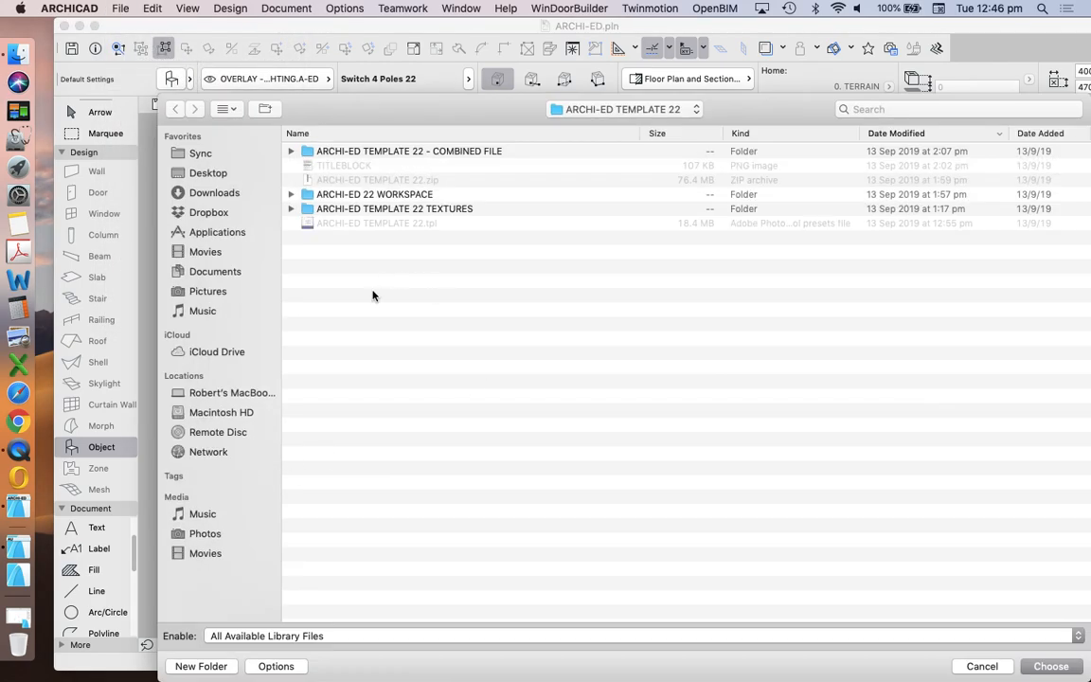
pyautogui.moveTo(436, 386)
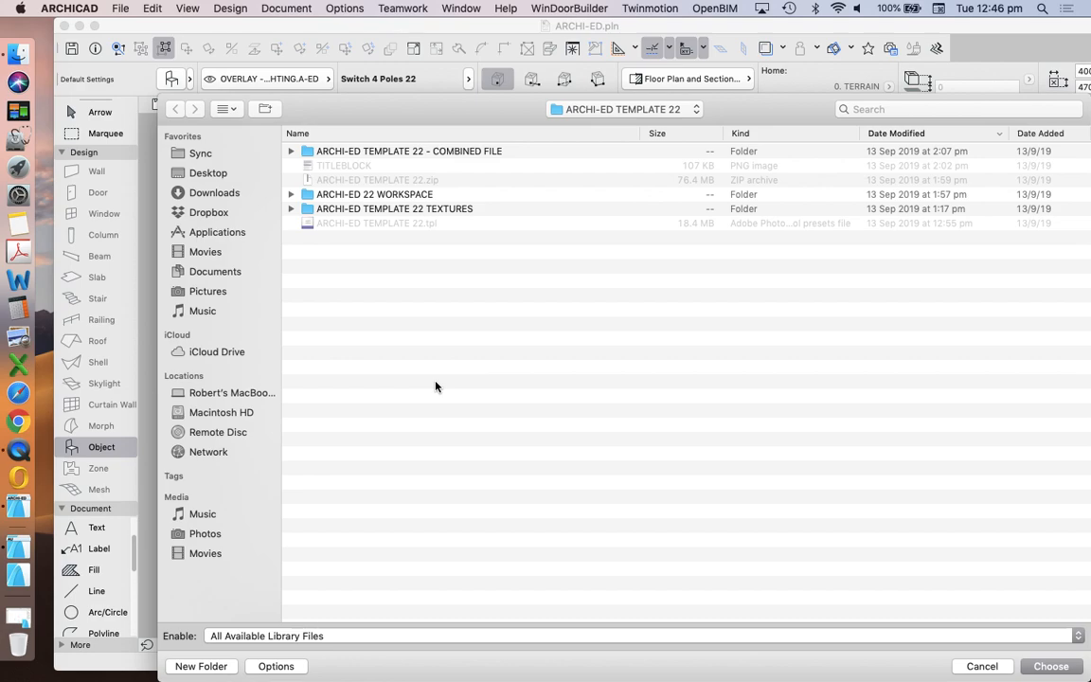
pyautogui.moveTo(265, 427)
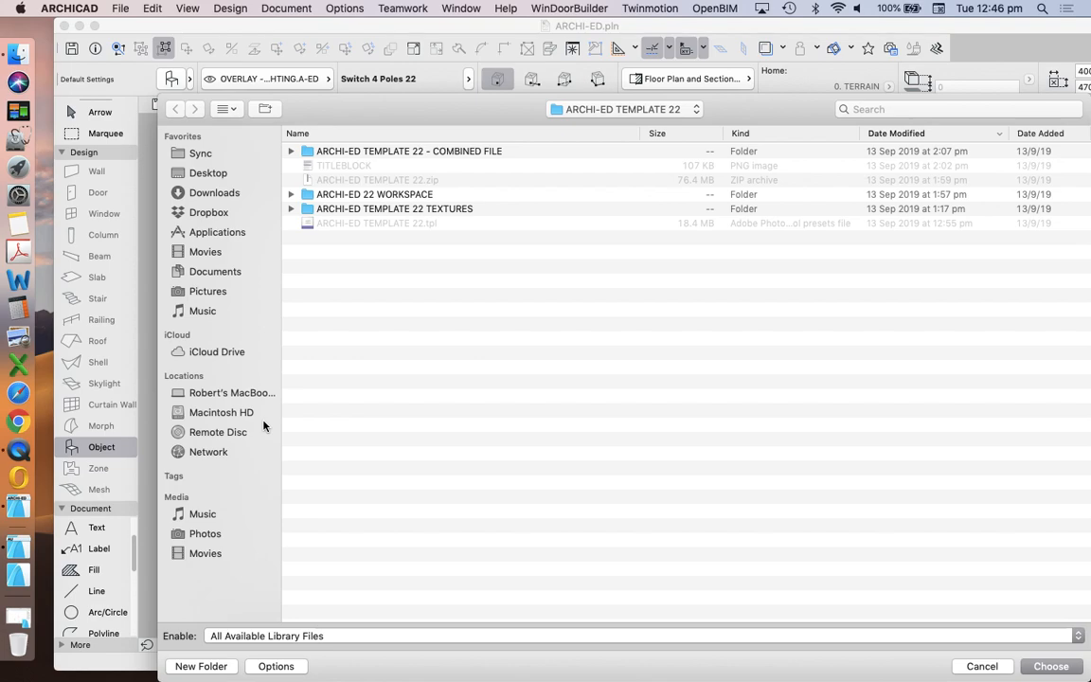
pyautogui.moveTo(223, 277)
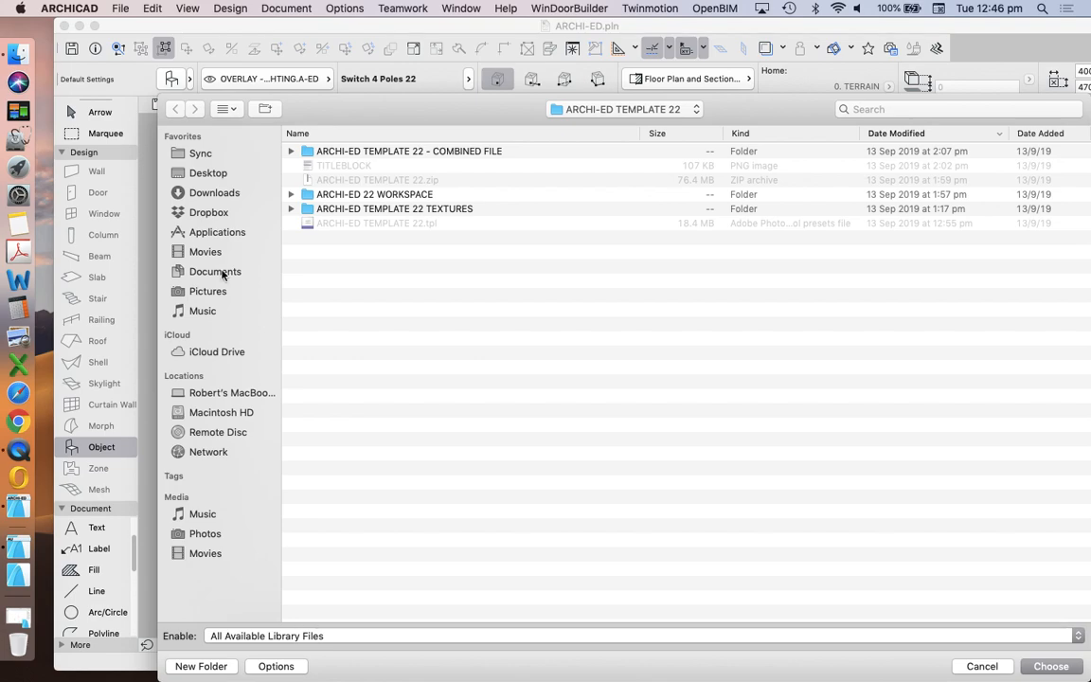
# Browse Documents > ARCHITECTURE, look inside TEXTURES, and choose TEXTURES as the library.
pyautogui.click(216, 273)
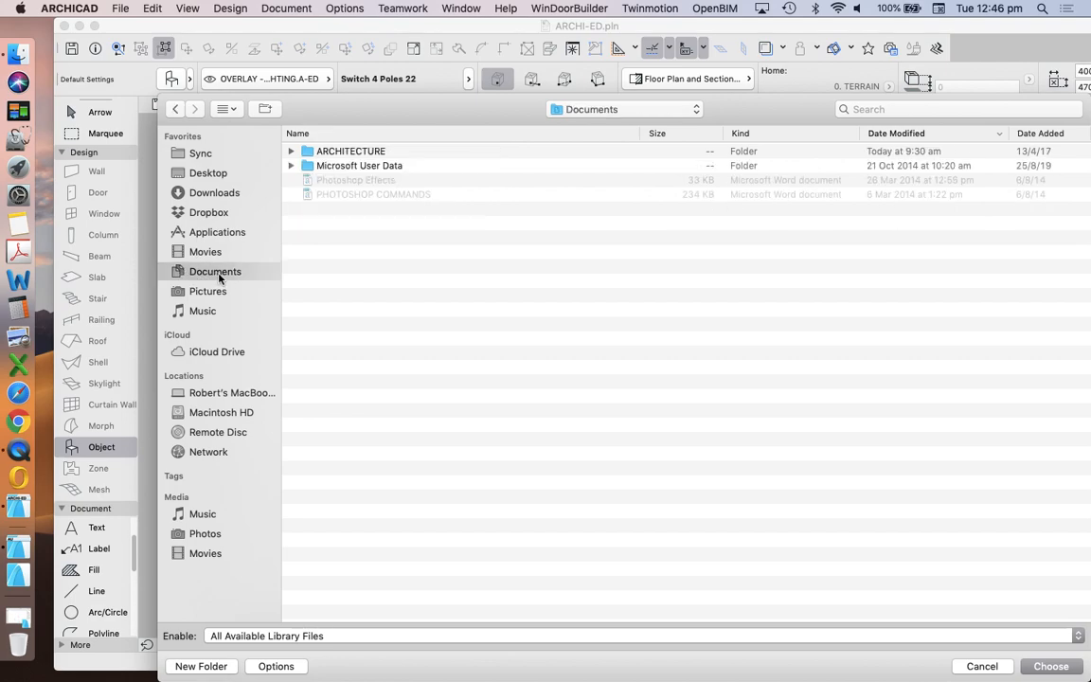
pyautogui.doubleClick(350, 152)
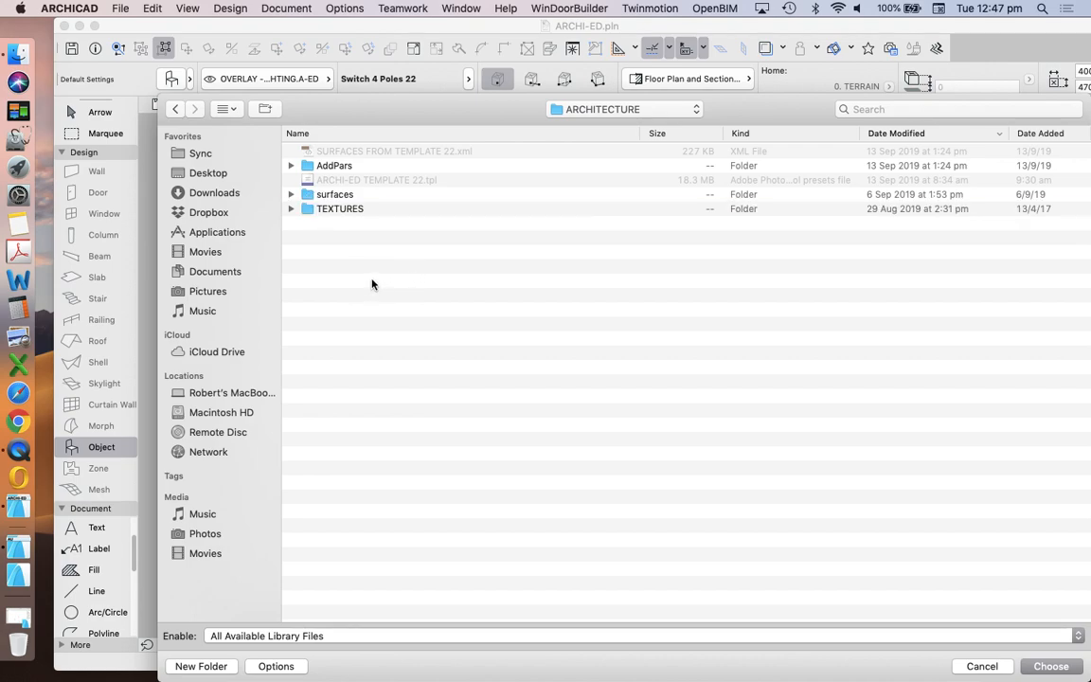
pyautogui.doubleClick(339, 208)
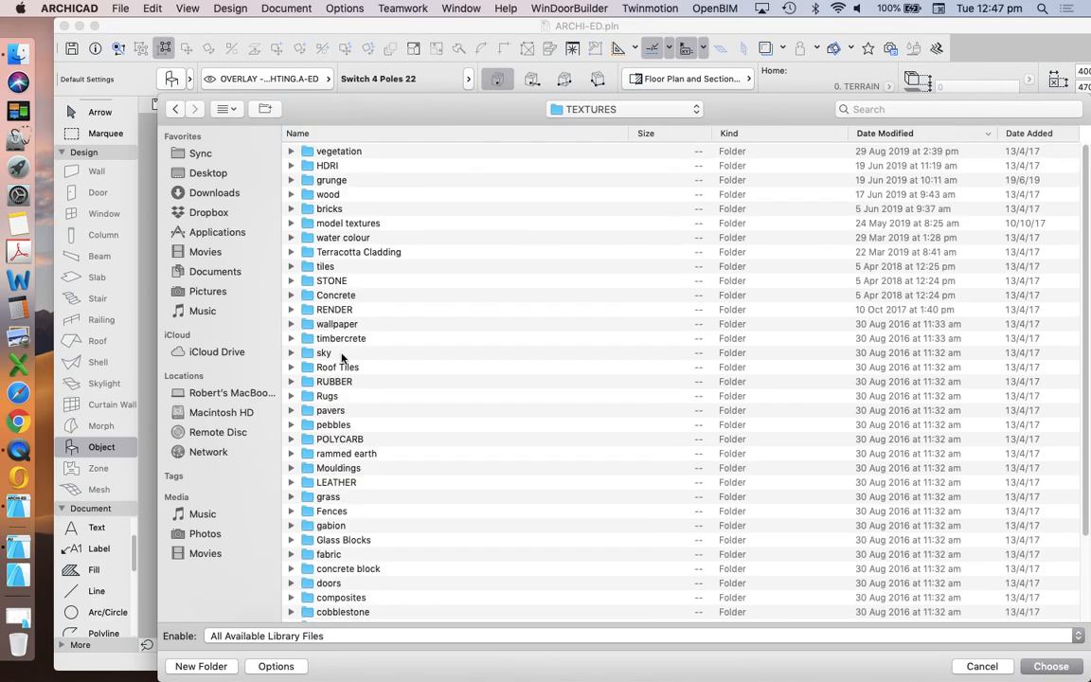
pyautogui.scroll(-3)
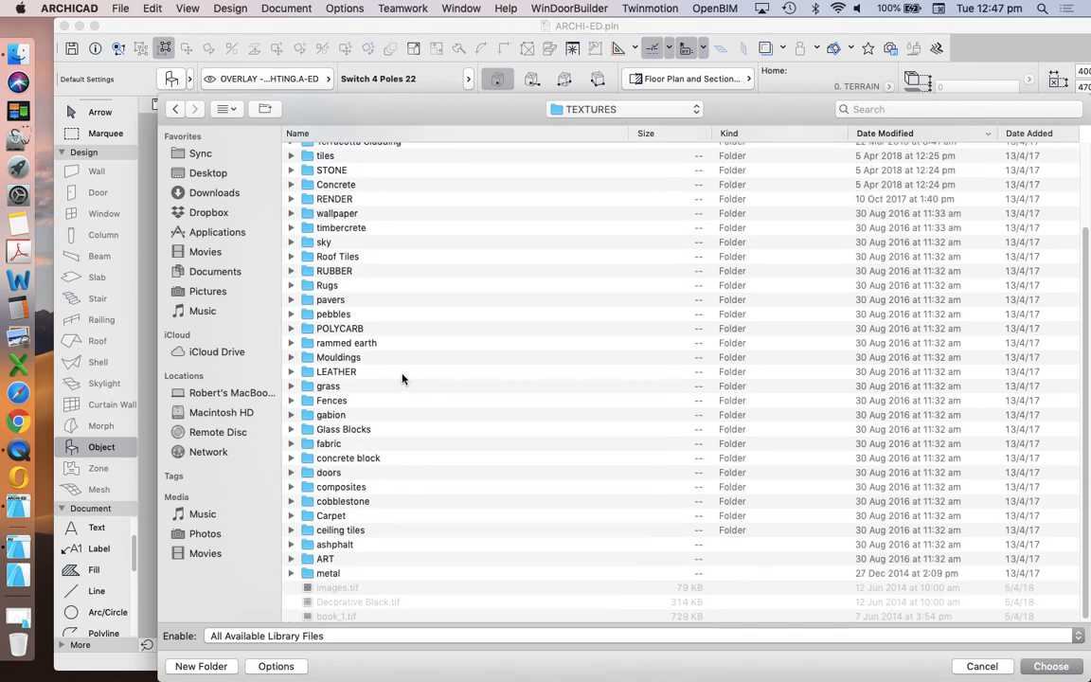
pyautogui.scroll(3)
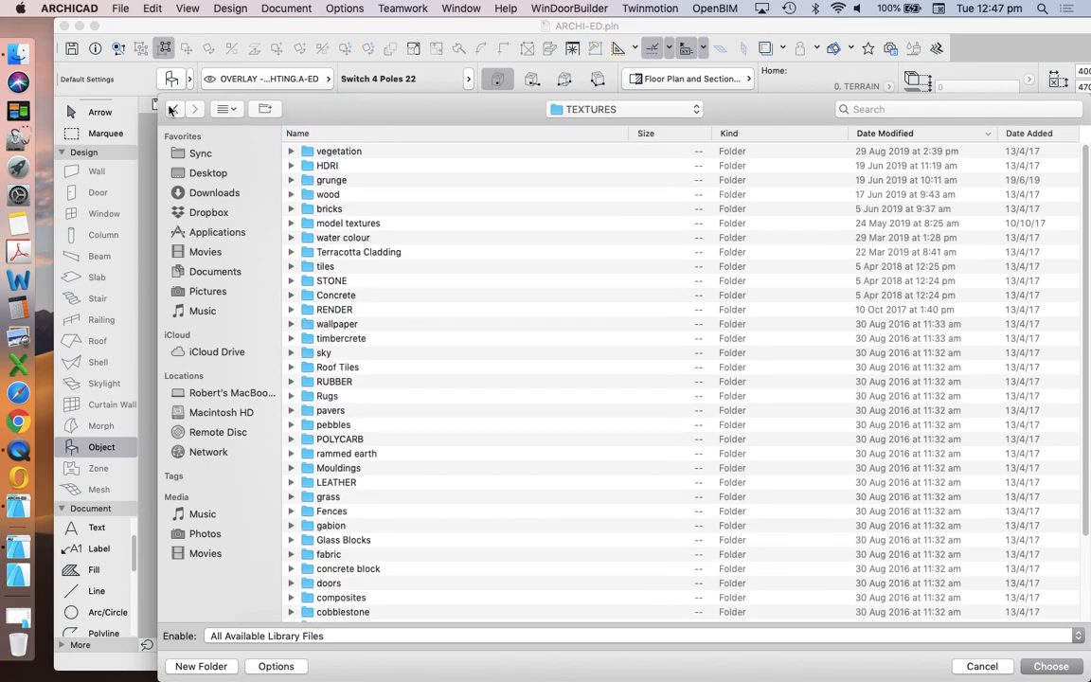
pyautogui.click(174, 108)
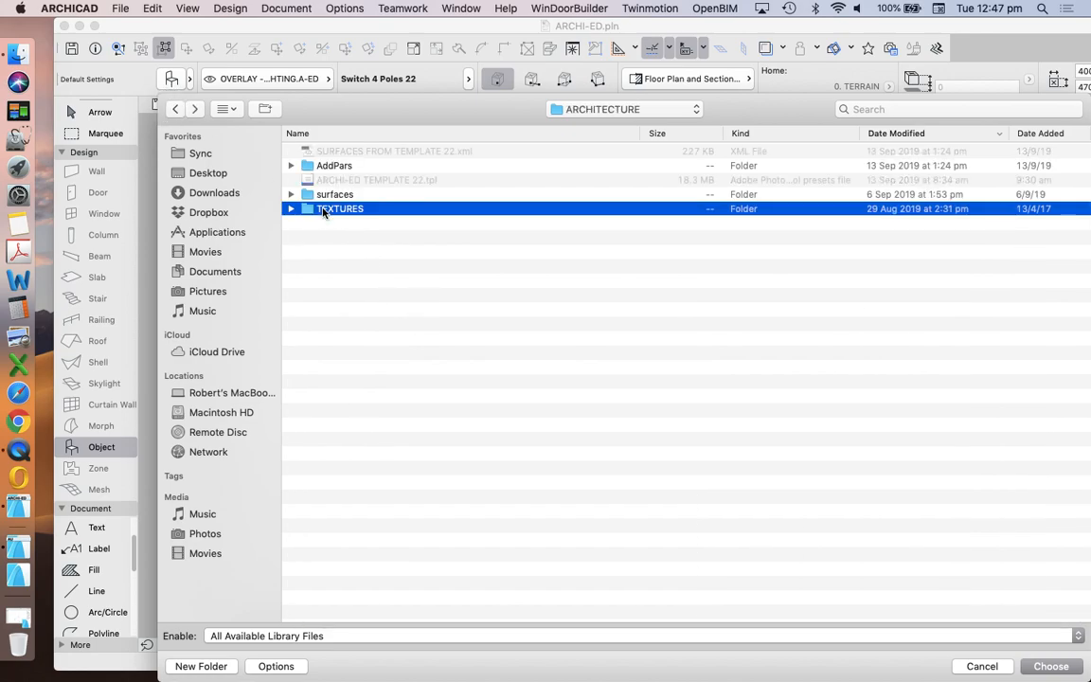
pyautogui.moveTo(386, 216)
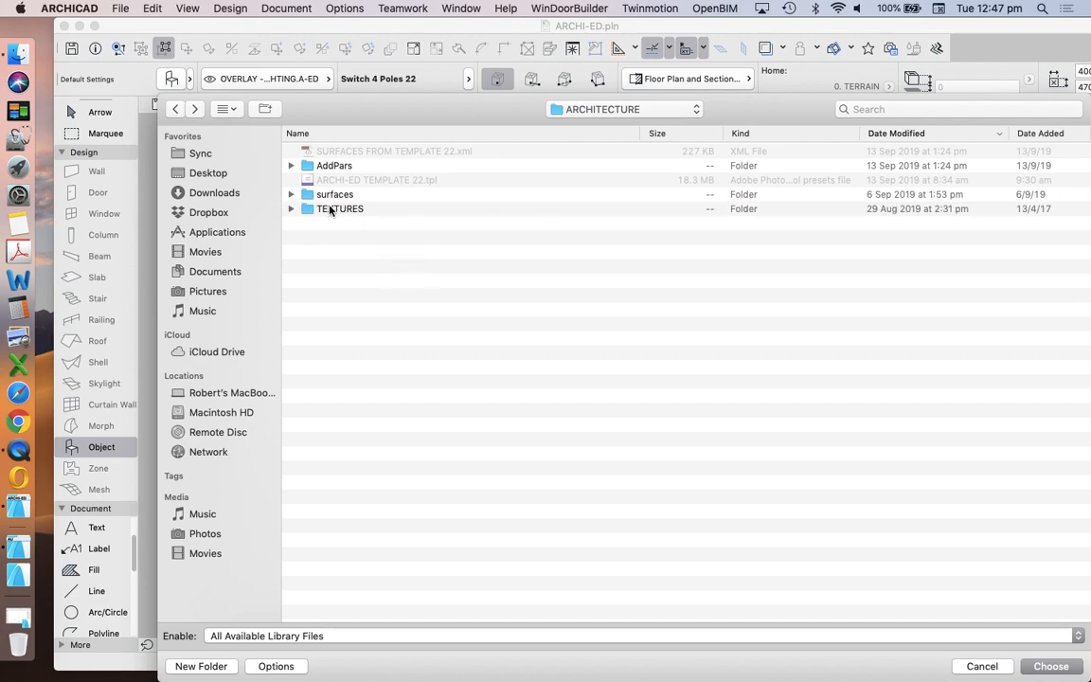
pyautogui.click(341, 209)
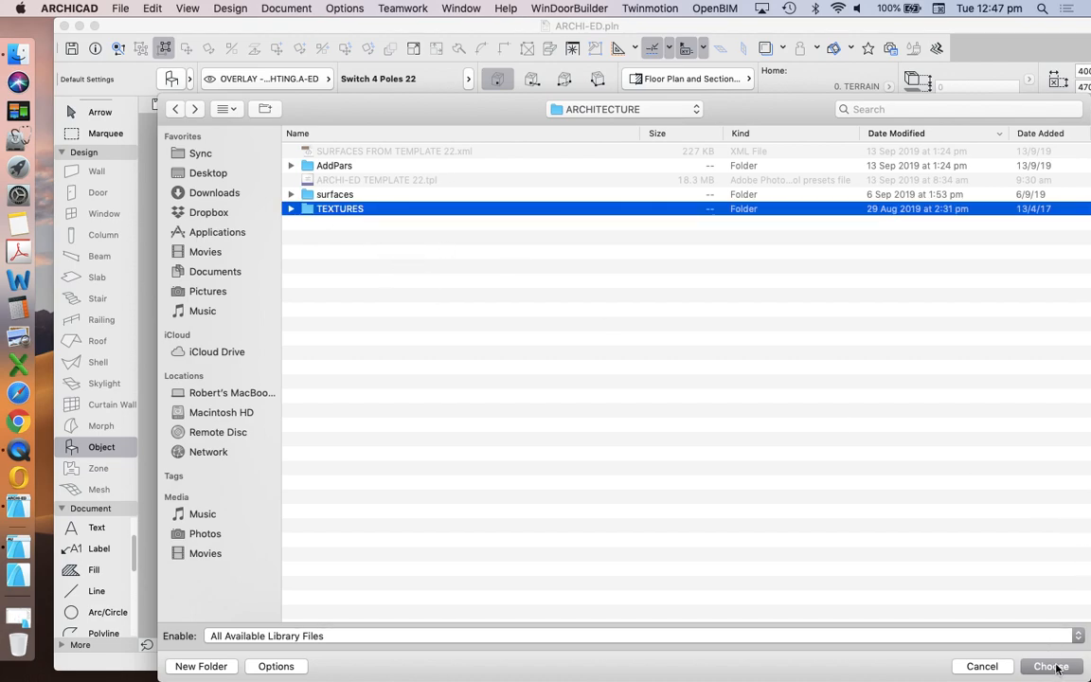
pyautogui.moveTo(903, 433)
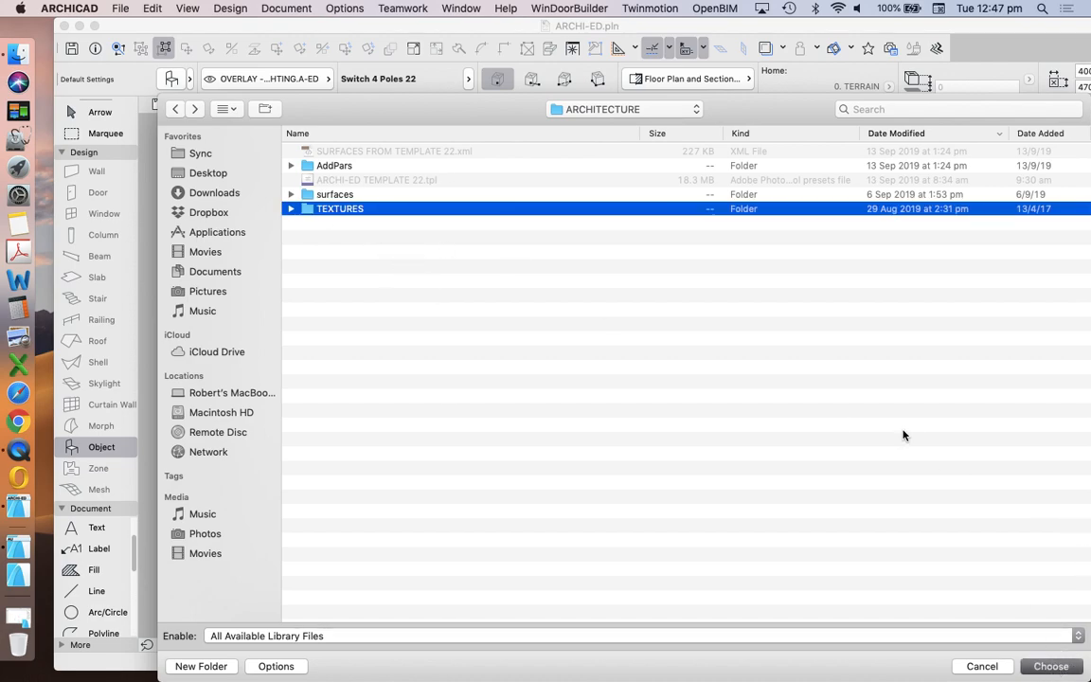
pyautogui.moveTo(529, 313)
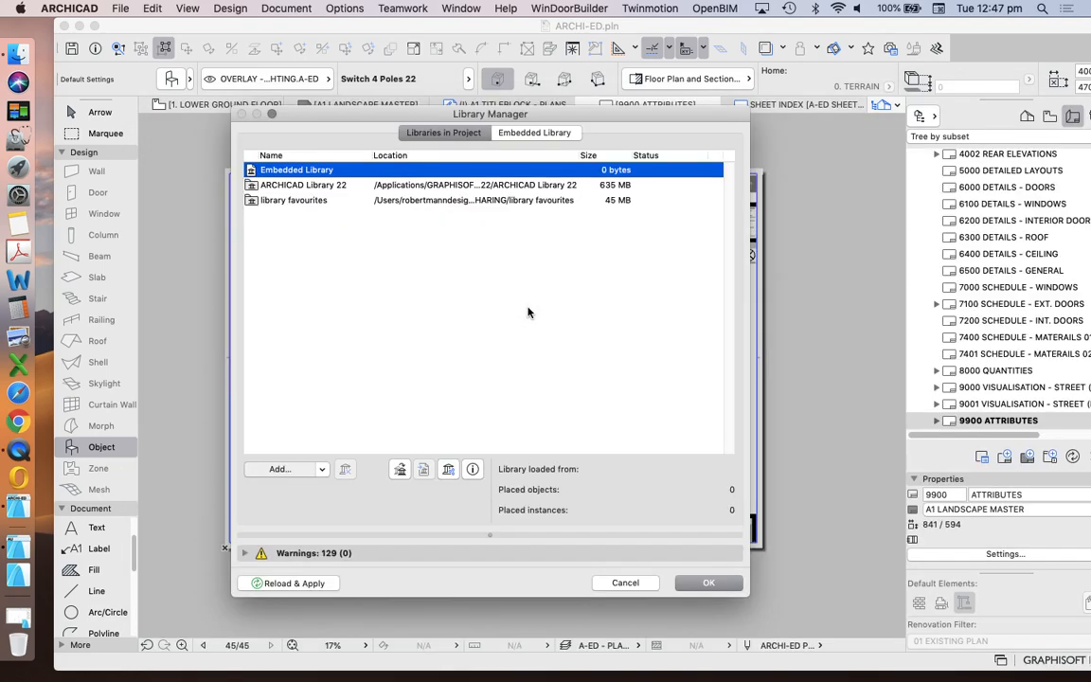
# Reload the libraries with TEXTURES added and dismiss the 80-warning loading report.
pyautogui.click(280, 470)
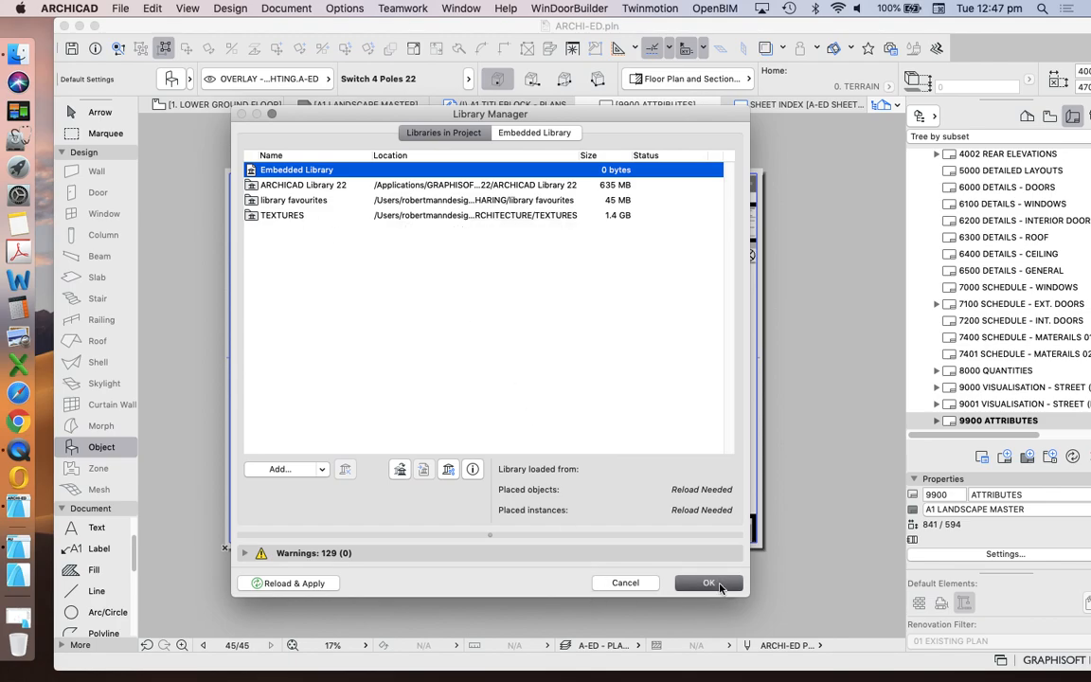
pyautogui.click(709, 584)
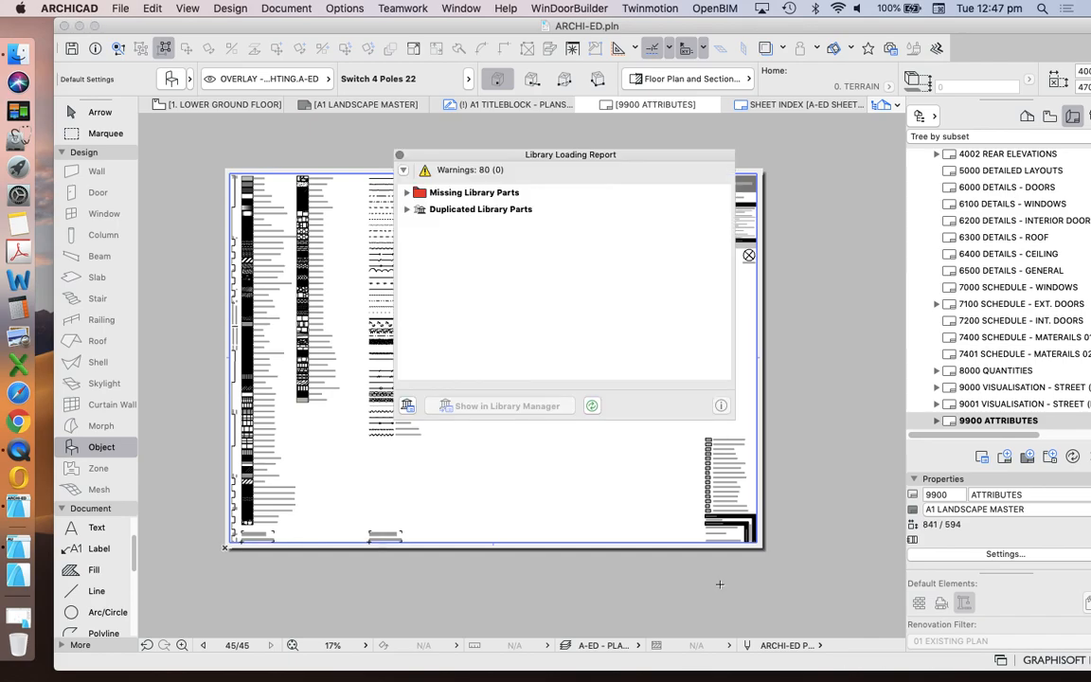
pyautogui.moveTo(413, 144)
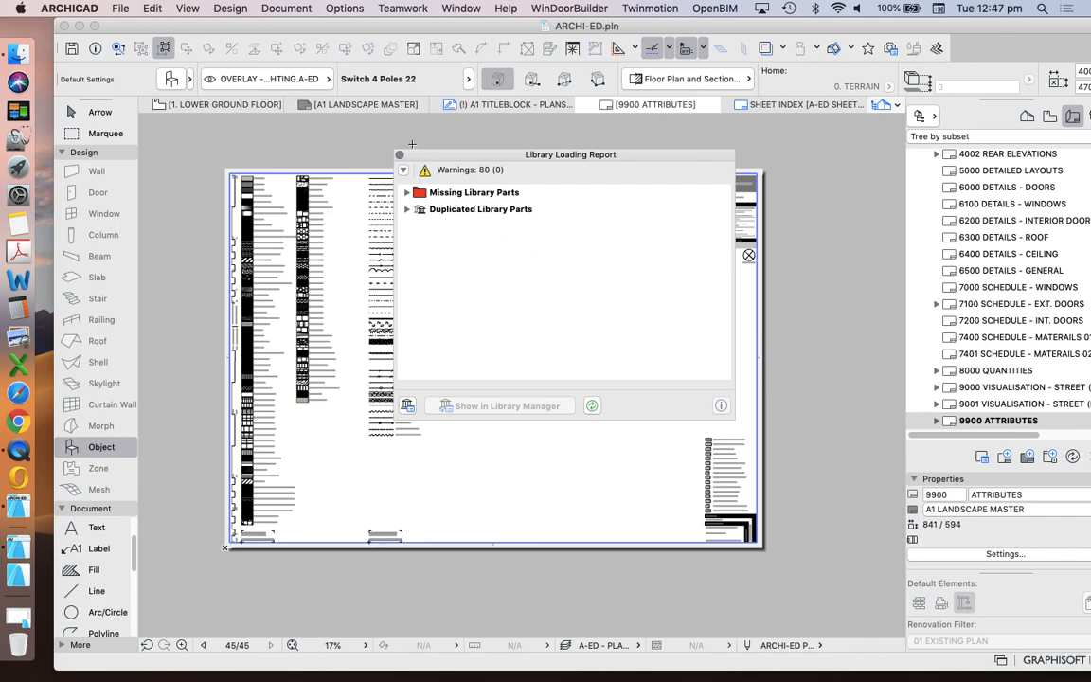
pyautogui.click(750, 254)
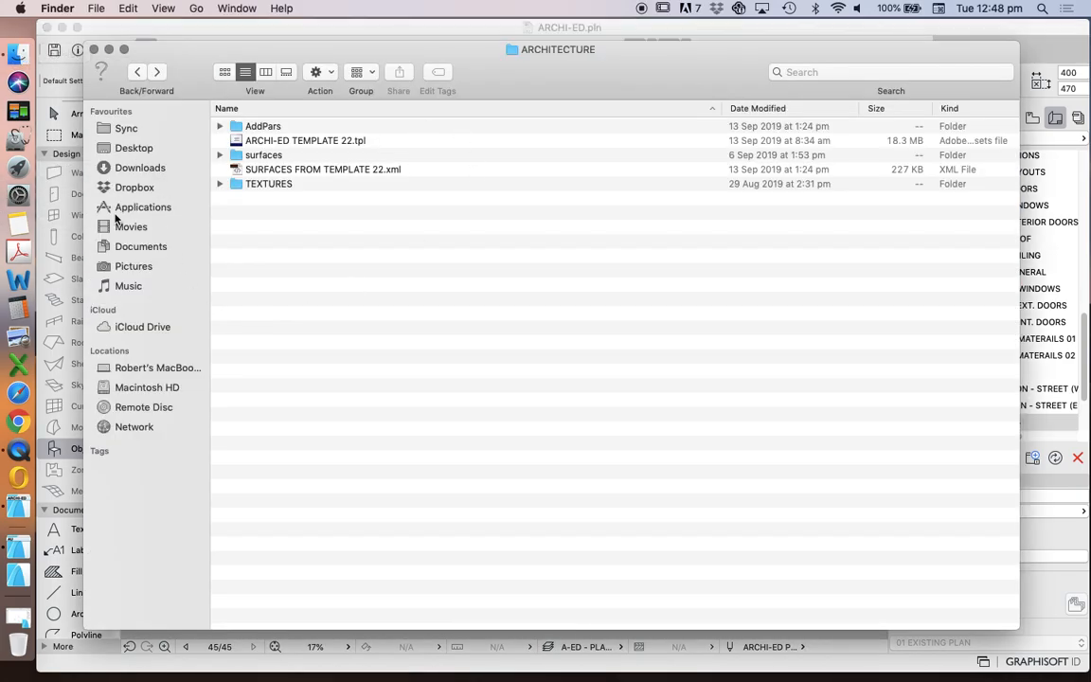
pyautogui.moveTo(130, 267)
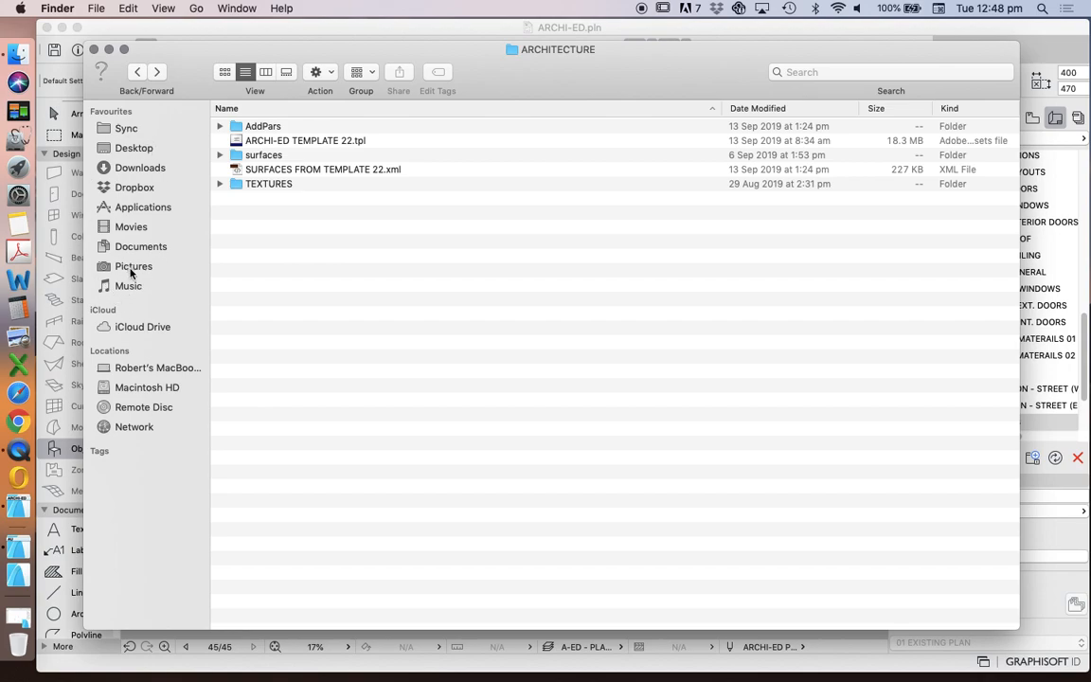
pyautogui.moveTo(186, 248)
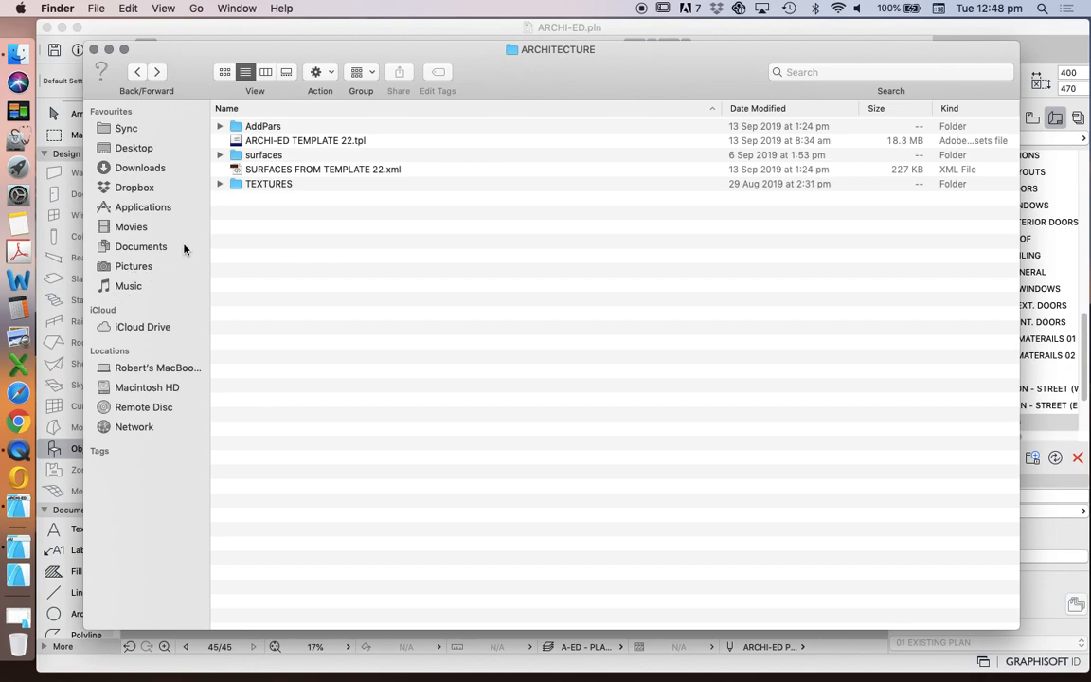
pyautogui.moveTo(163, 280)
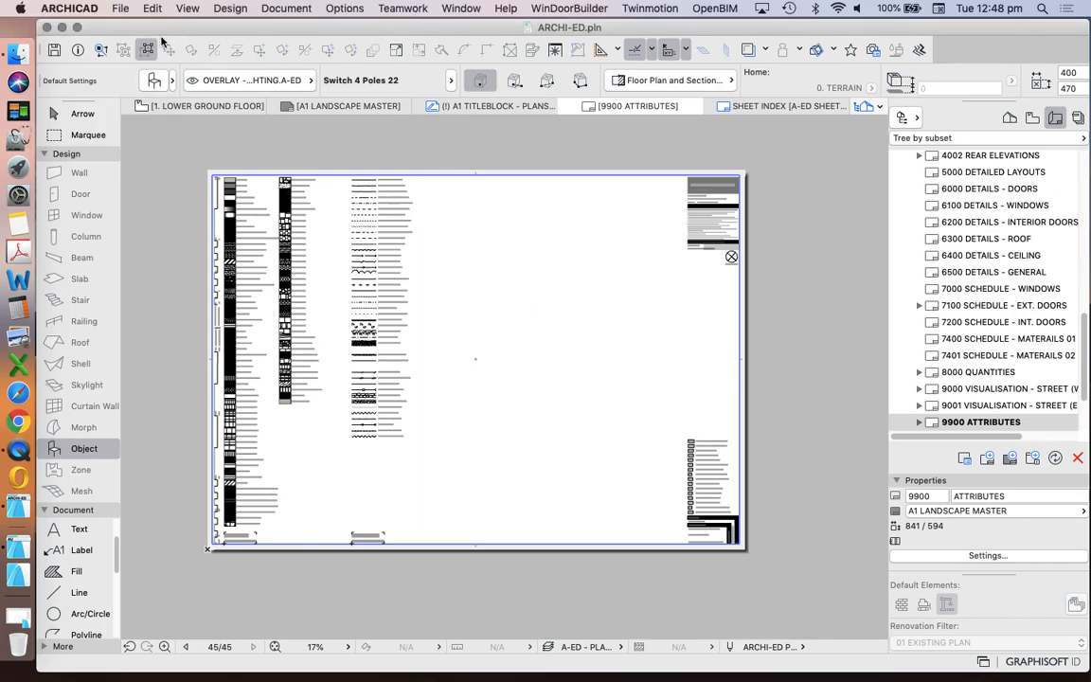
# Return to ARCHICAD from Finder and bring up the File menu.
pyautogui.click(122, 8)
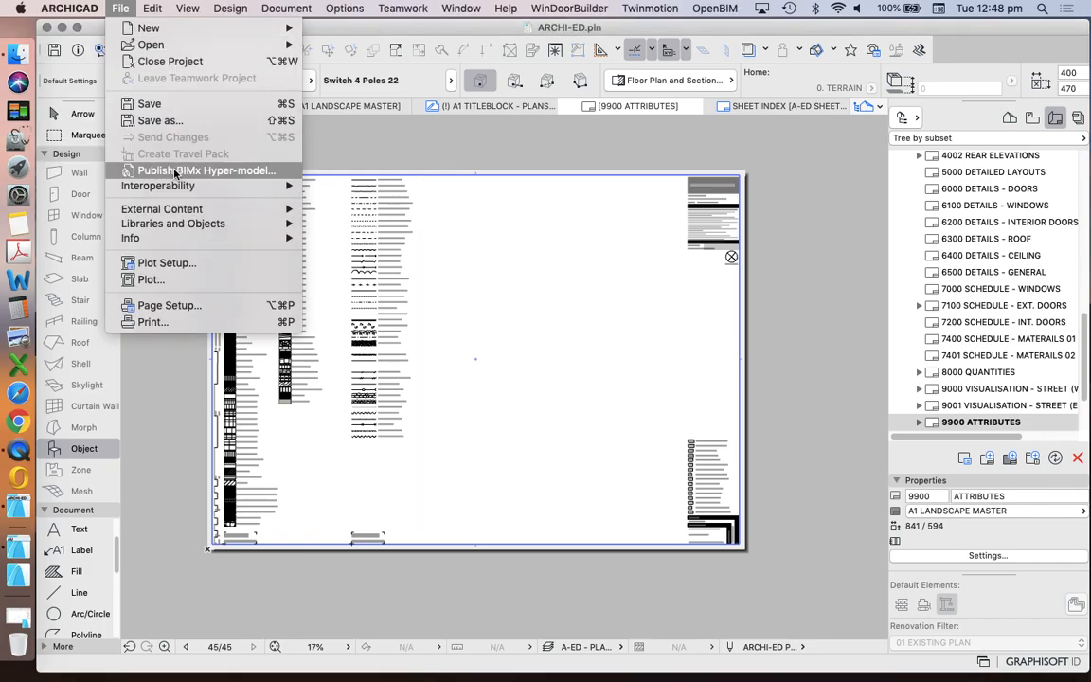
# Reopen the Library Manager and start adding another library folder.
pyautogui.click(606, 351)
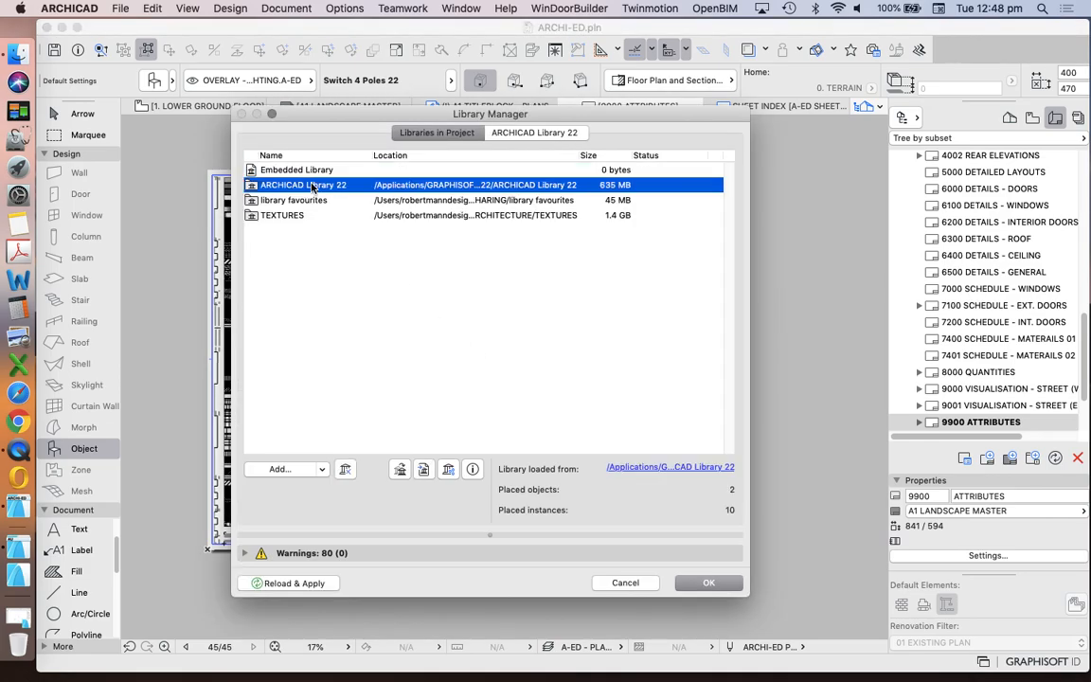
pyautogui.moveTo(427, 370)
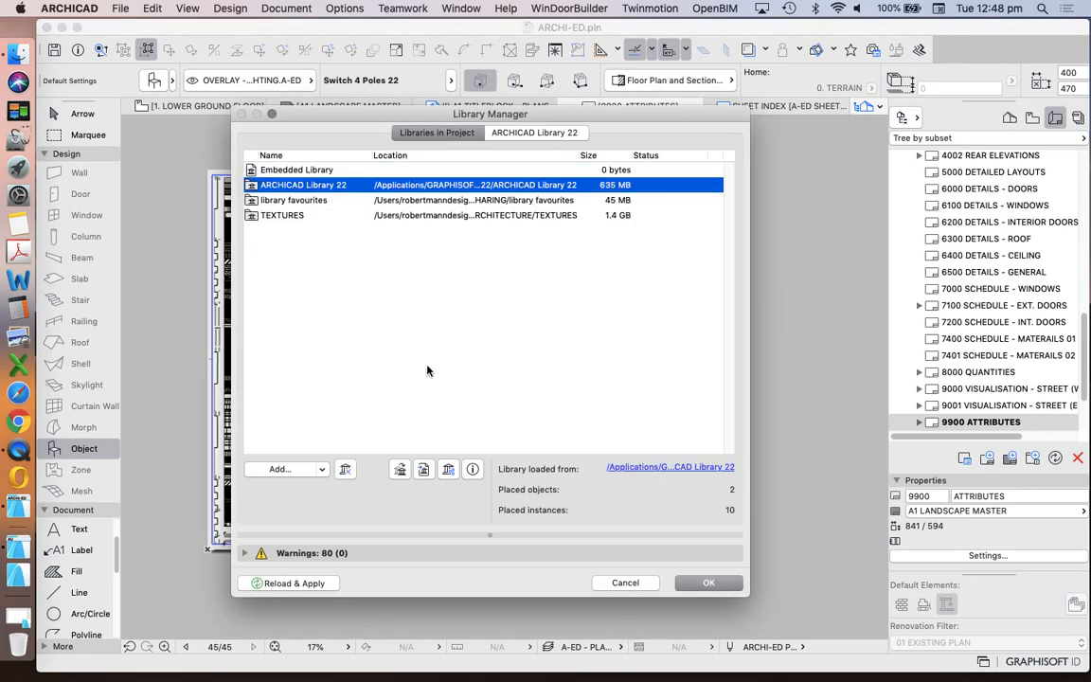
pyautogui.click(280, 470)
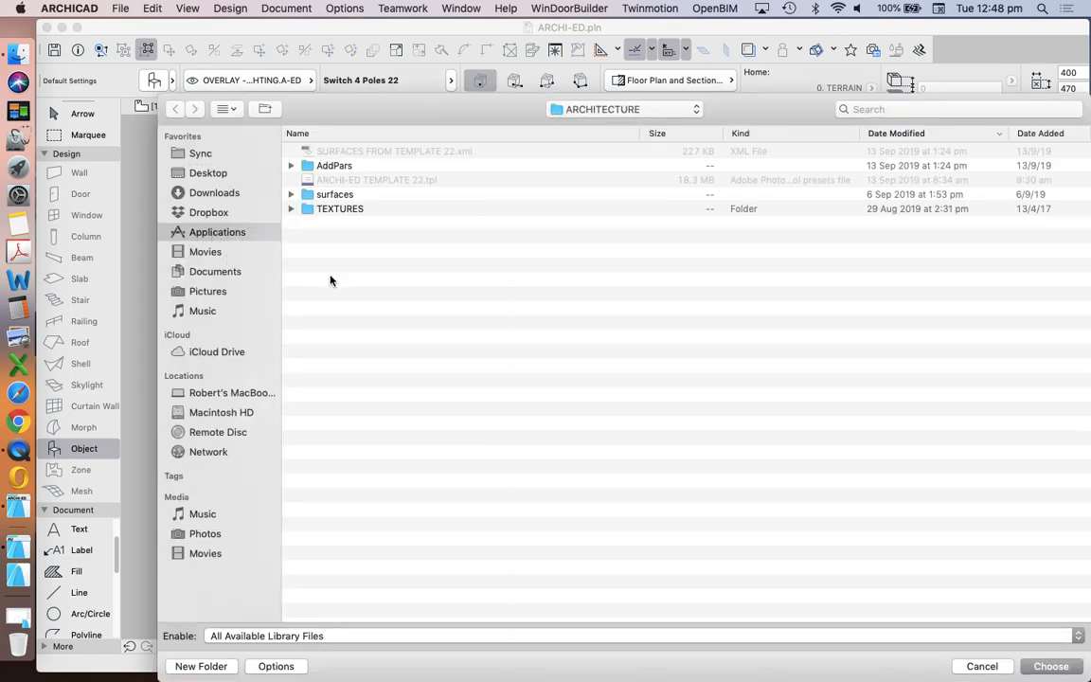
# Browse Applications > GRAPHISOFT > ARCHICAD 22 INT and pick the ARCHICAD Library 22 folder.
pyautogui.click(218, 231)
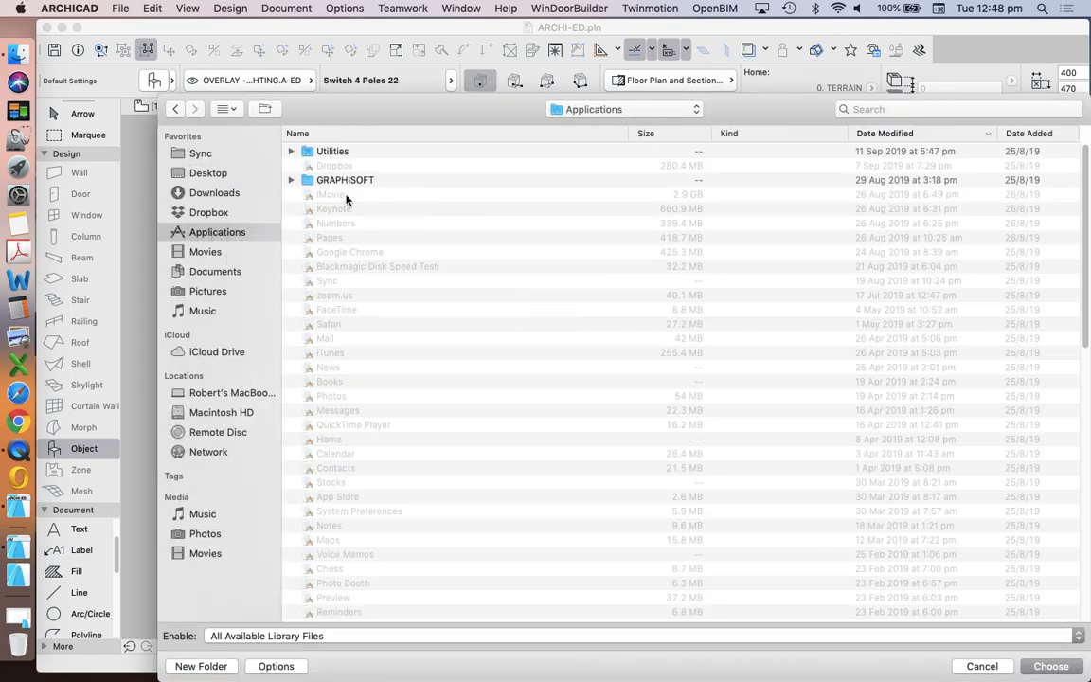
pyautogui.doubleClick(345, 180)
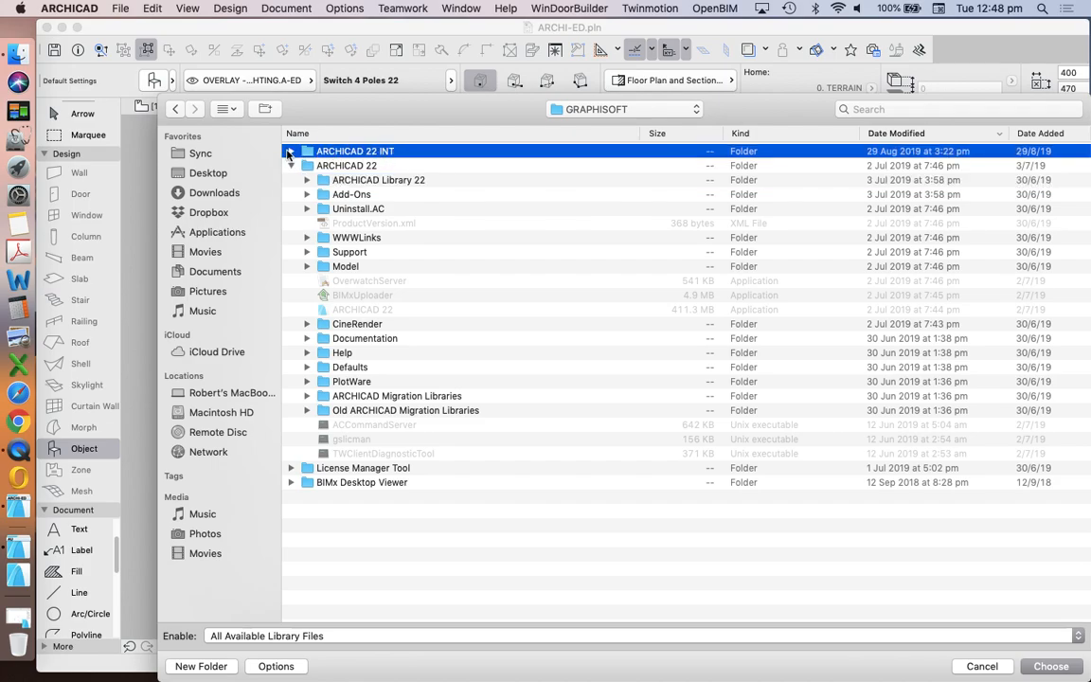
pyautogui.click(292, 151)
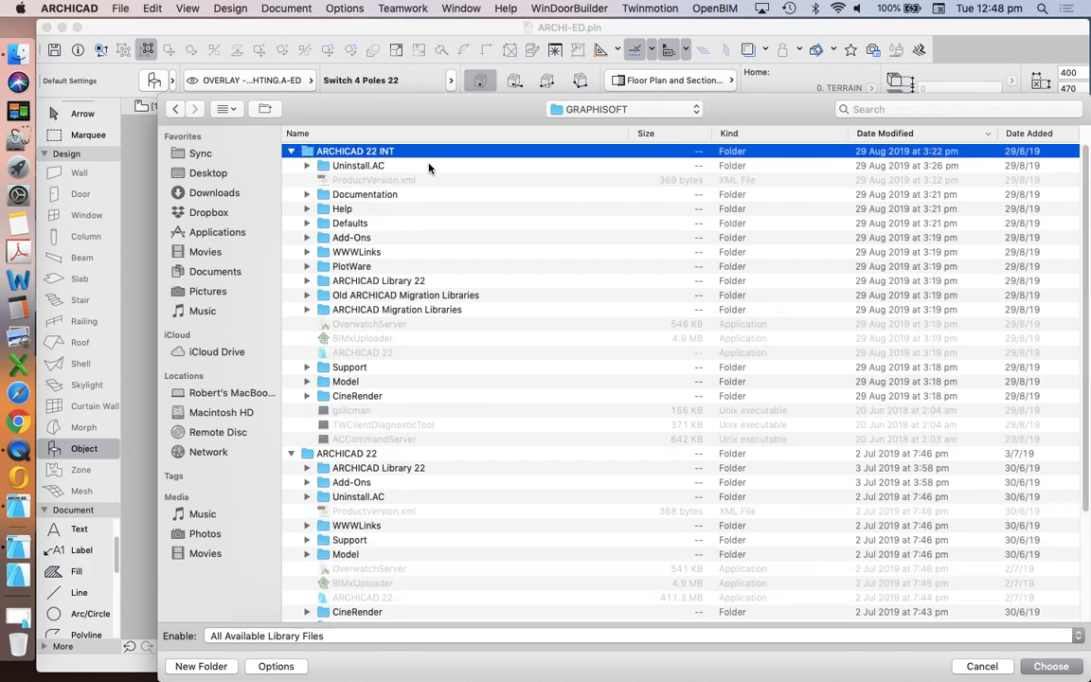
pyautogui.click(379, 280)
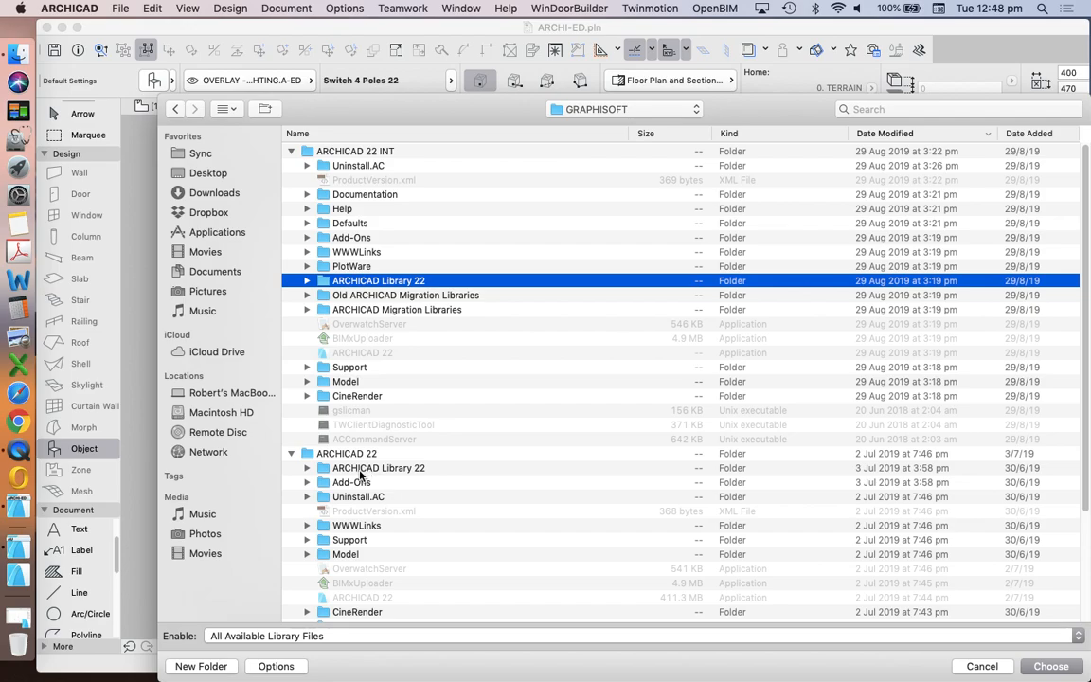
pyautogui.moveTo(394, 477)
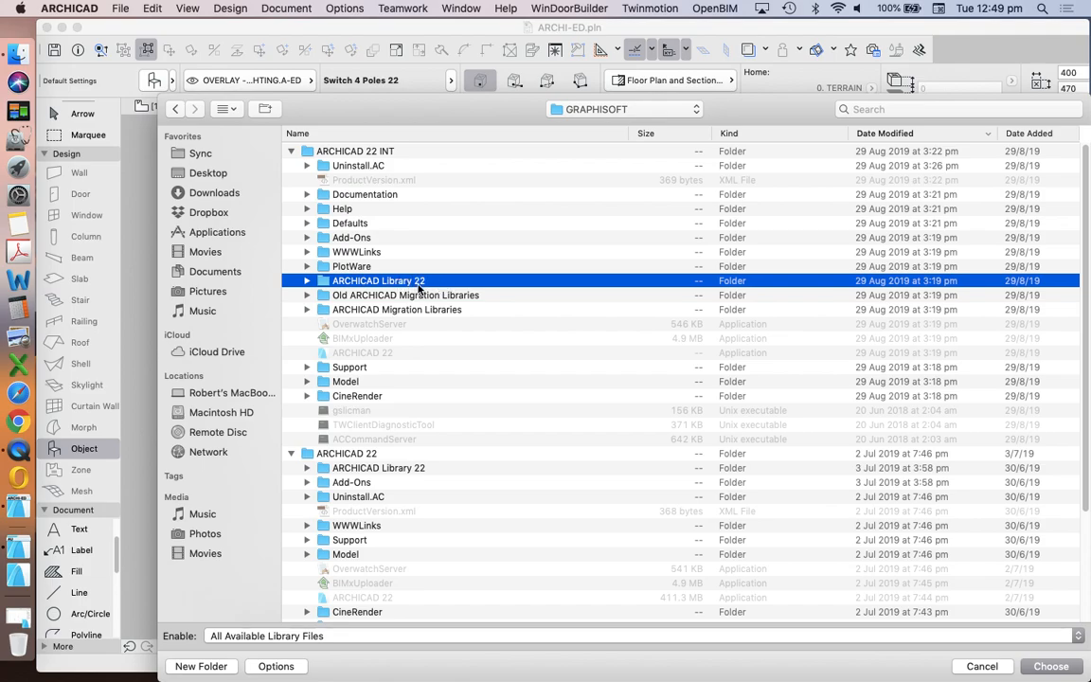
pyautogui.moveTo(411, 151)
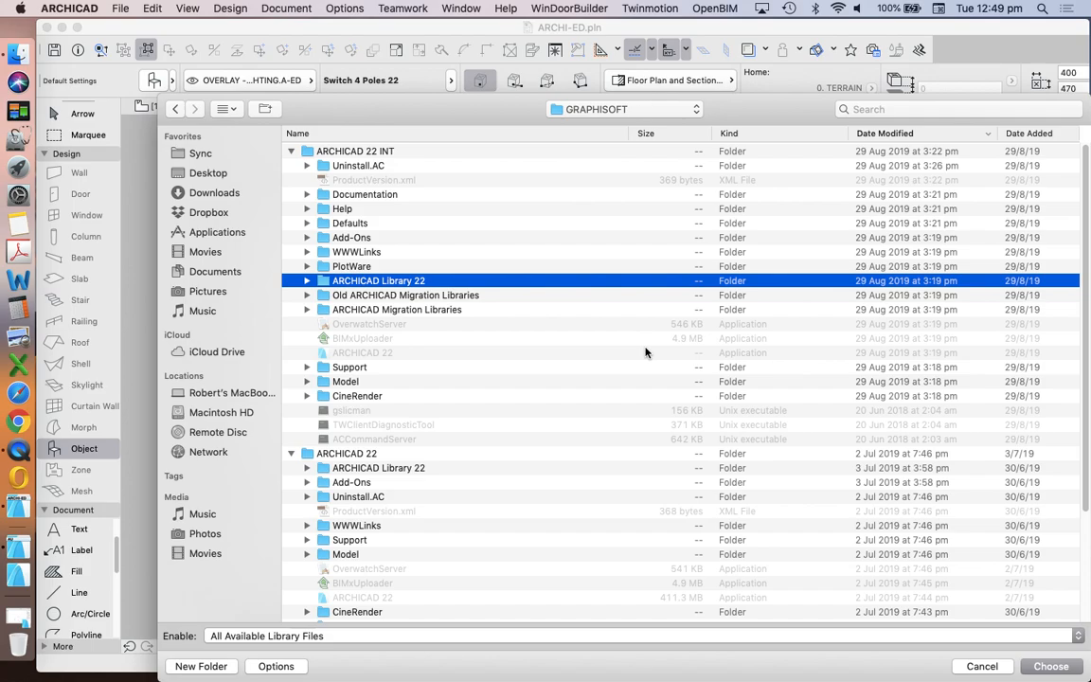
pyautogui.moveTo(637, 353)
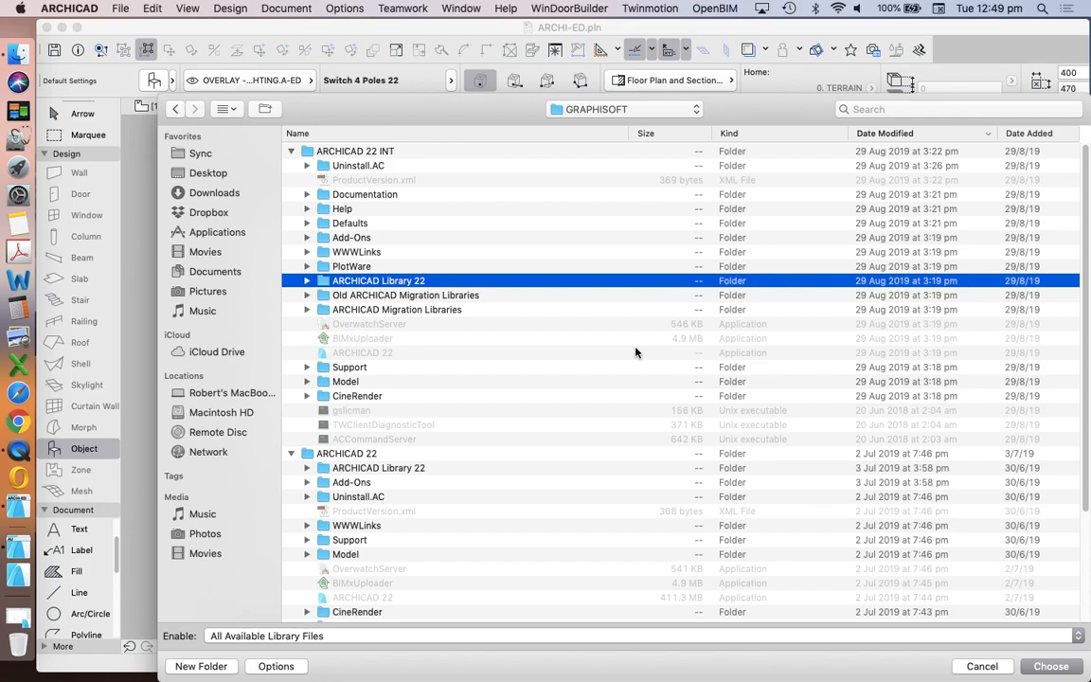
pyautogui.moveTo(981, 663)
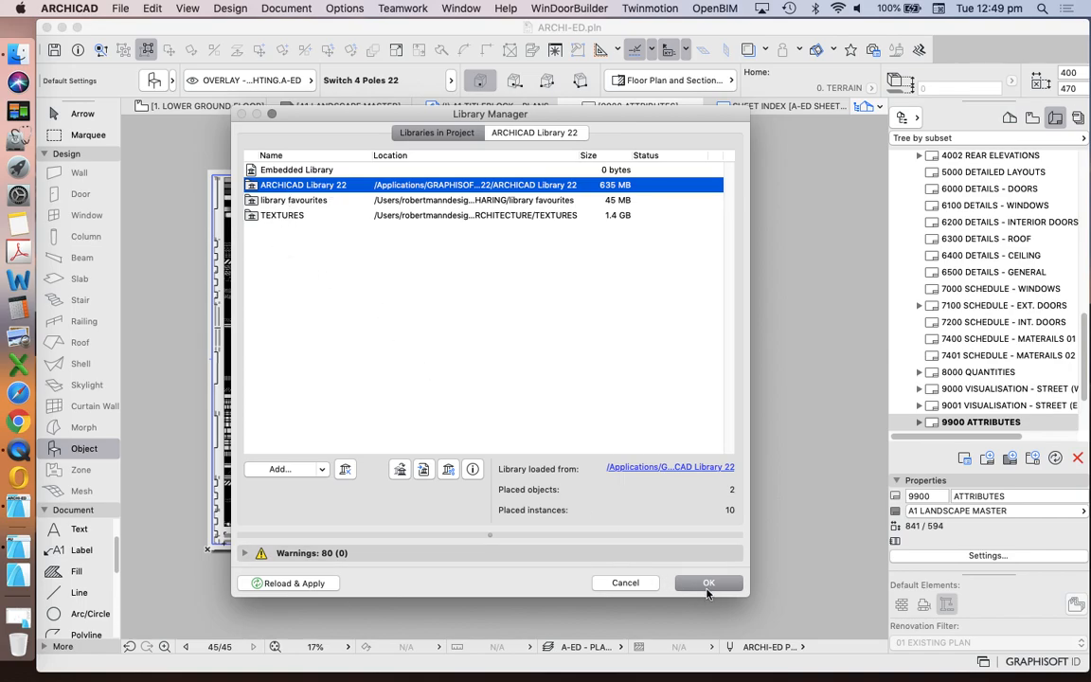
# Apply the relinked libraries closing the manager, then bring up the File menu.
pyautogui.click(709, 584)
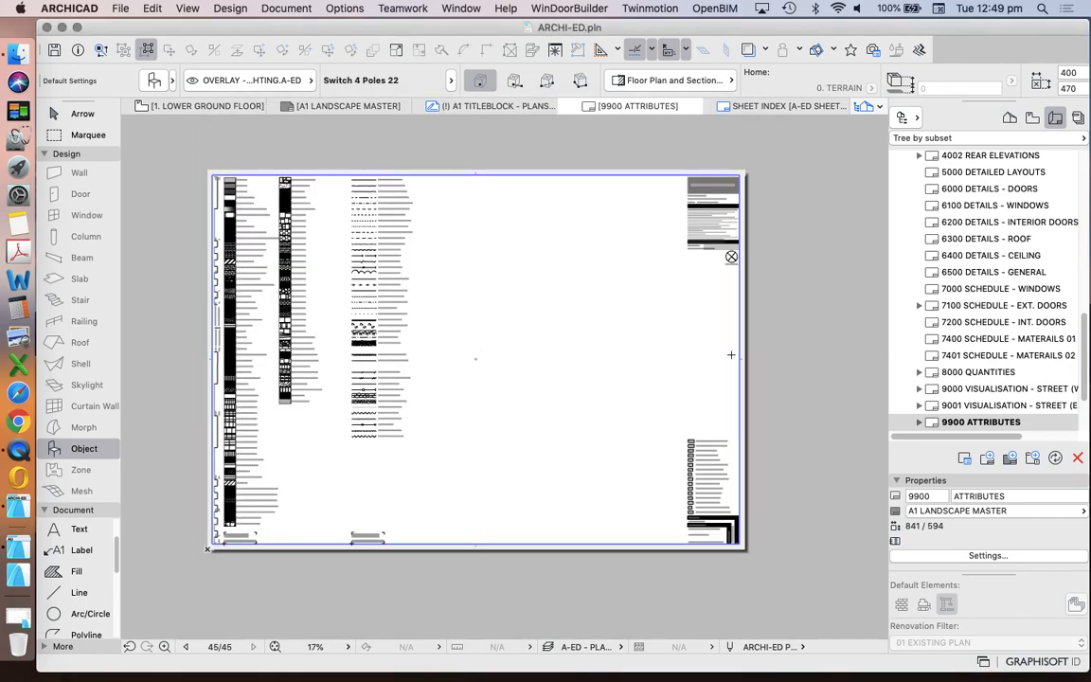
pyautogui.moveTo(833, 408)
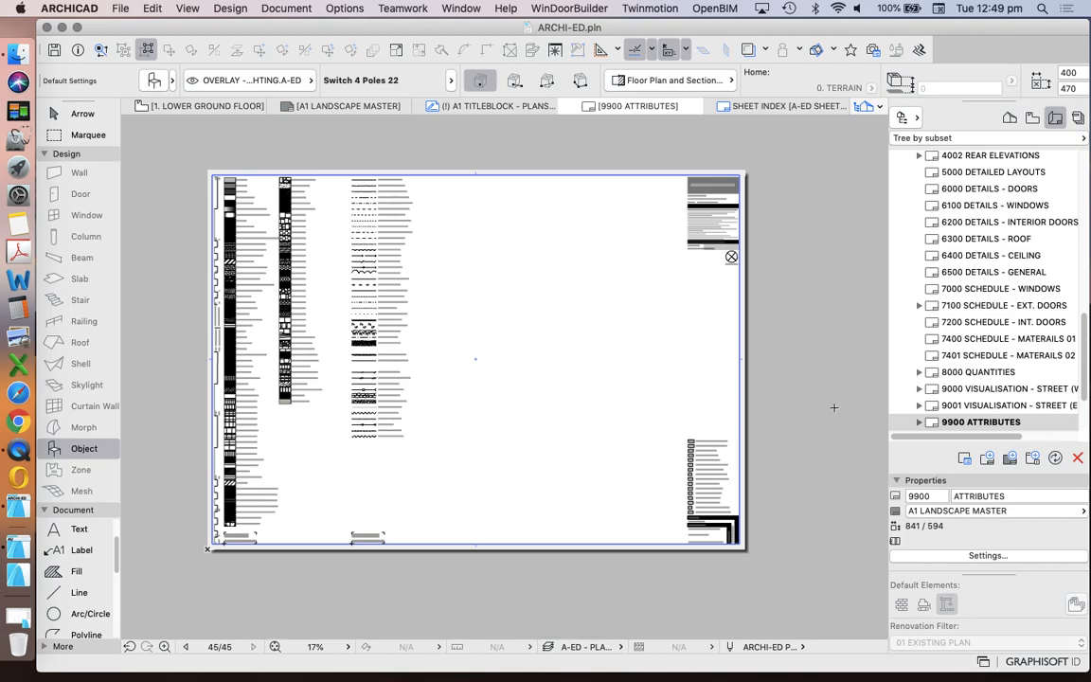
pyautogui.moveTo(512, 276)
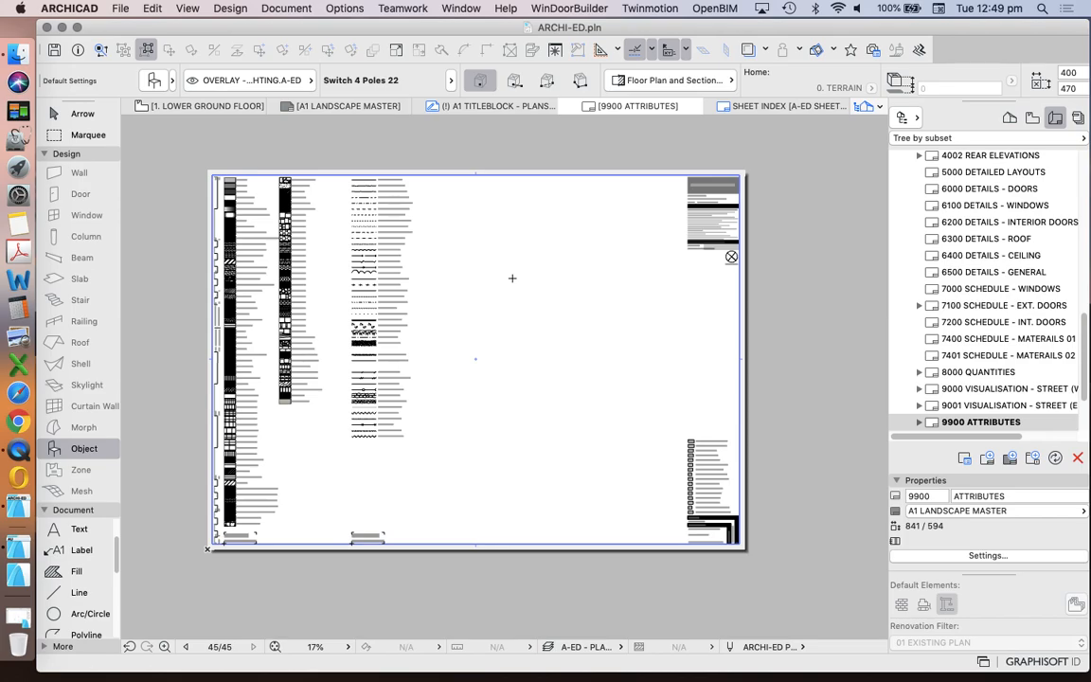
pyautogui.moveTo(194, 154)
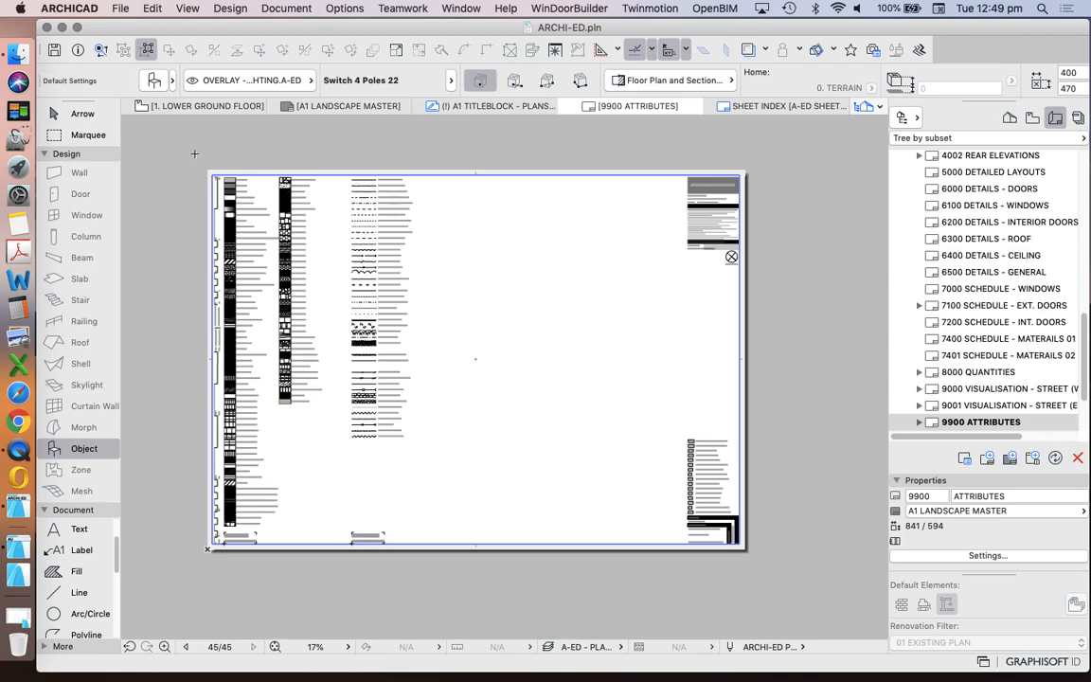
pyautogui.moveTo(122, 7)
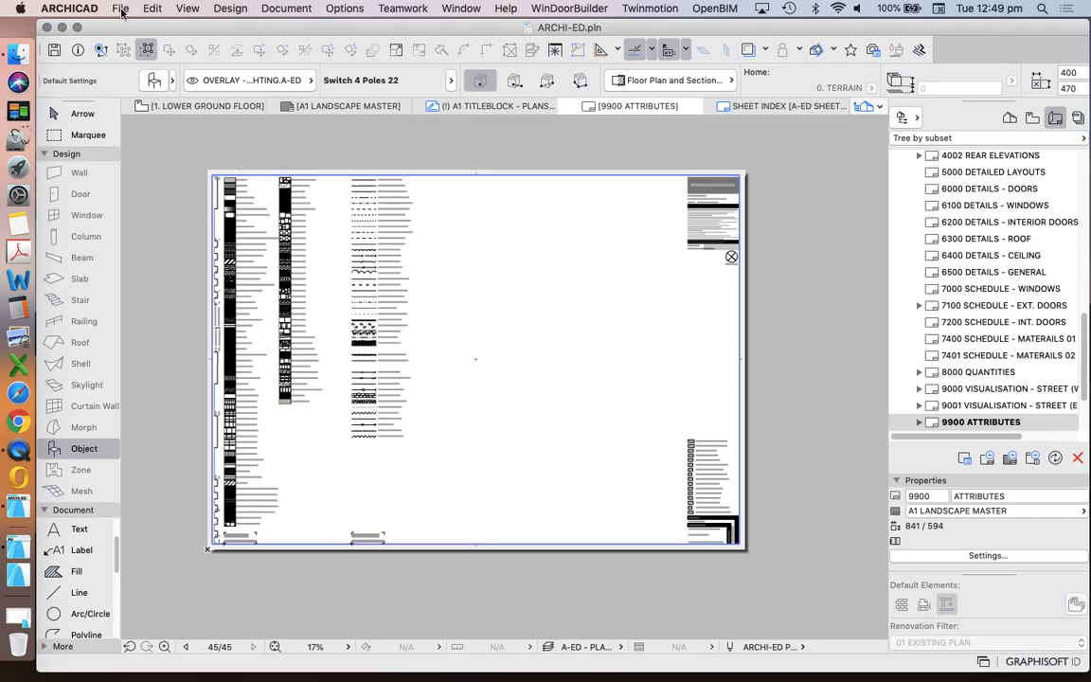
pyautogui.click(122, 8)
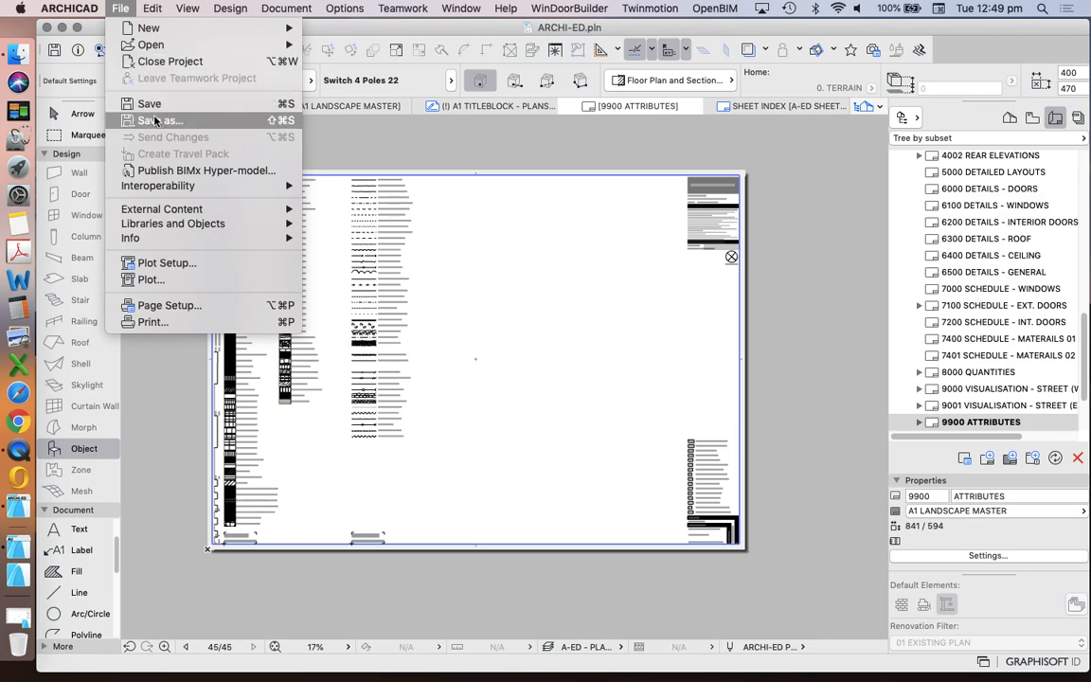
# Start Save As with format ARCHICAD Archive Project and go to its archive Options.
pyautogui.click(159, 121)
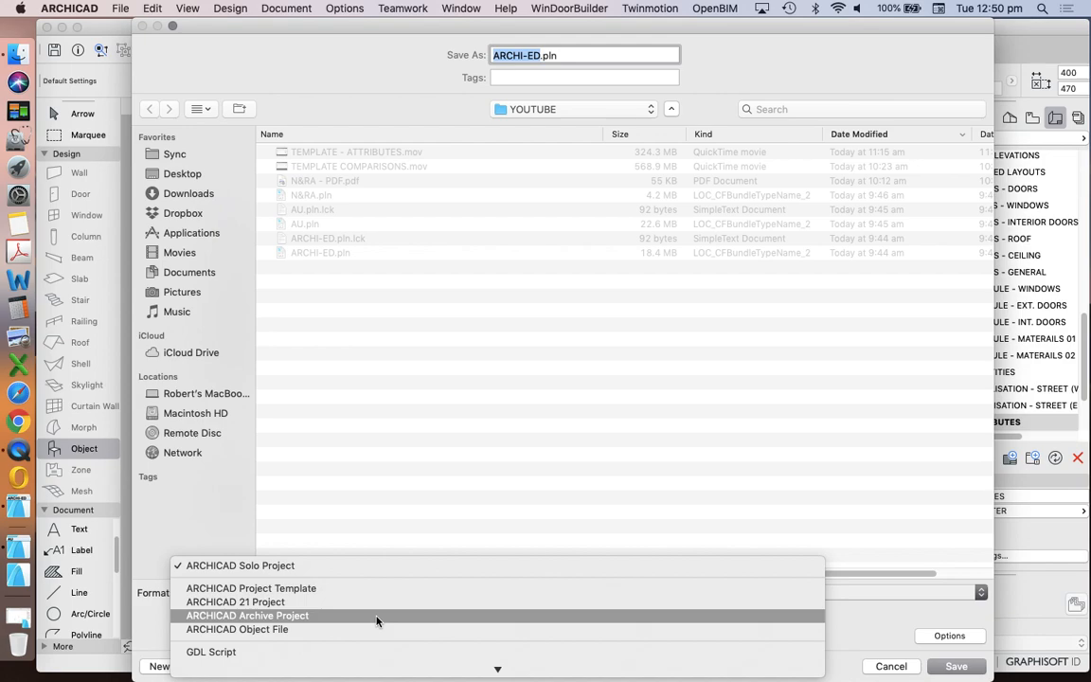
pyautogui.click(246, 615)
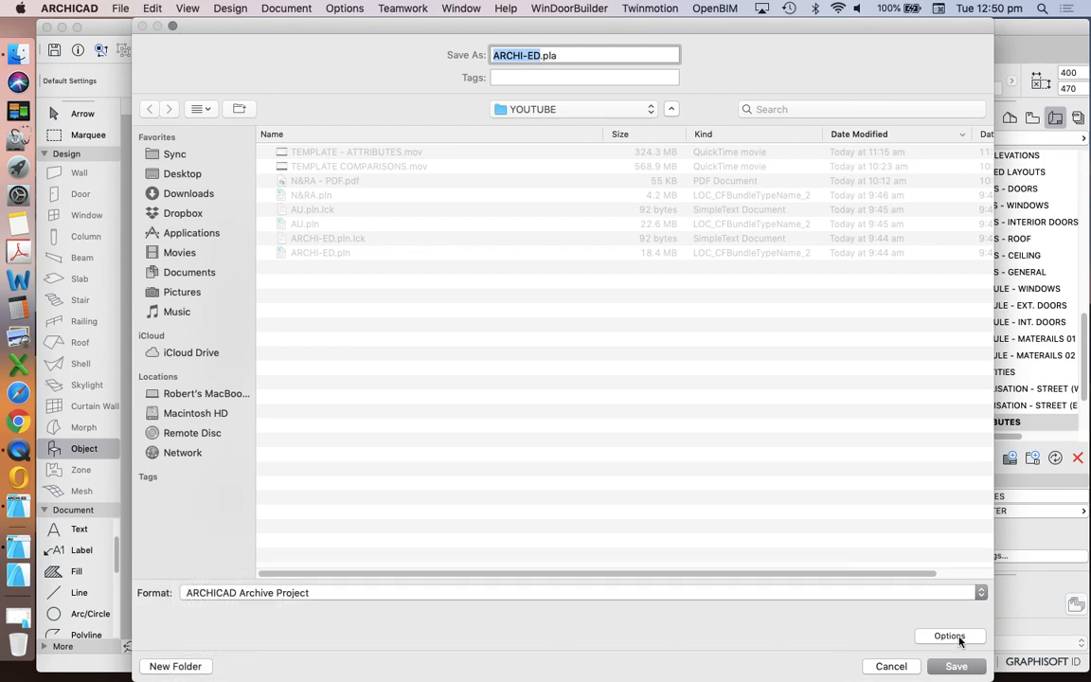
pyautogui.click(949, 637)
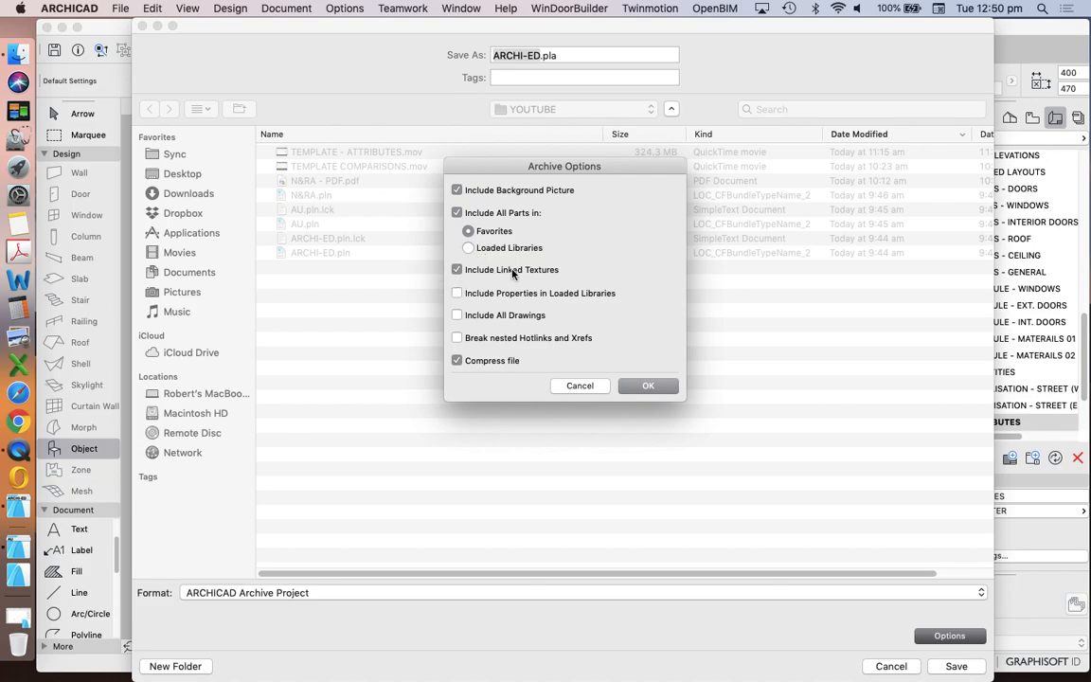
pyautogui.moveTo(557, 284)
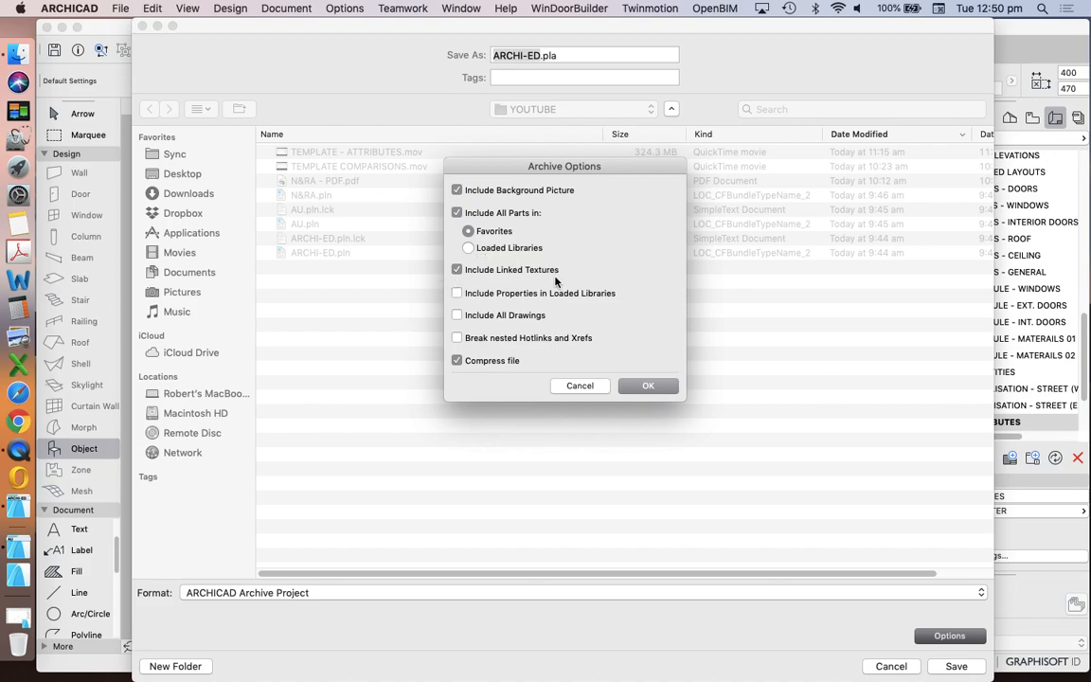
pyautogui.moveTo(610, 294)
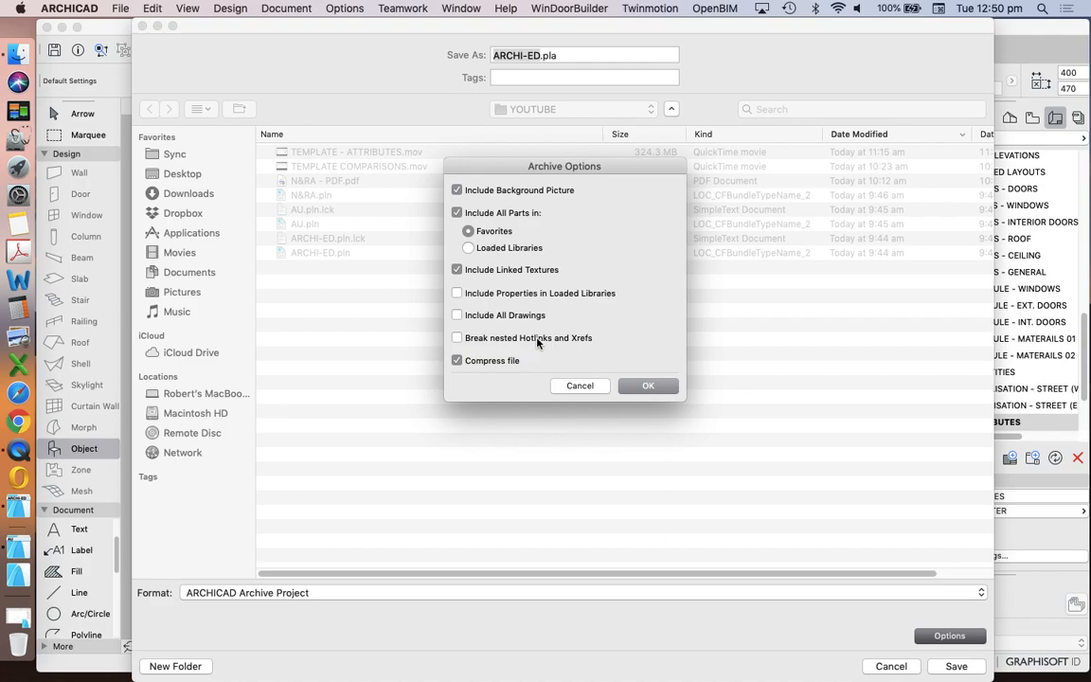
pyautogui.moveTo(538, 360)
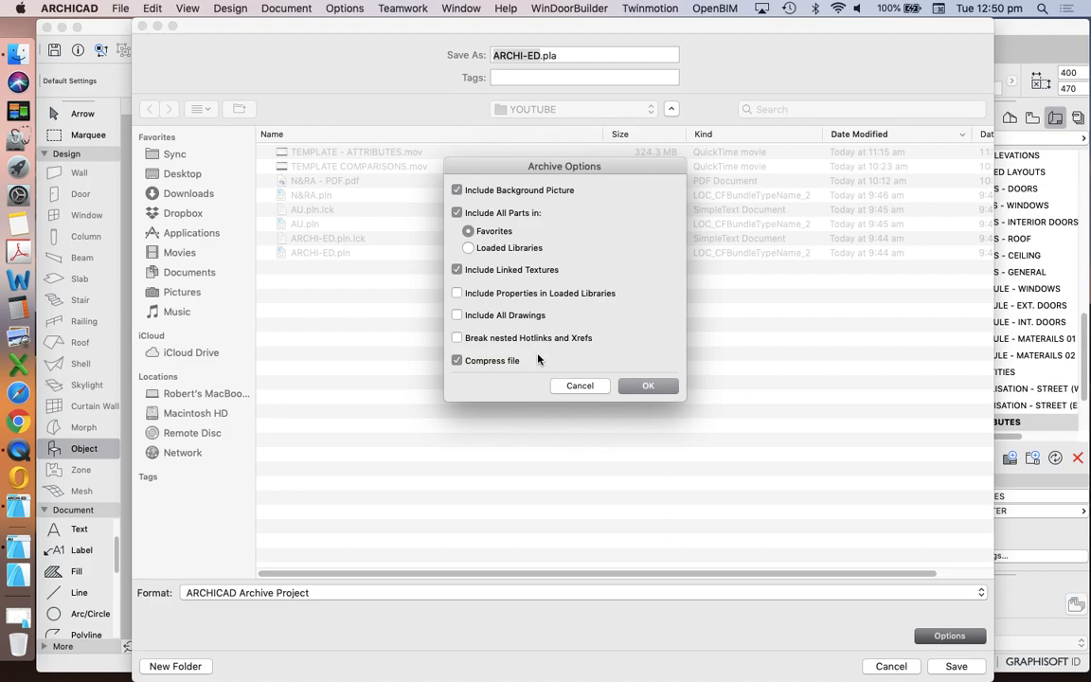
pyautogui.moveTo(486, 337)
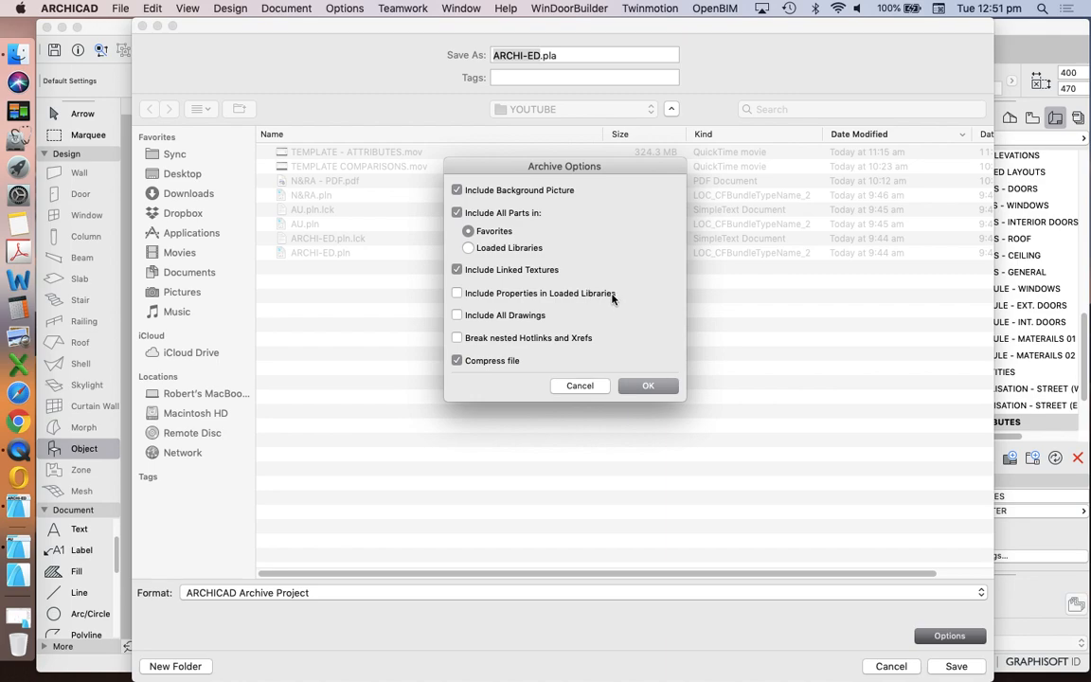
pyautogui.moveTo(458, 301)
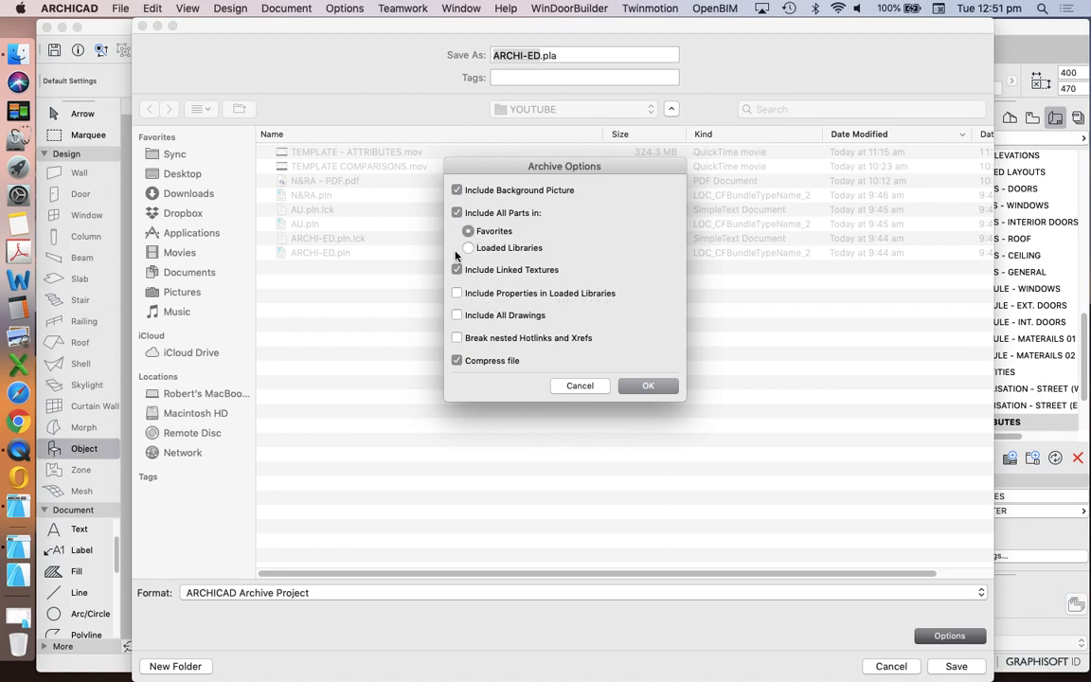
# Toggle Include Properties, Include All Parts, and Loaded Libraries versus Favourites in Archive Options.
pyautogui.click(459, 292)
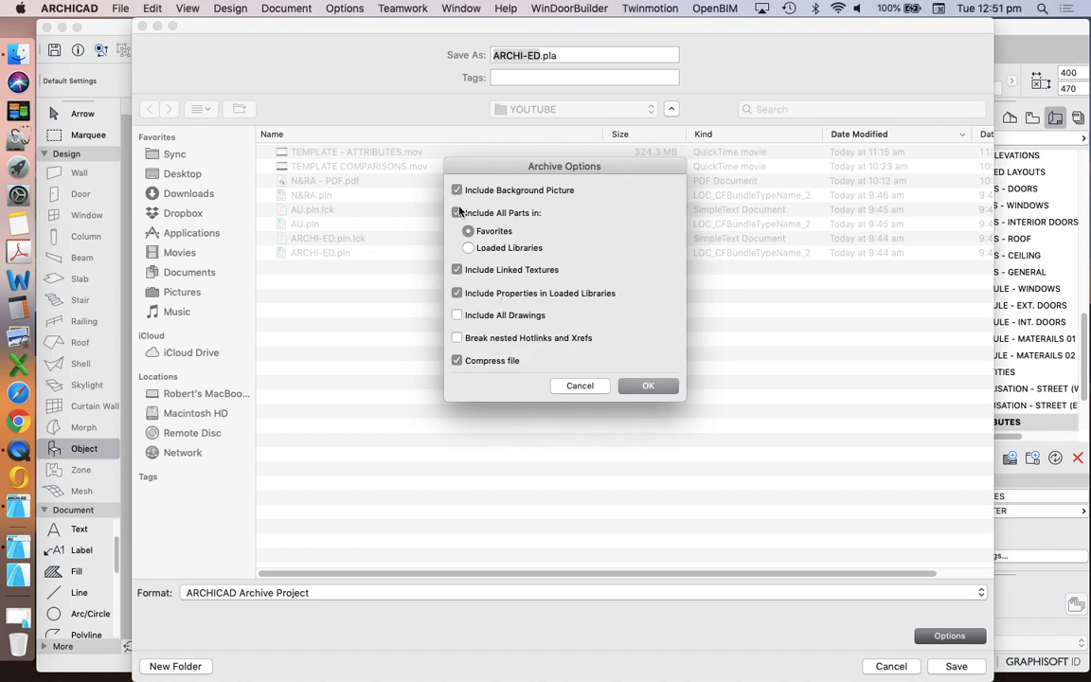
pyautogui.click(458, 213)
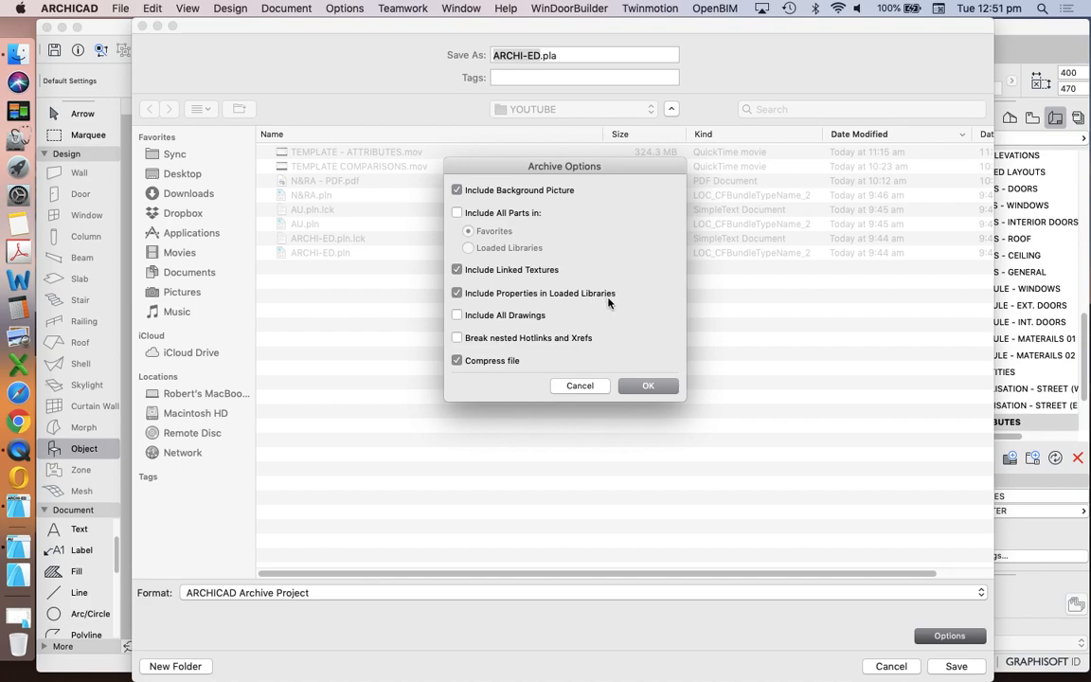
pyautogui.moveTo(612, 299)
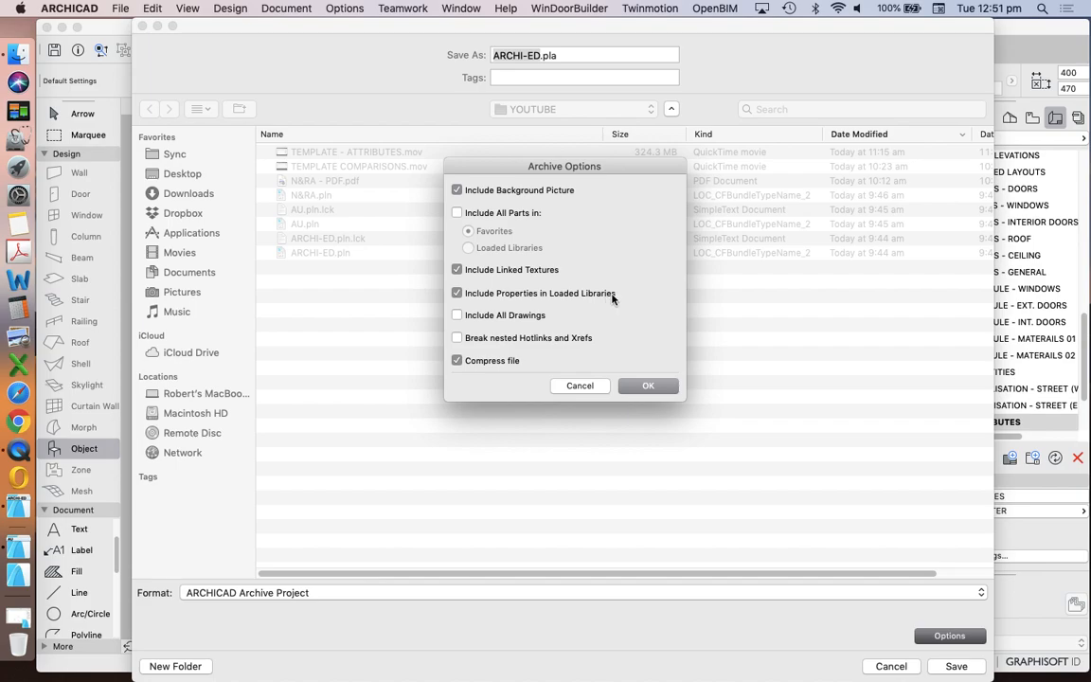
pyautogui.moveTo(529, 303)
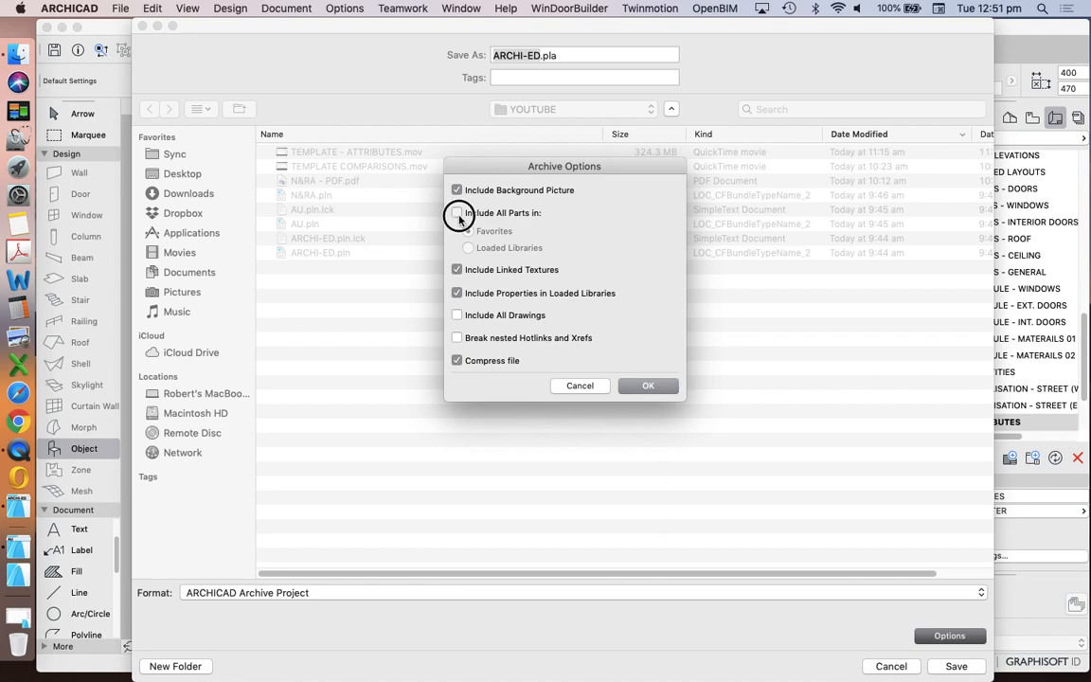
pyautogui.click(459, 213)
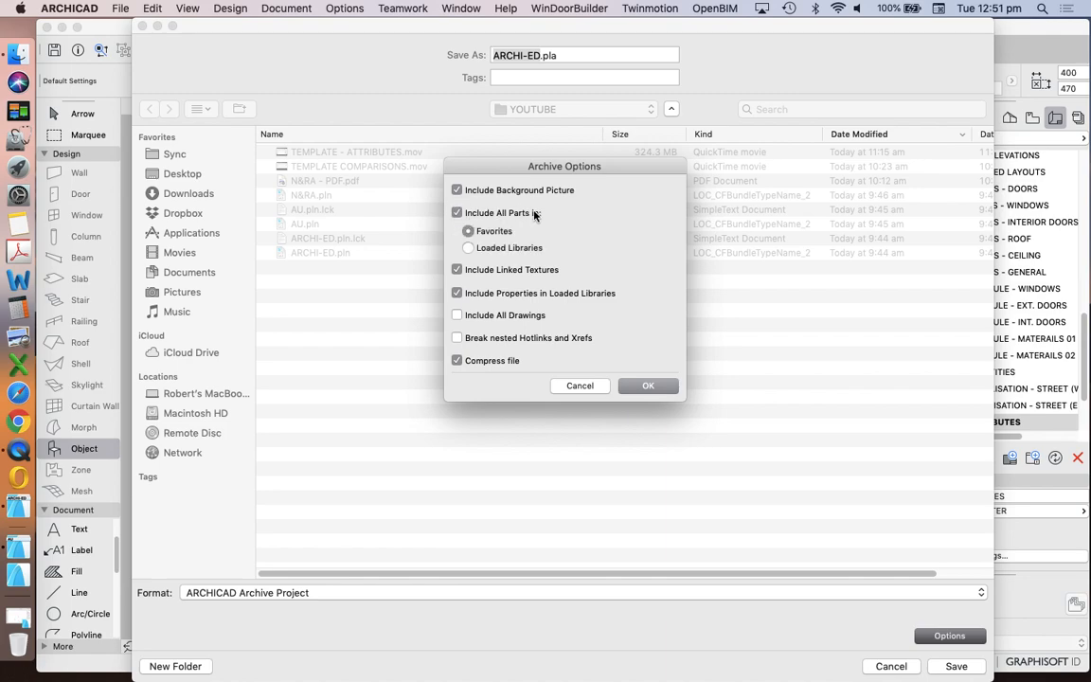
pyautogui.click(468, 247)
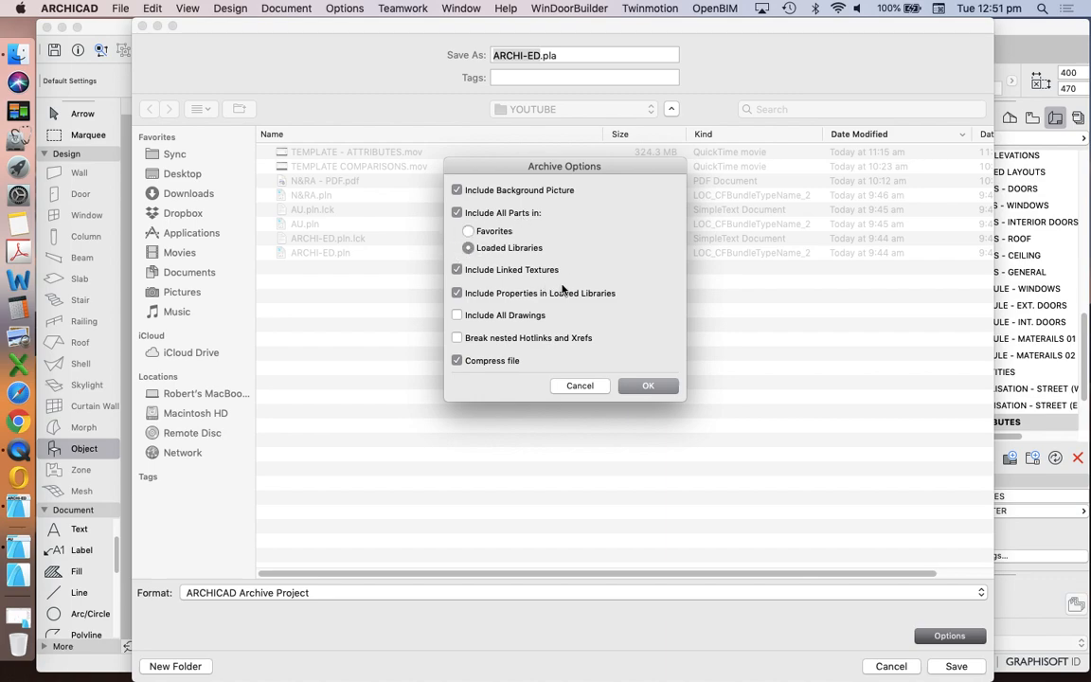
pyautogui.click(468, 232)
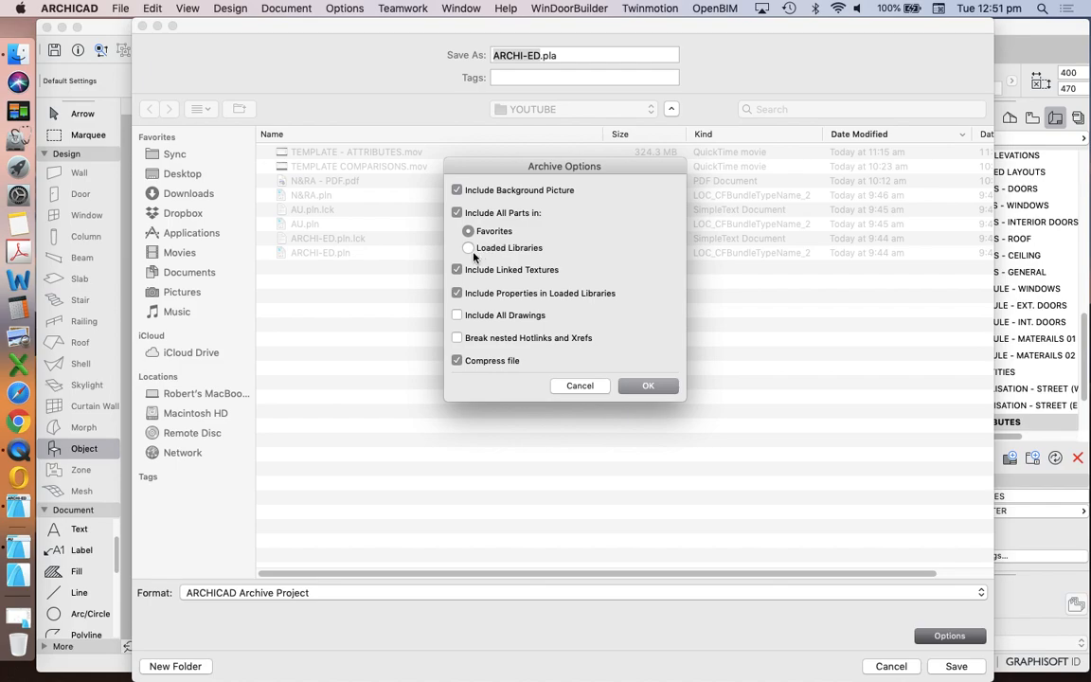
pyautogui.click(468, 246)
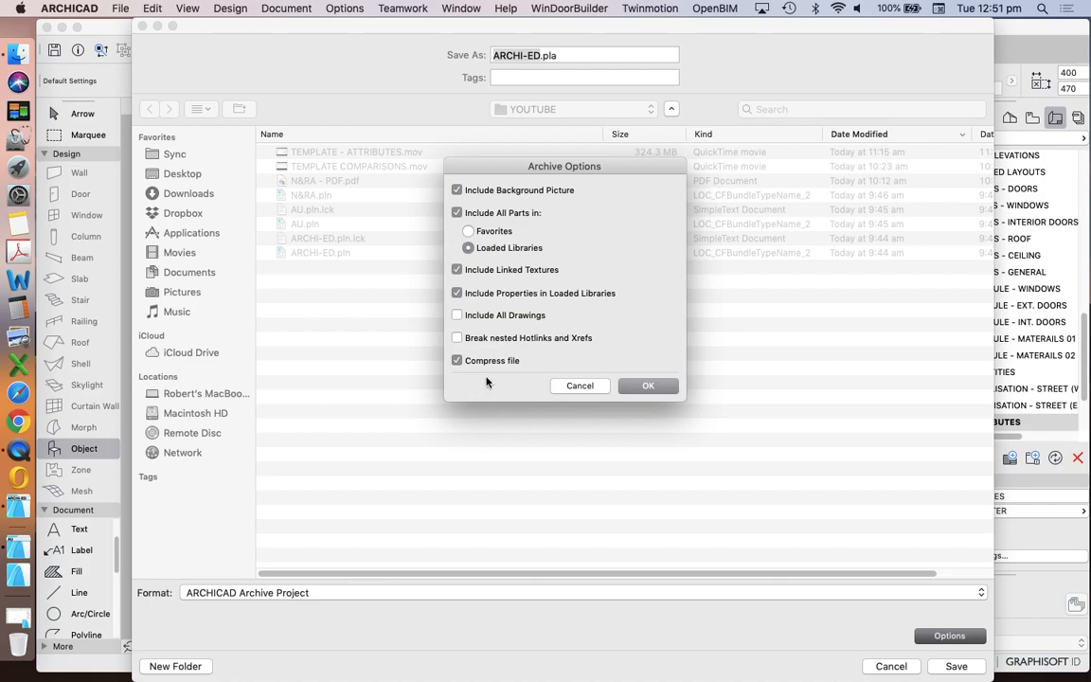
pyautogui.moveTo(584, 396)
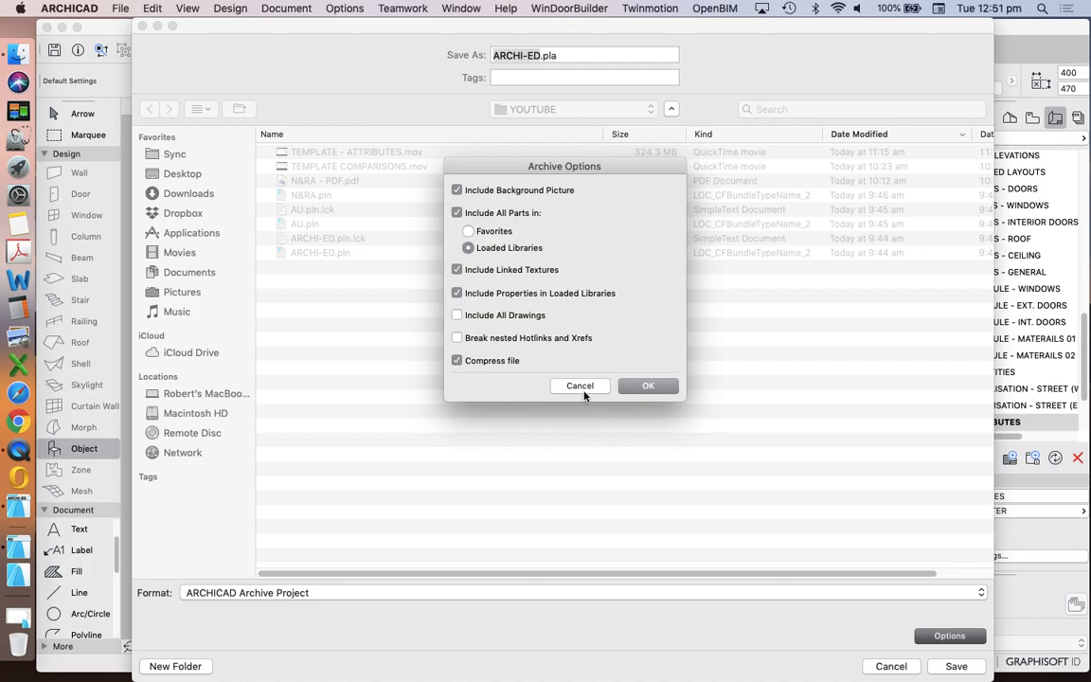
# Cancel the archive options and the Save As, returning to the 9900 ATTRIBUTES layout.
pyautogui.click(580, 386)
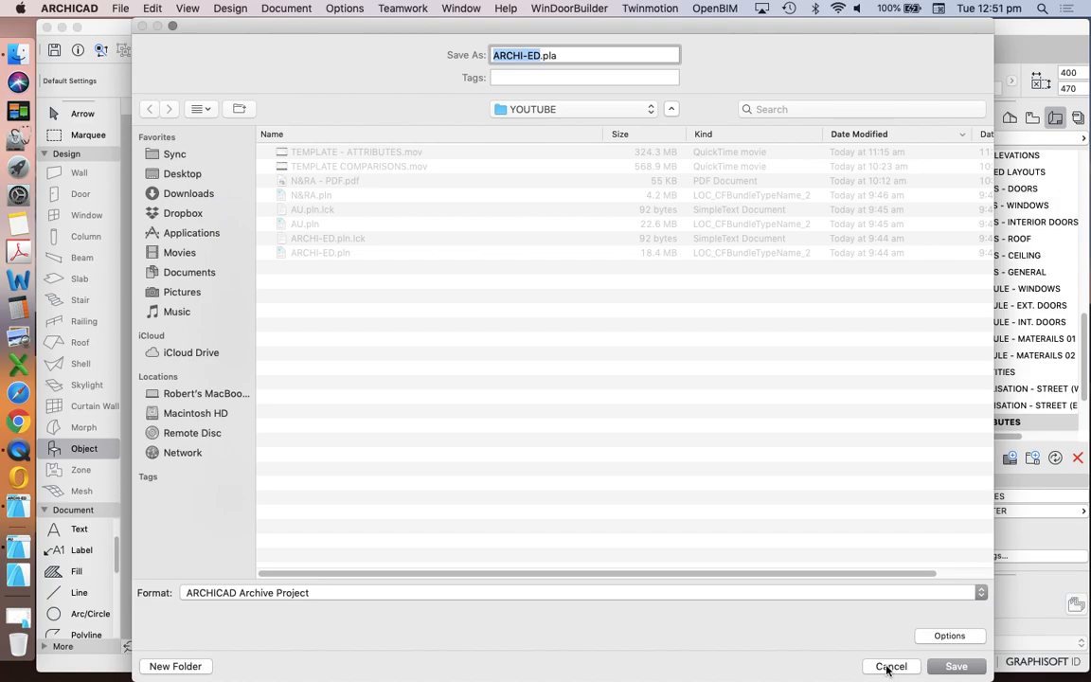
pyautogui.click(890, 667)
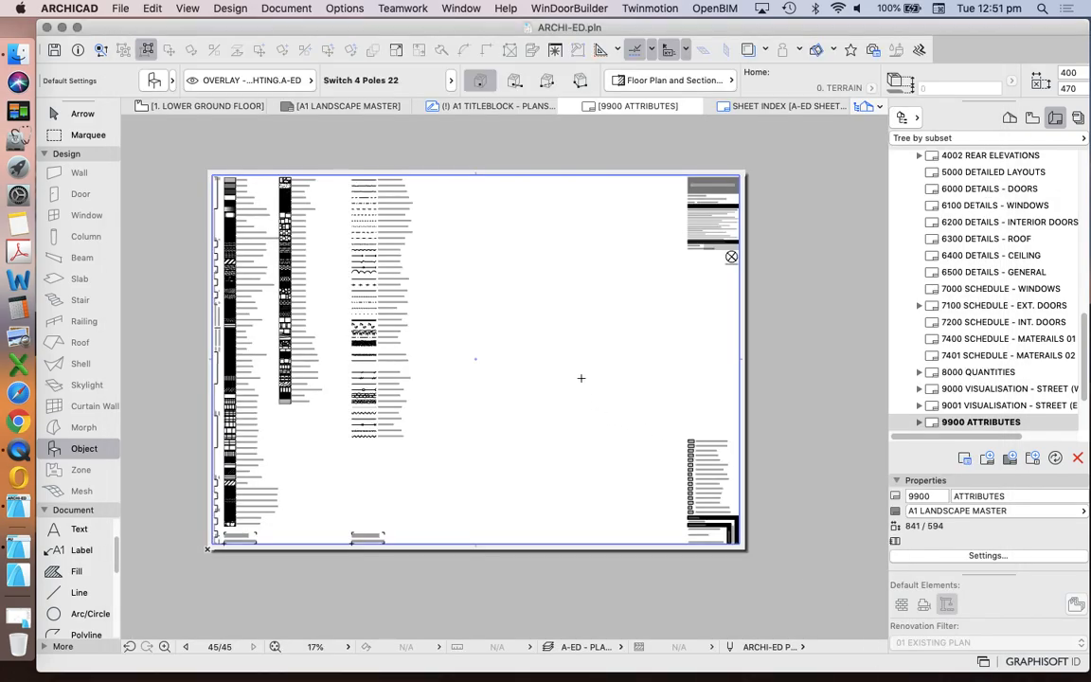